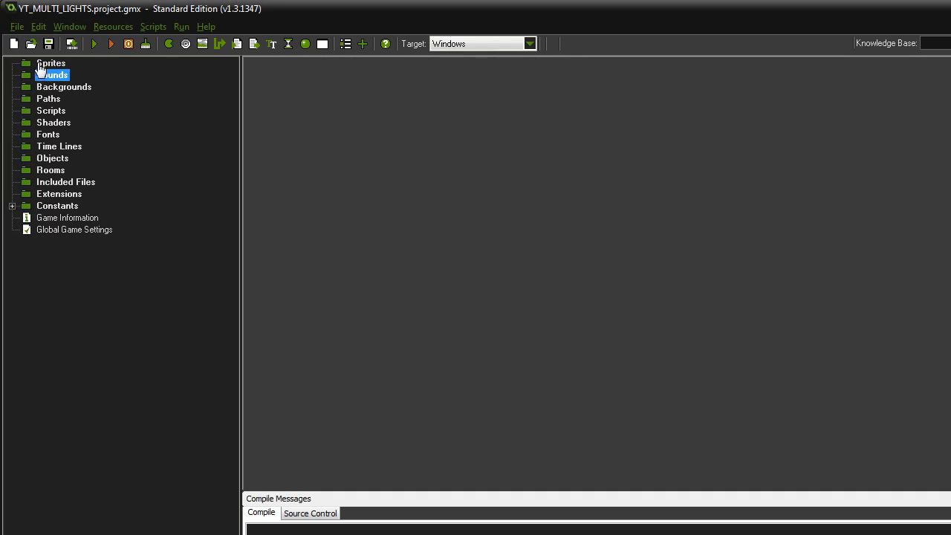
Create a new sprite and name it spr_lantern
double_click(51, 62)
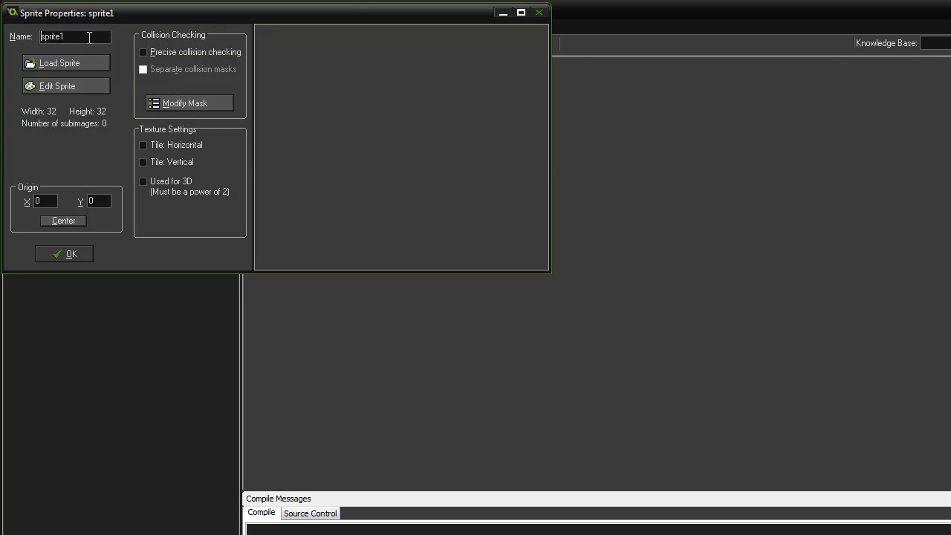
type("spr_pla")
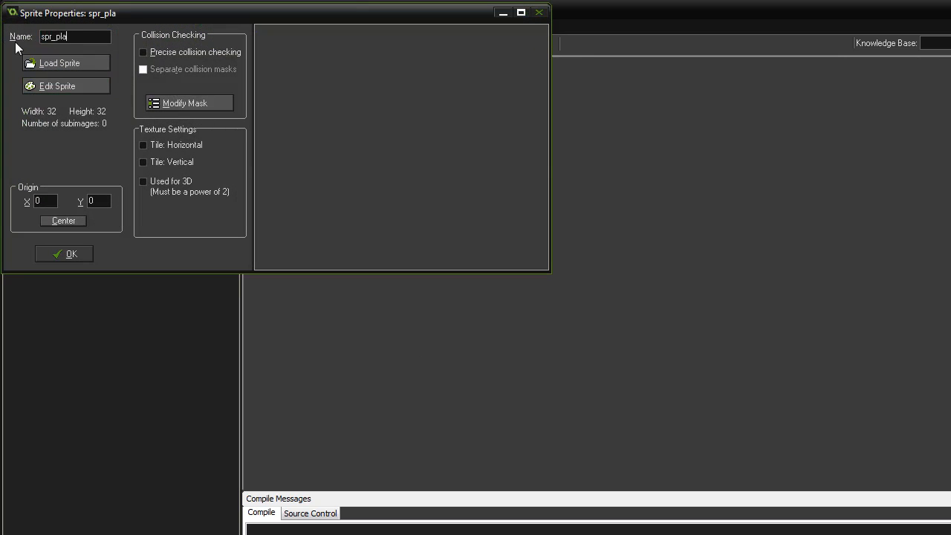
left_click(64, 253)
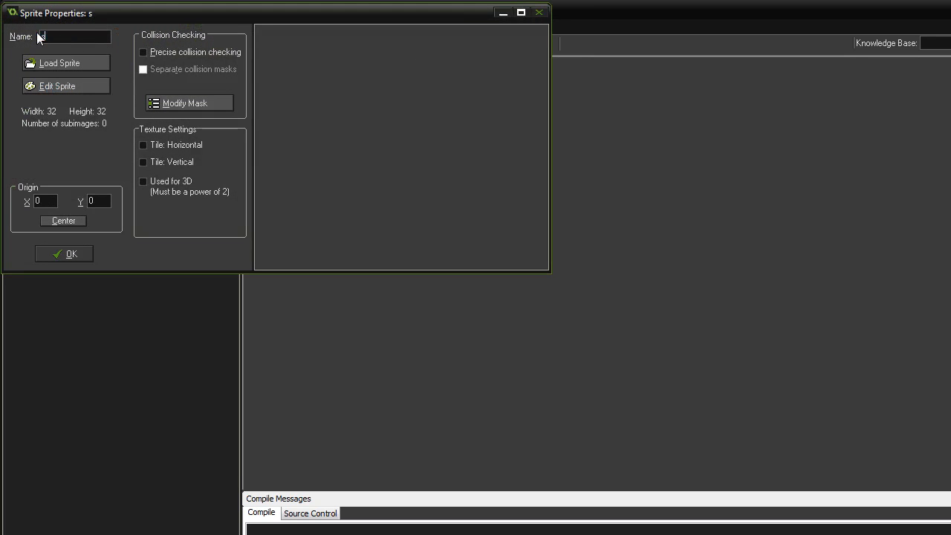
type("spr_antern")
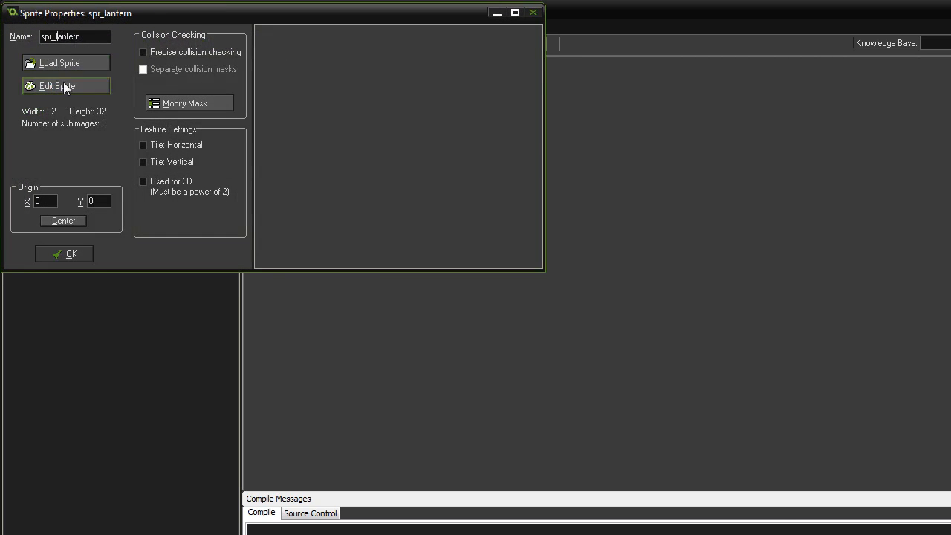
Give spr_lantern a blank 32x32 image and fill it with pale yellow
left_click(56, 84)
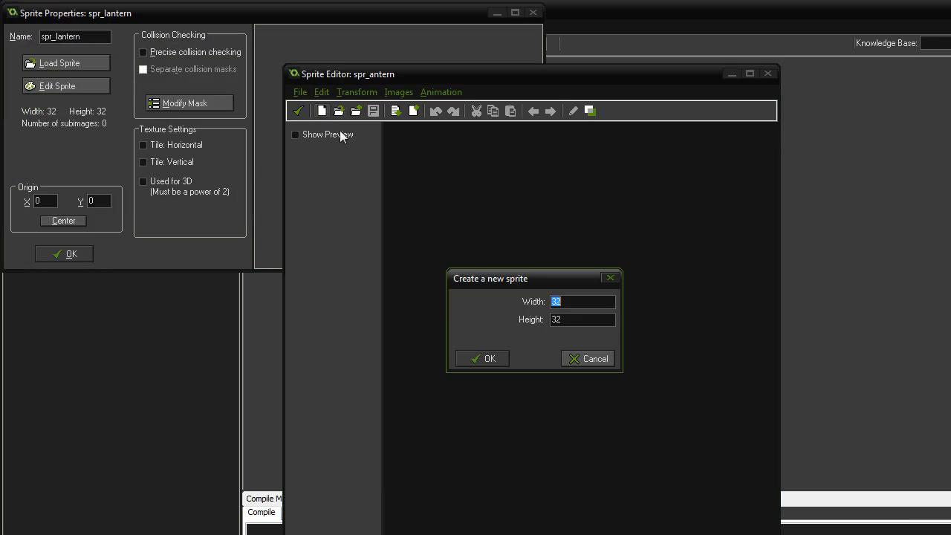
left_click(481, 358)
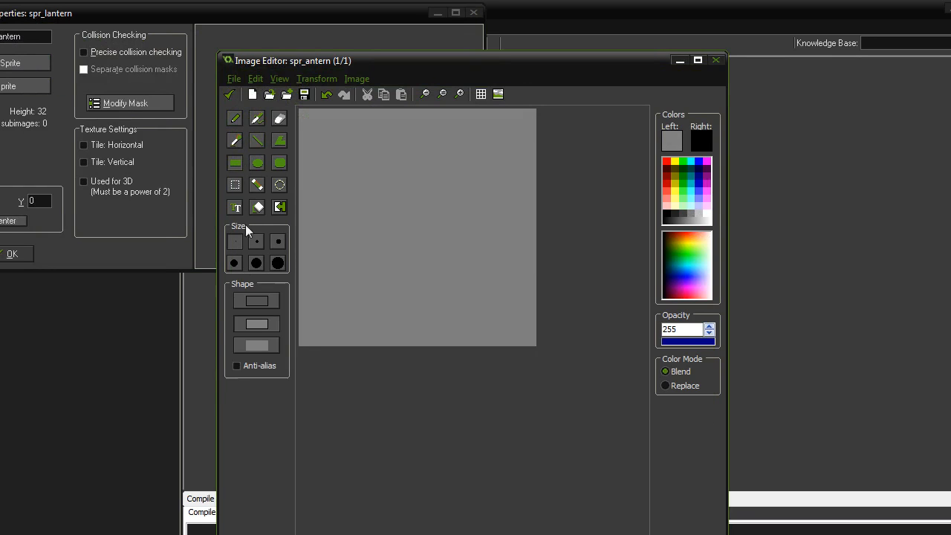
left_click(671, 139)
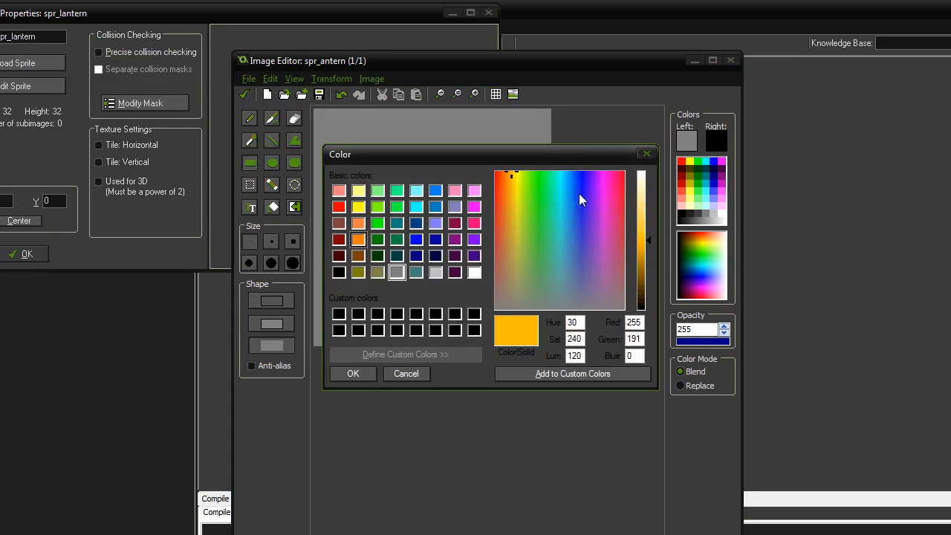
left_click(354, 374)
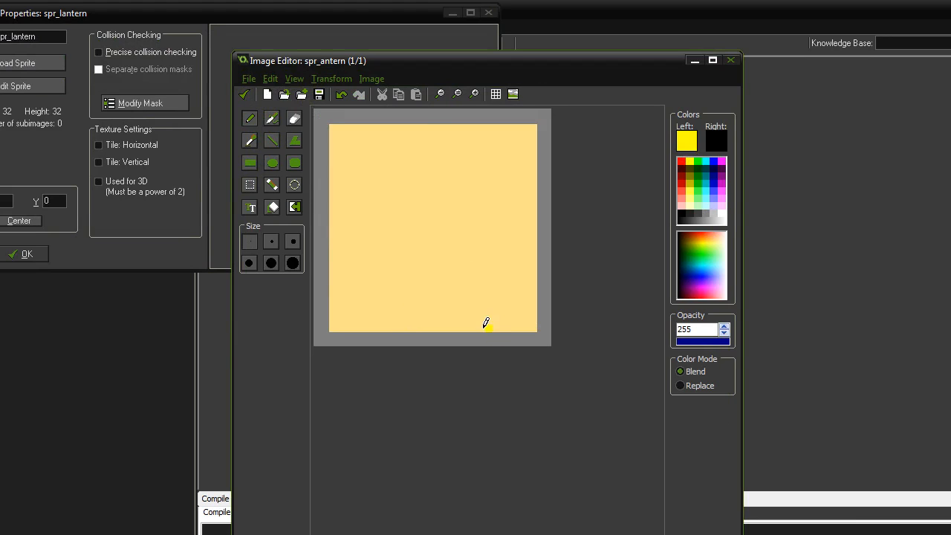
left_click_drag(487, 324, 413, 324)
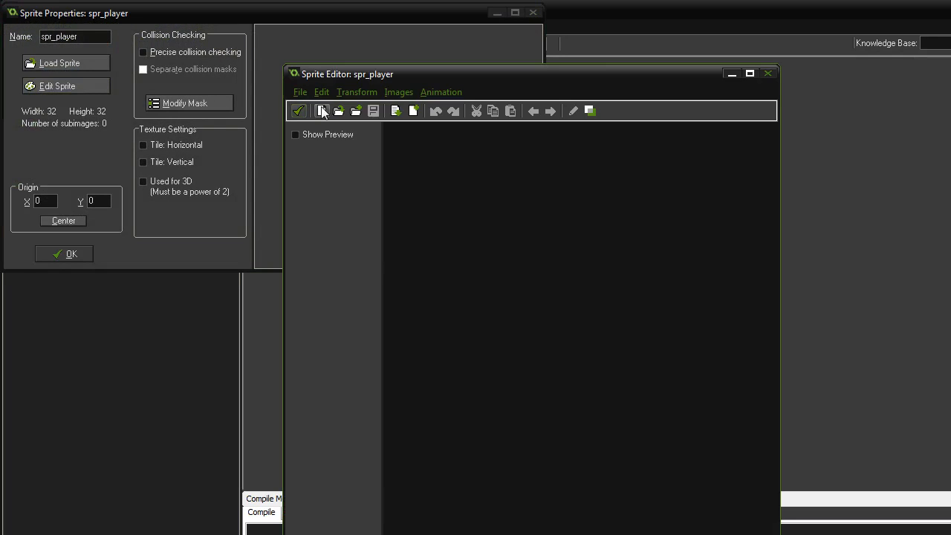
Give spr_player a new image drawn as a blue circle and confirm the sprite
left_click(323, 110)
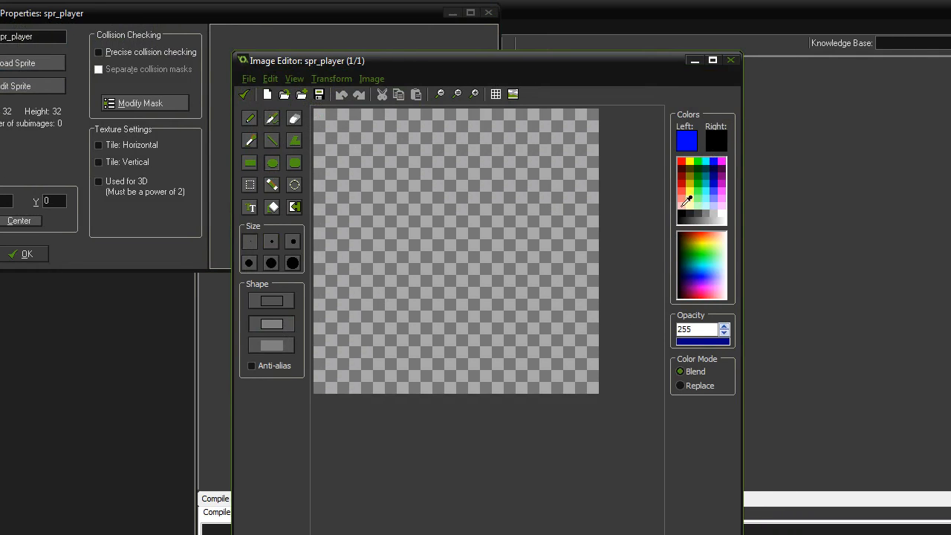
left_click(714, 166)
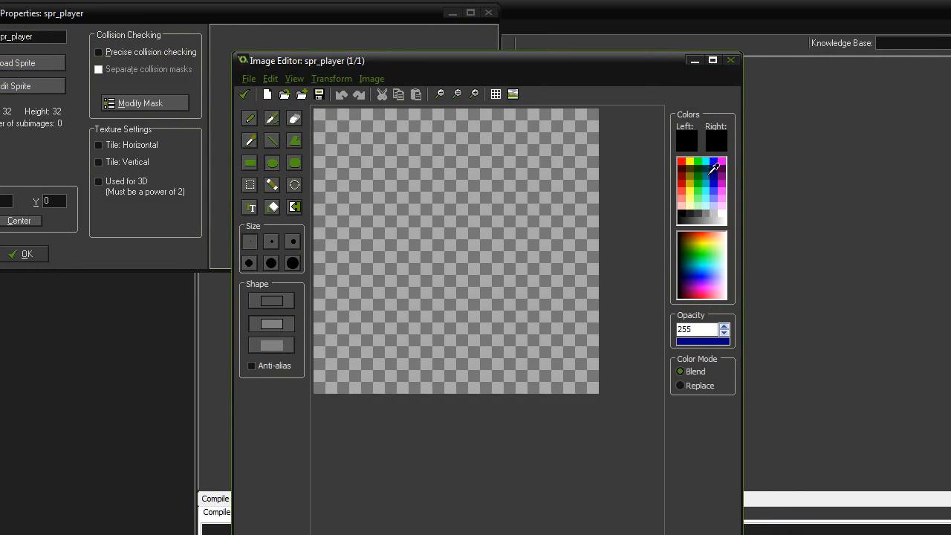
left_click(713, 166)
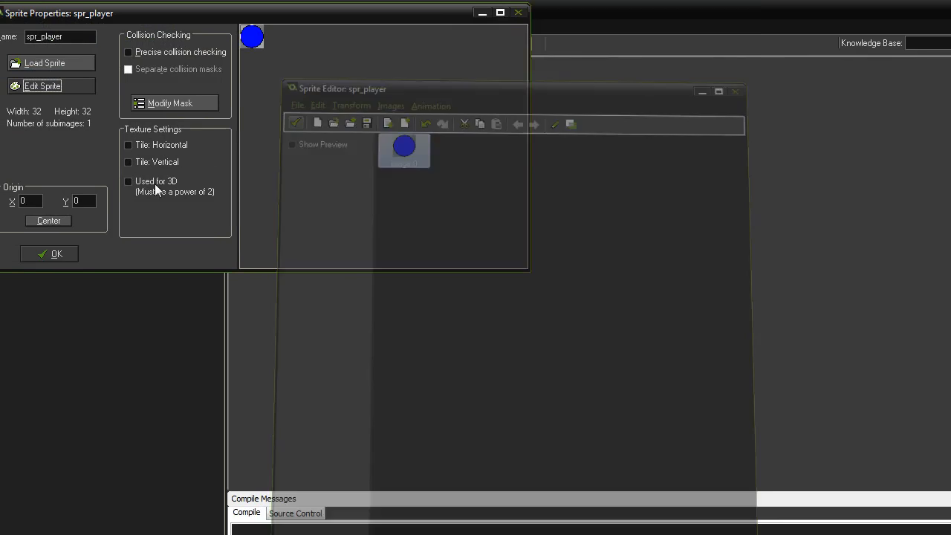
left_click(47, 252)
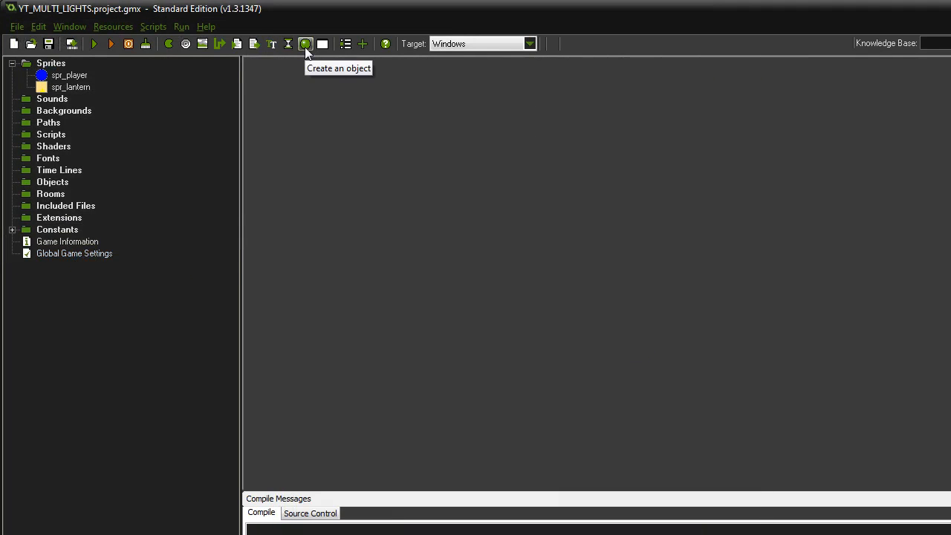
Create a new object named obj_player
left_click(304, 45)
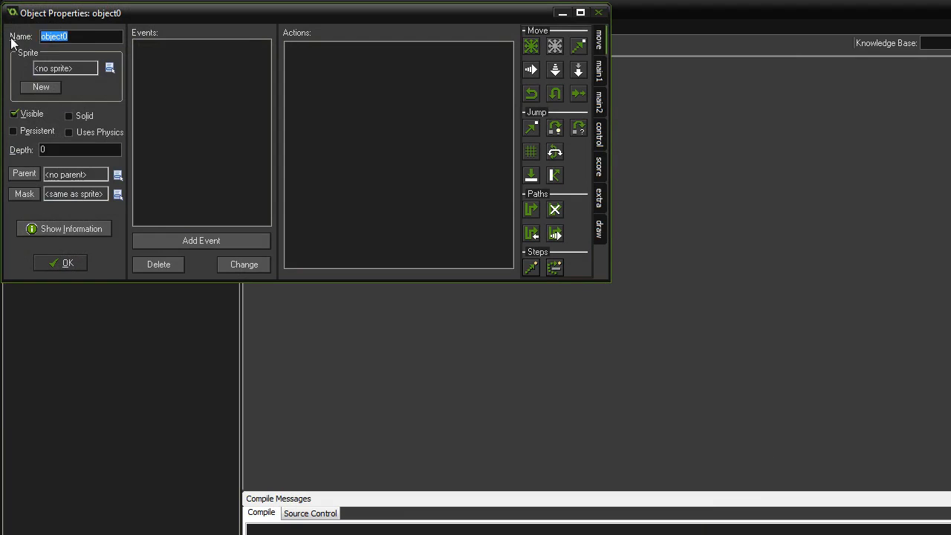
type("obj_p")
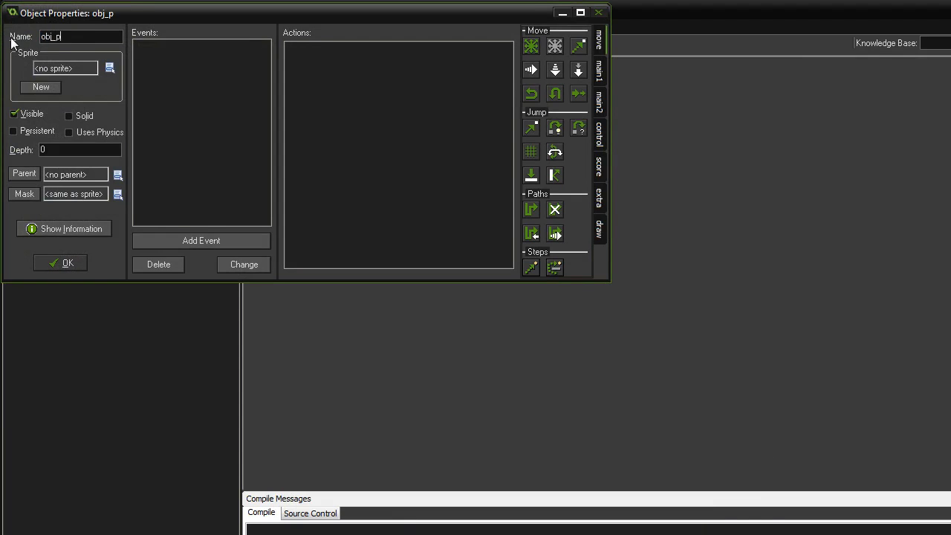
type("layer")
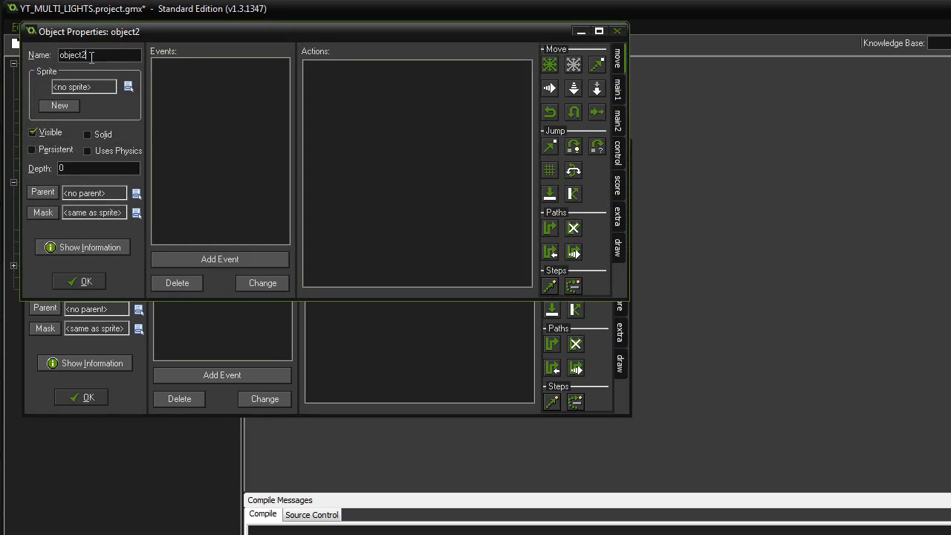
Create two more objects named obj_light_control and obj_lantern
type("obj_ligh")
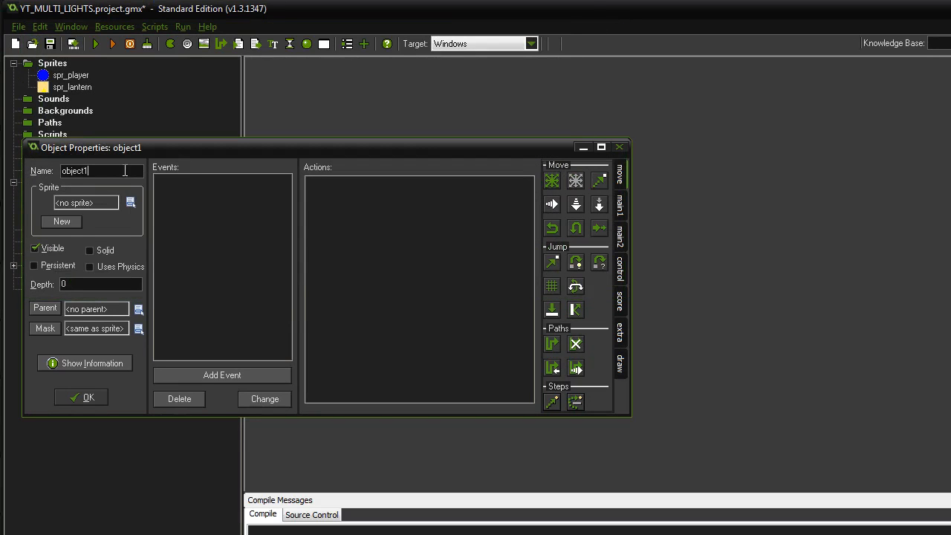
type("obj_")
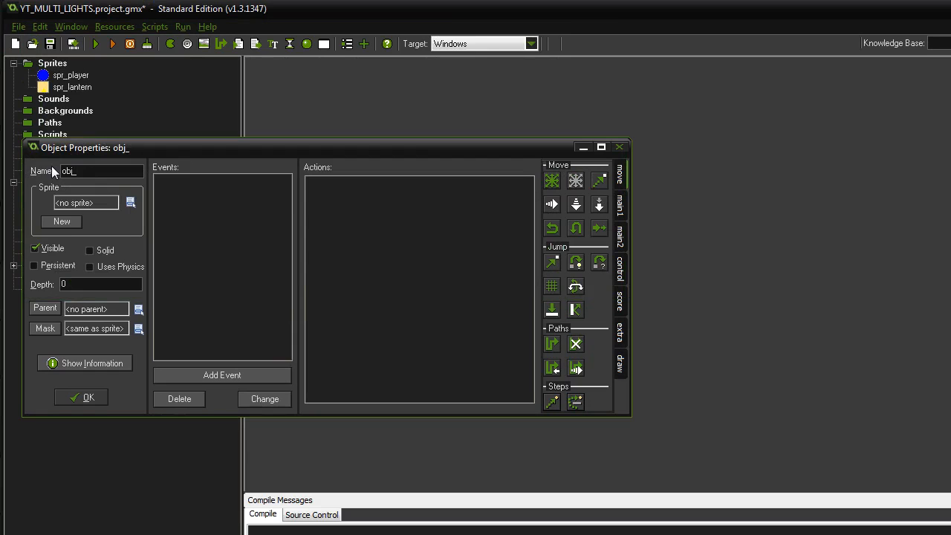
type("lante")
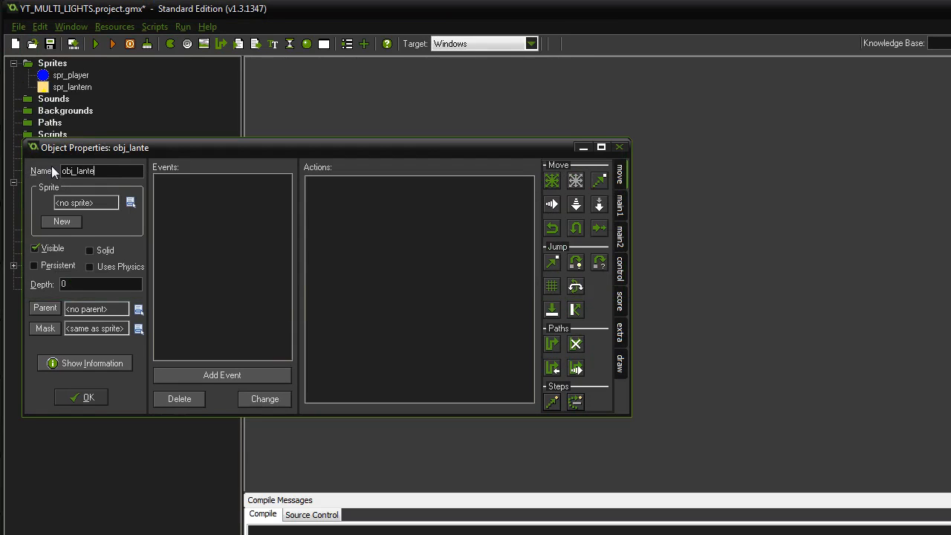
left_click(80, 397)
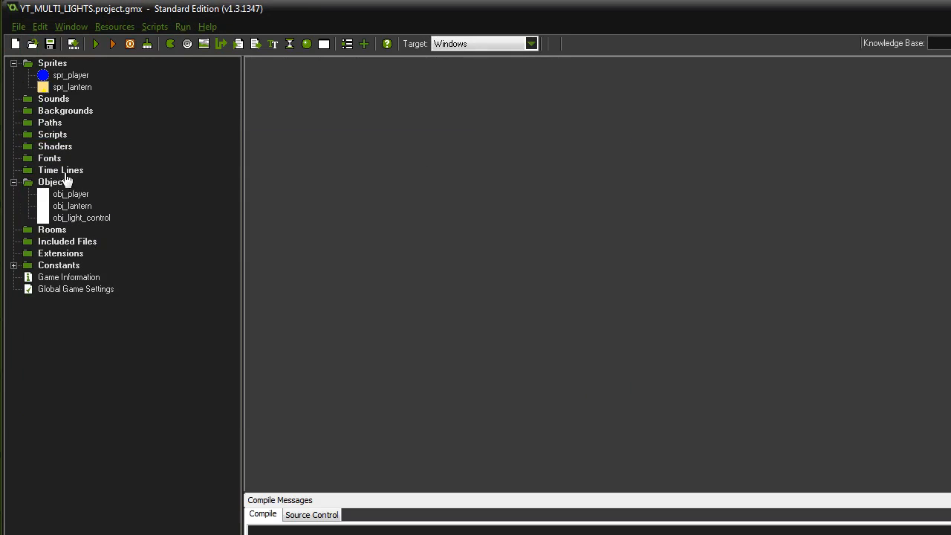
Assign spr_player to obj_player and add a Step event to it
double_click(72, 193)
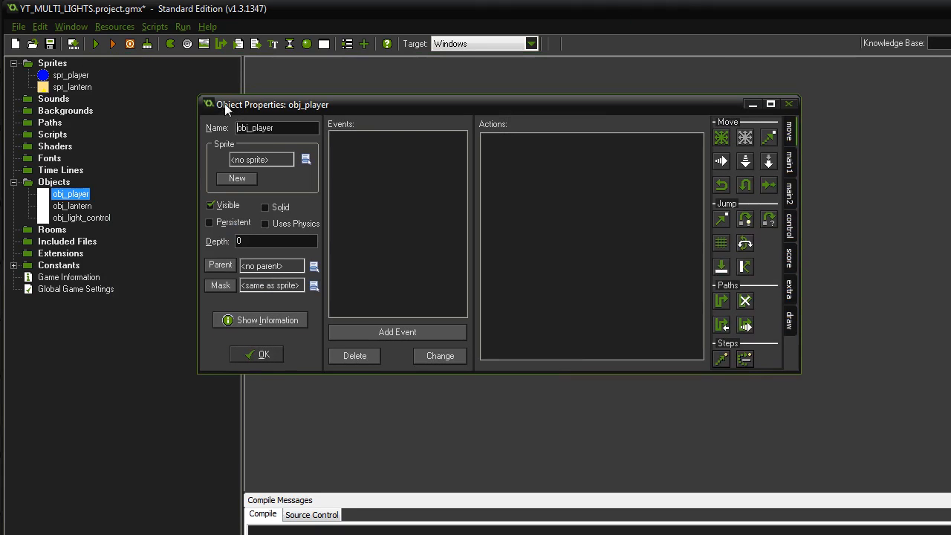
double_click(71, 205)
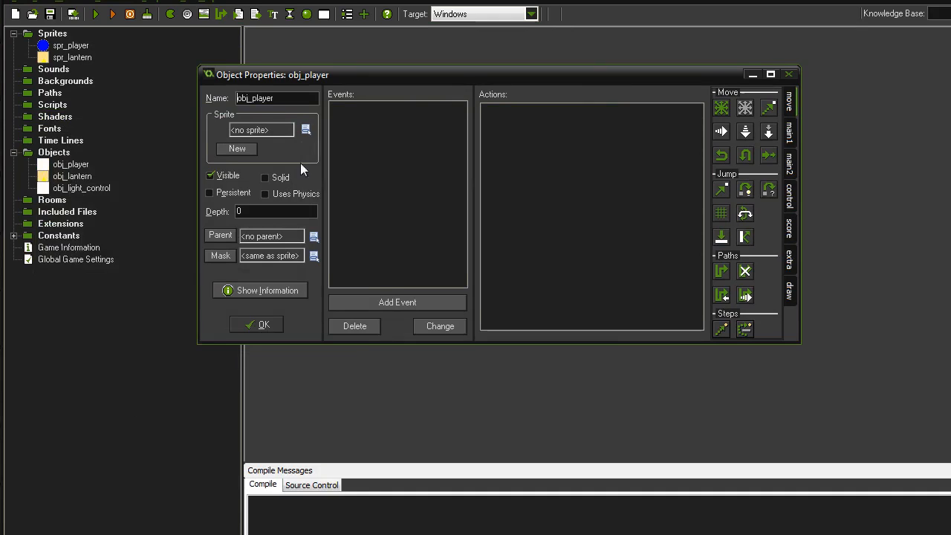
left_click(396, 303)
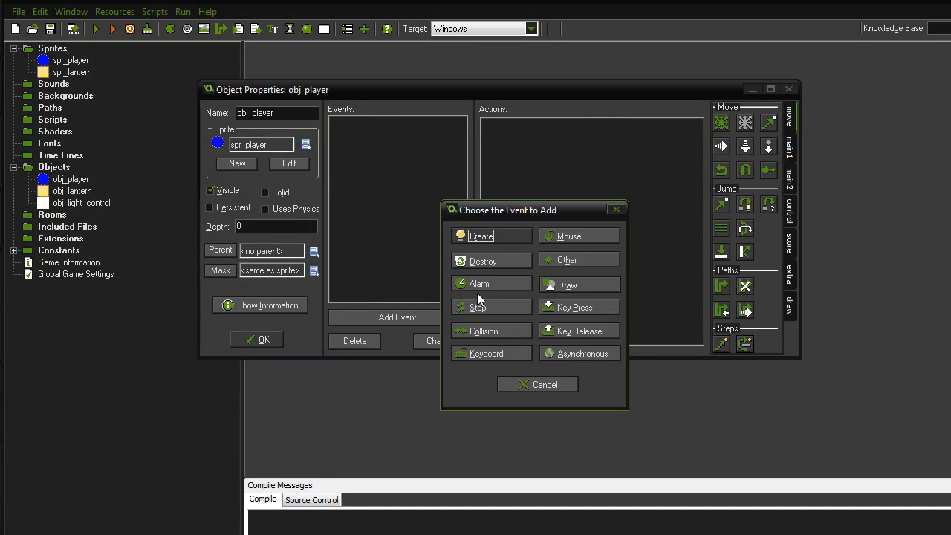
left_click(478, 306)
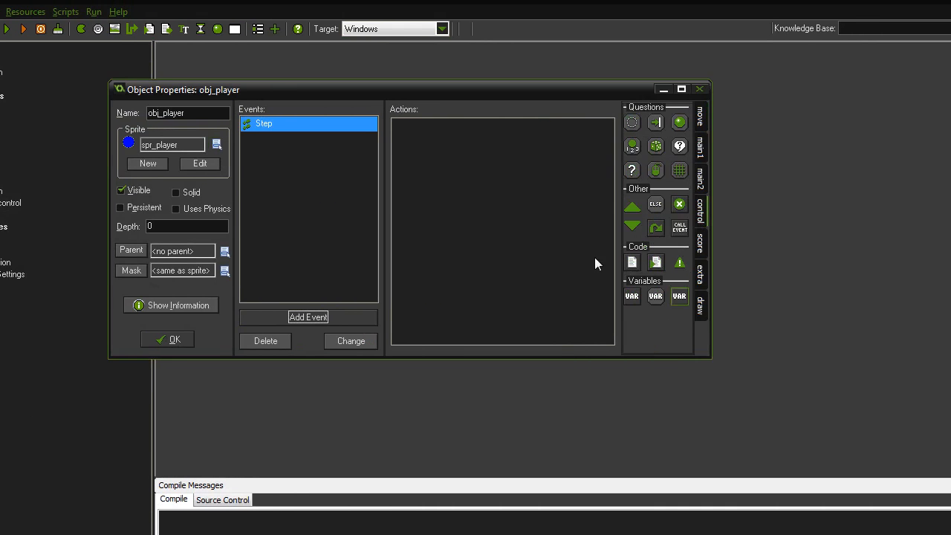
Add Execute Code x=mouse_x; y=mouse_y to the Step event and confirm the object
double_click(264, 123)
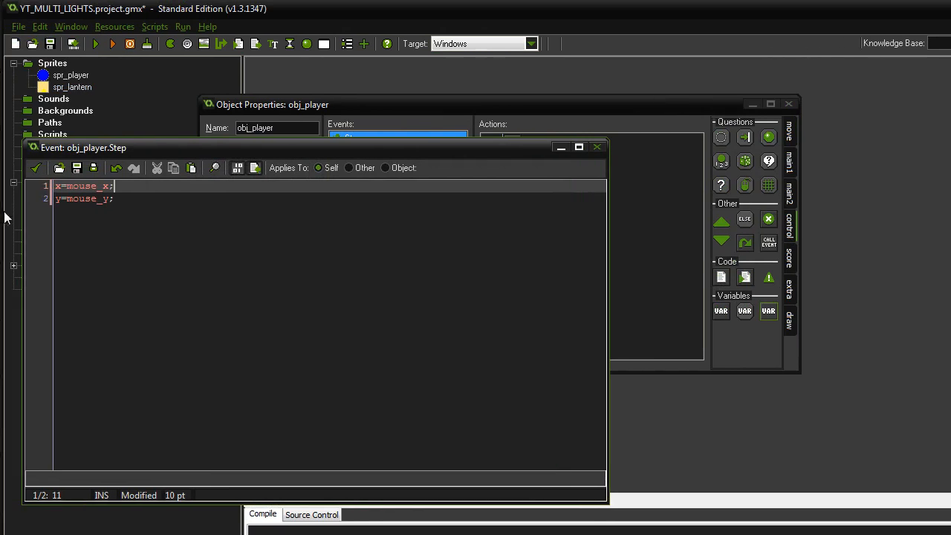
left_click(265, 352)
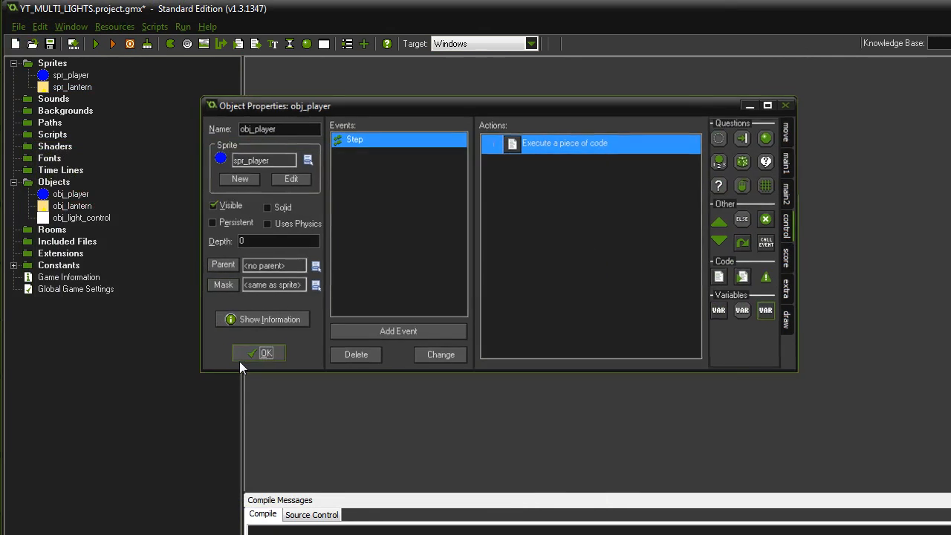
left_click(259, 354)
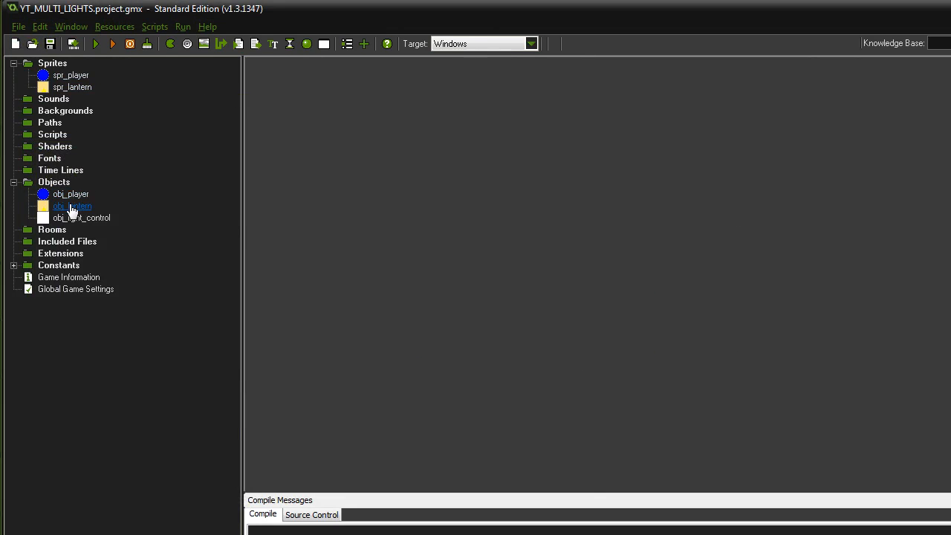
Add a new script named drawLight, save it, and bring up obj_light_control's properties
right_click(52, 133)
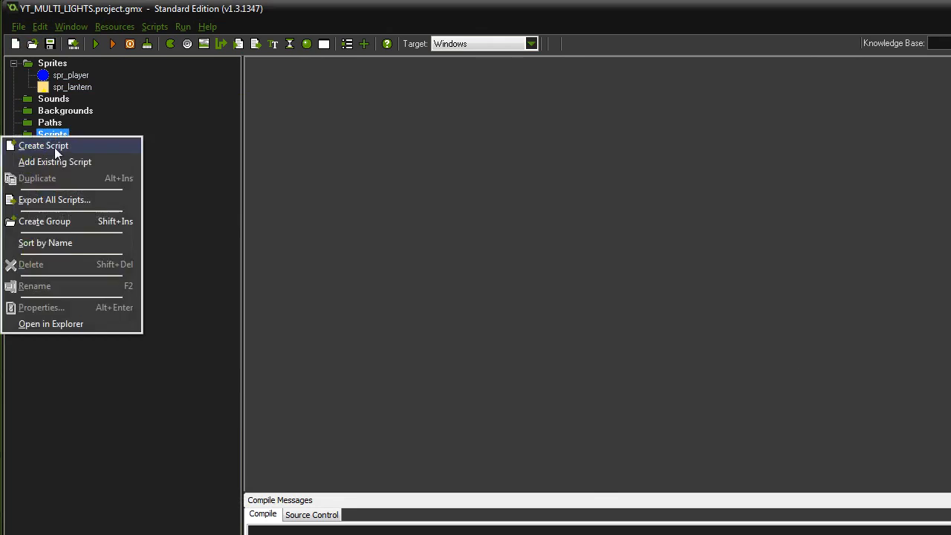
left_click(43, 146)
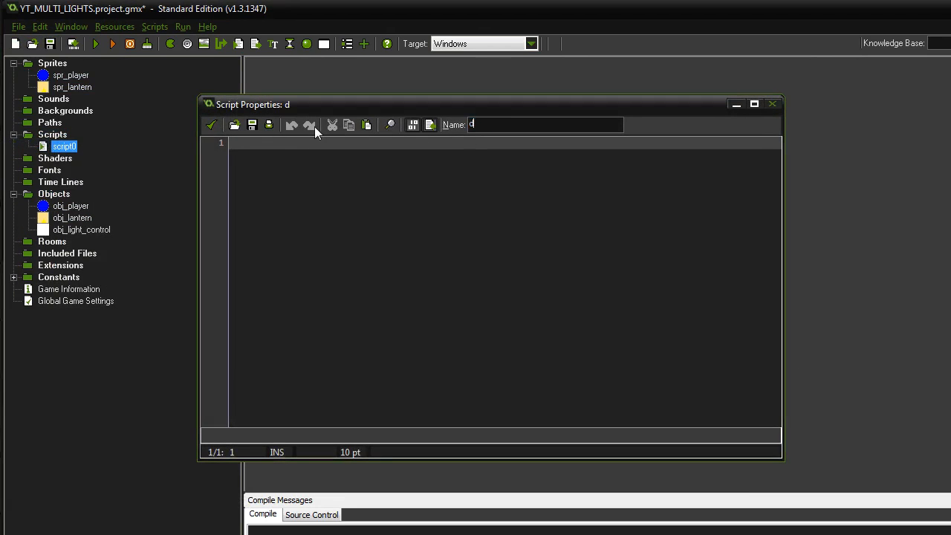
type("rawLight")
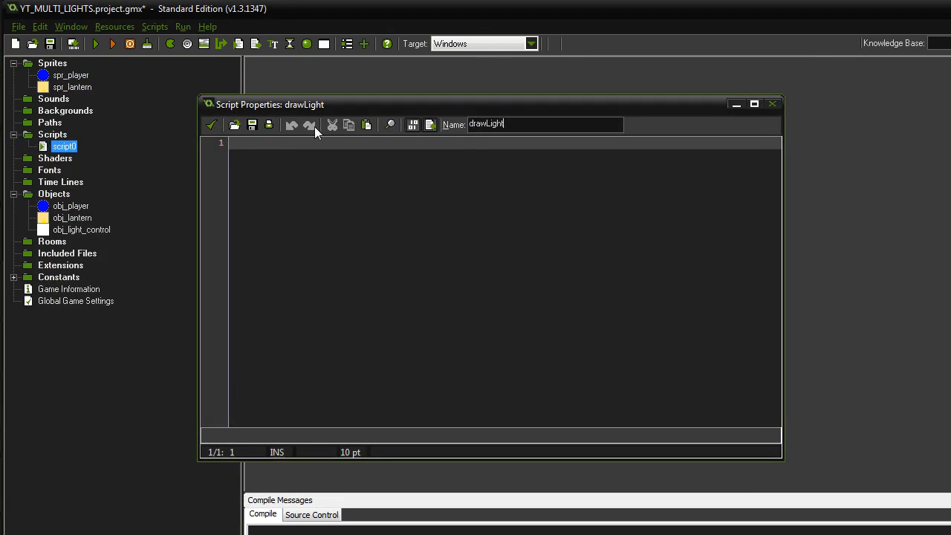
left_click(211, 125)
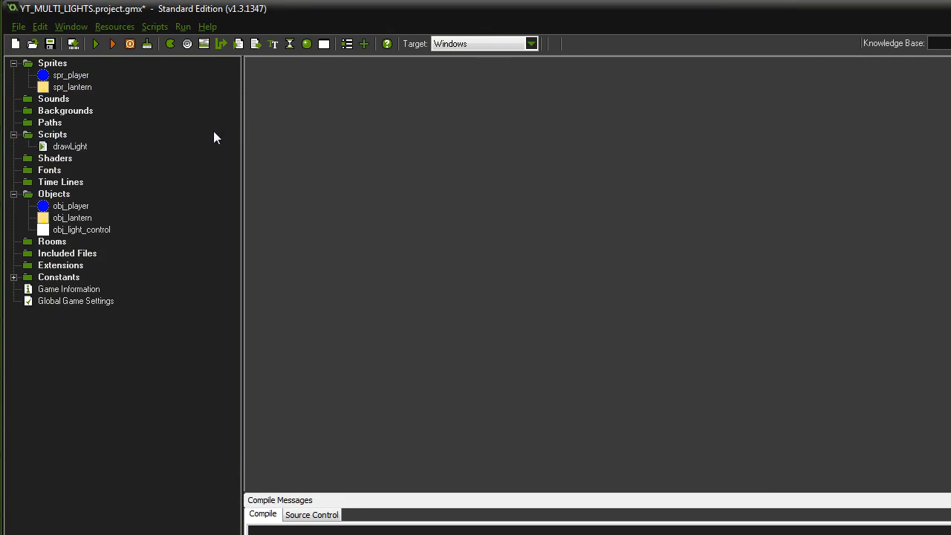
left_click(81, 229)
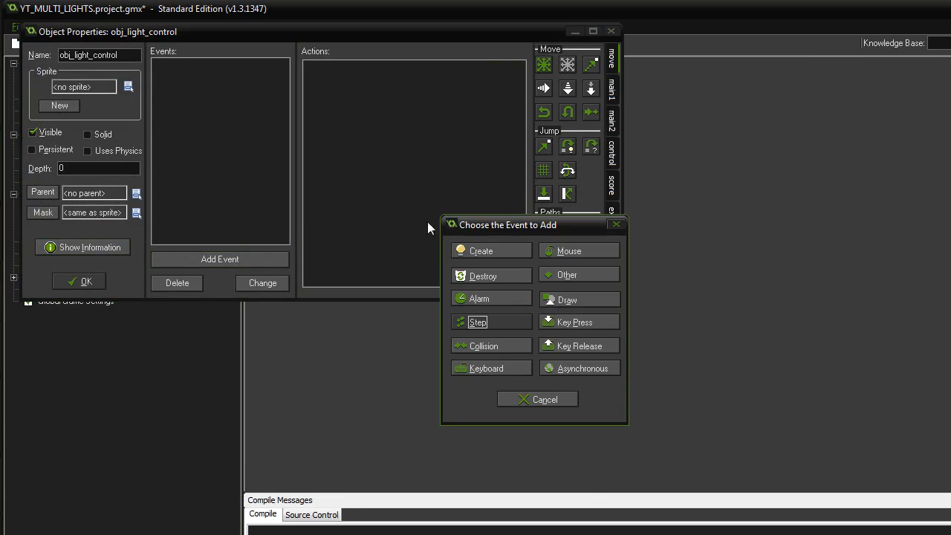
In a Create event, set global.light_surf = surface_create(room_width, room_height)
left_click(481, 249)
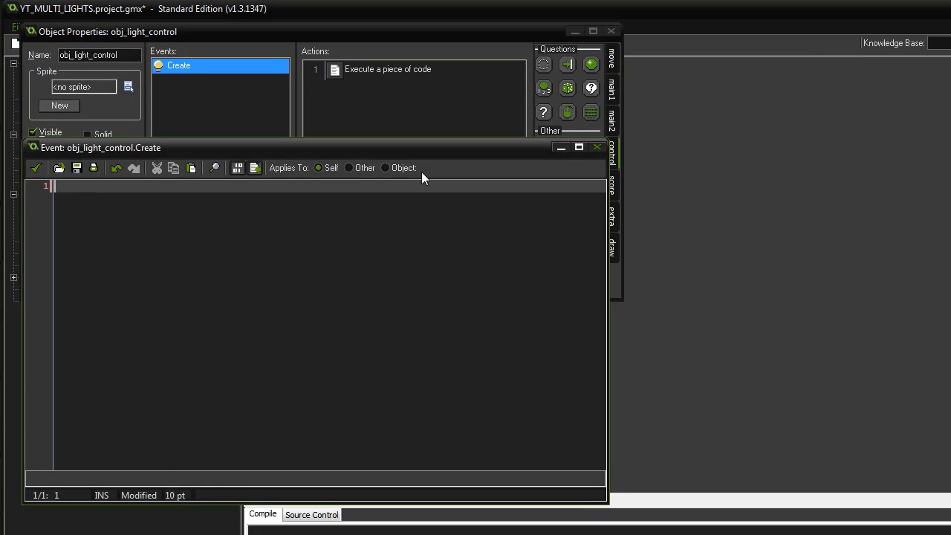
type("global.l")
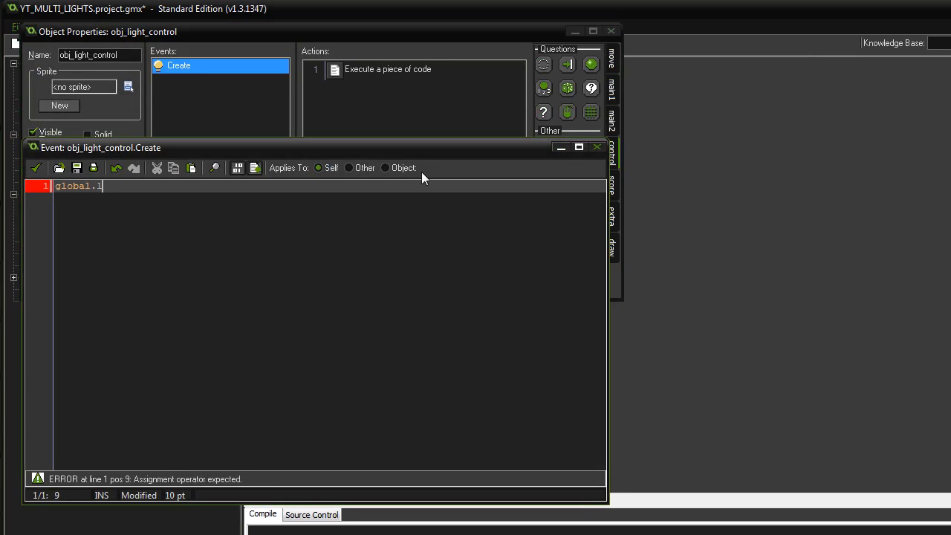
type("ight_surf")
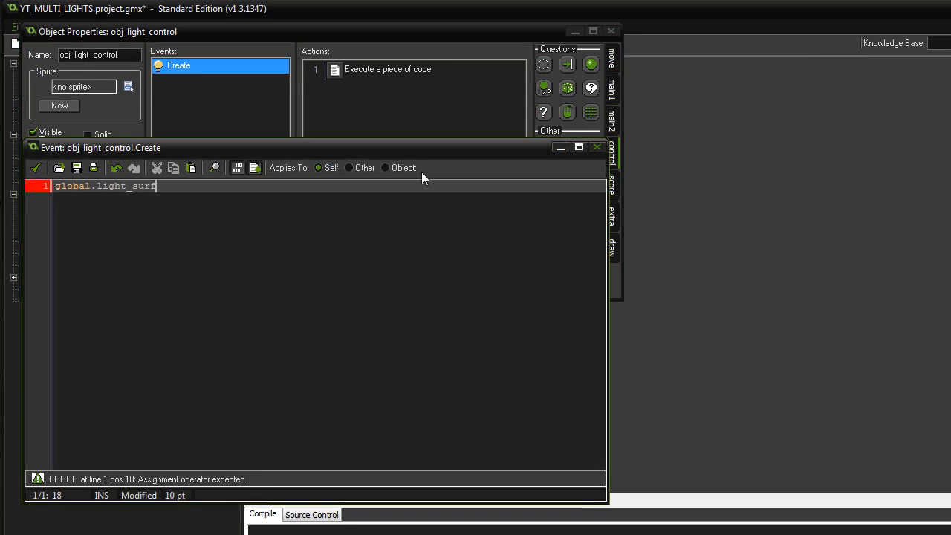
type("= surface_cre")
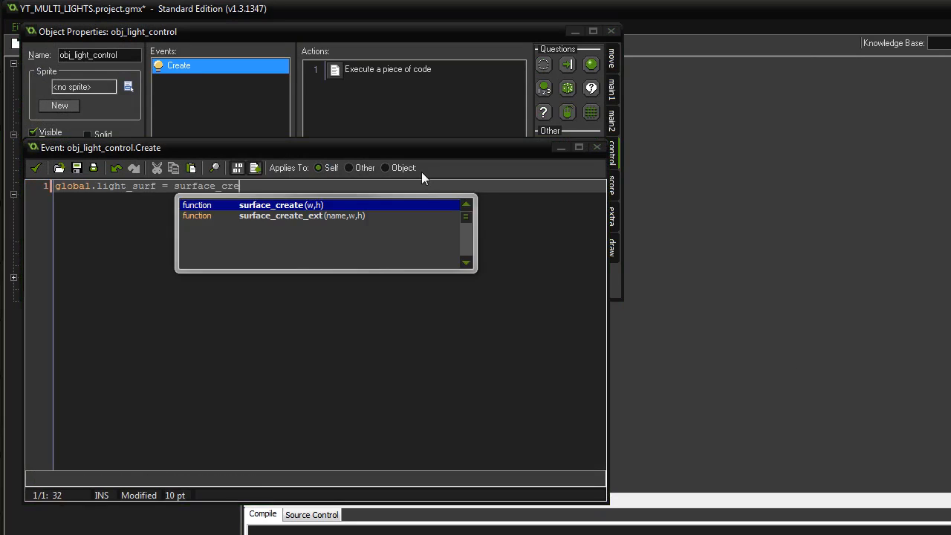
type("();")
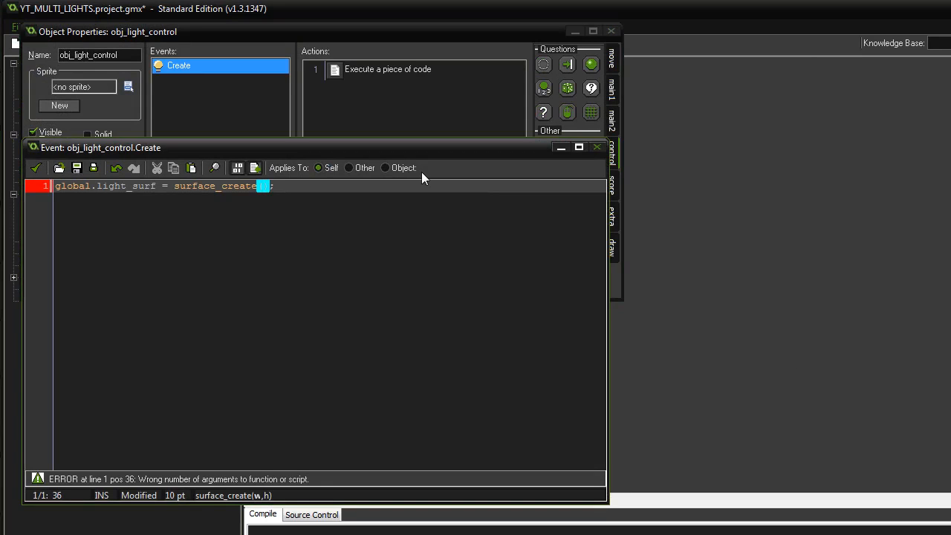
type("room_wid")
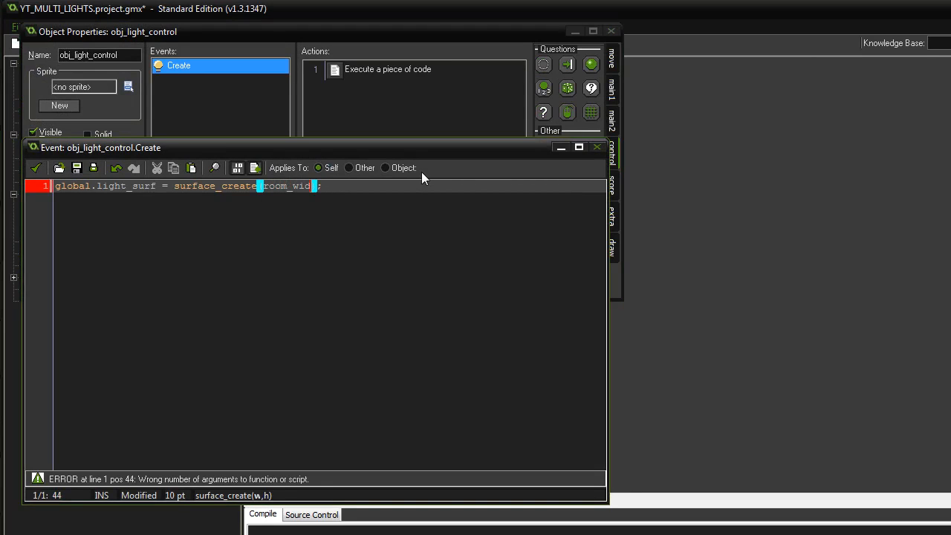
type(",room_height")
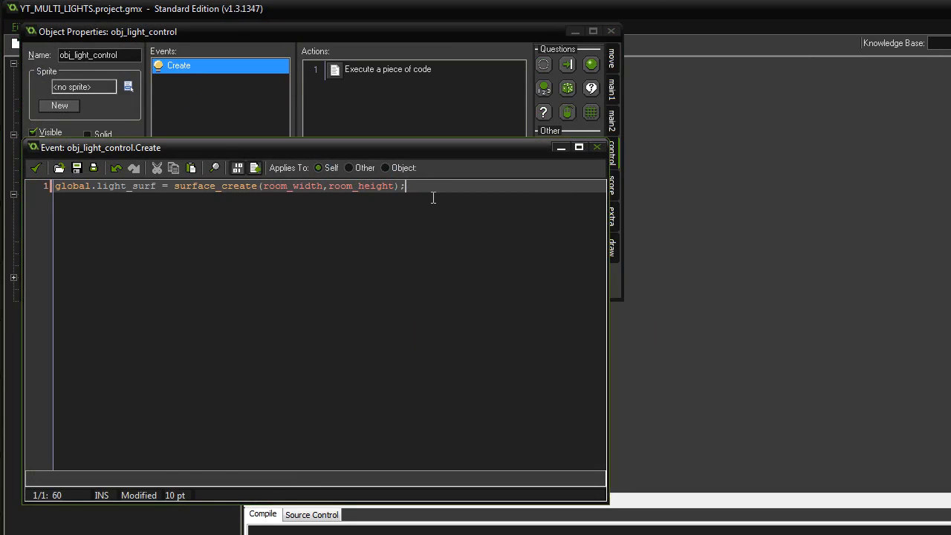
Add surface_set_target(global.light_surf) and begin the draw_clear_alpha call
type("draw_clea")
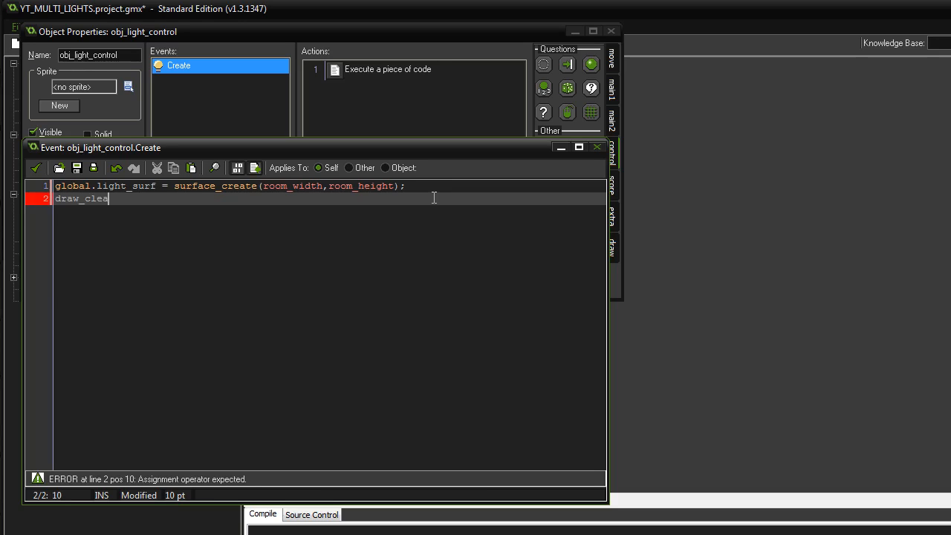
type("r(")
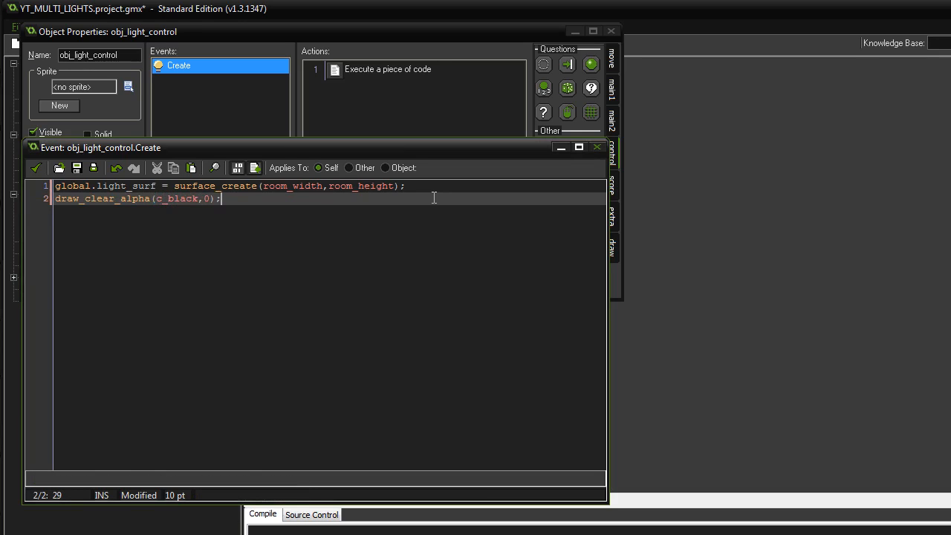
key("Enter")
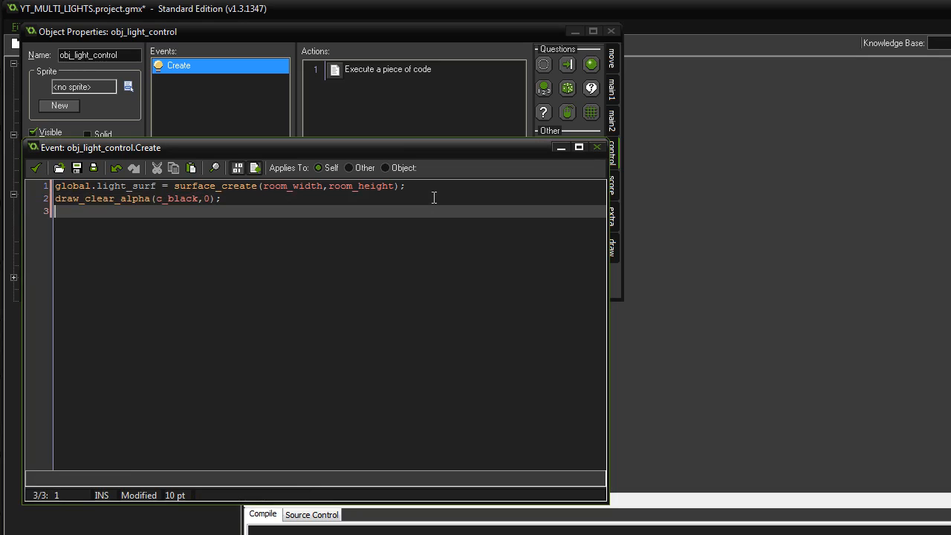
type("sur")
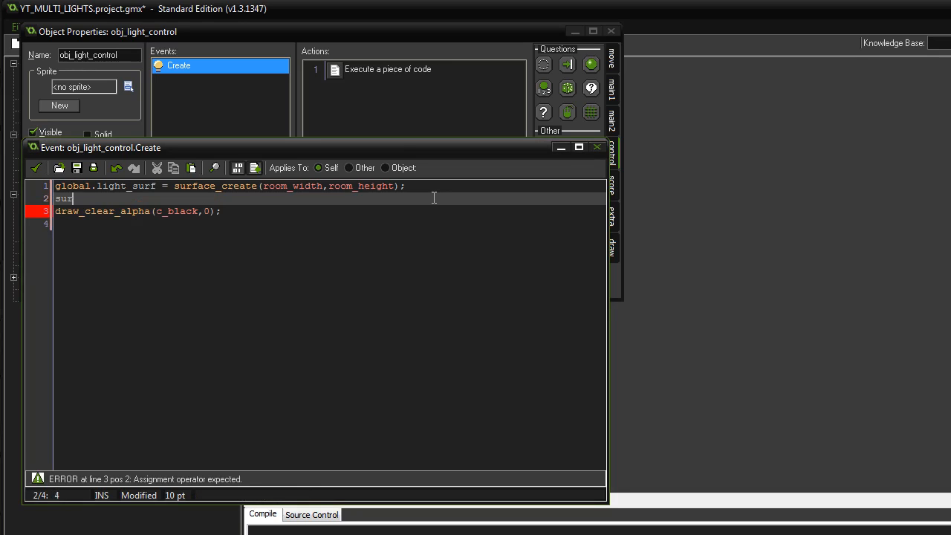
type("face_tear")
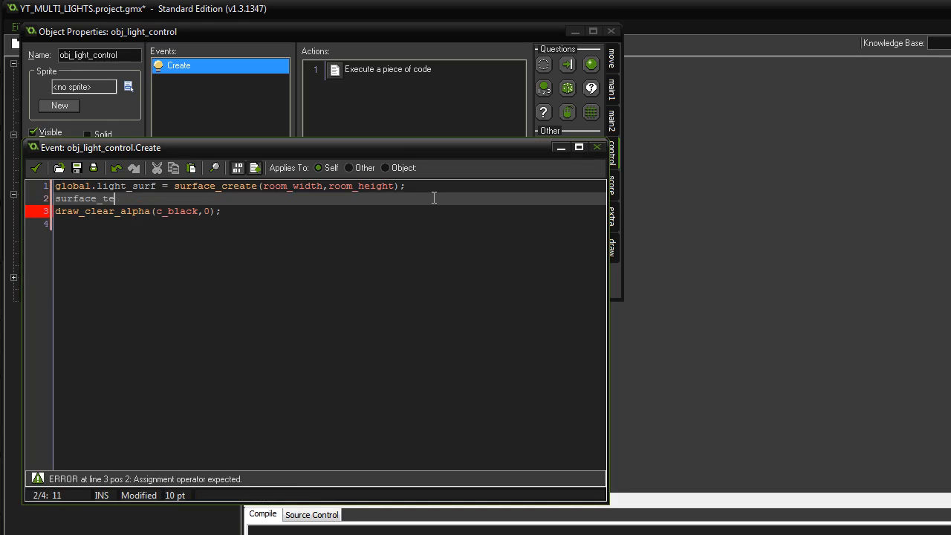
key("BackSpace")
type("set_target")
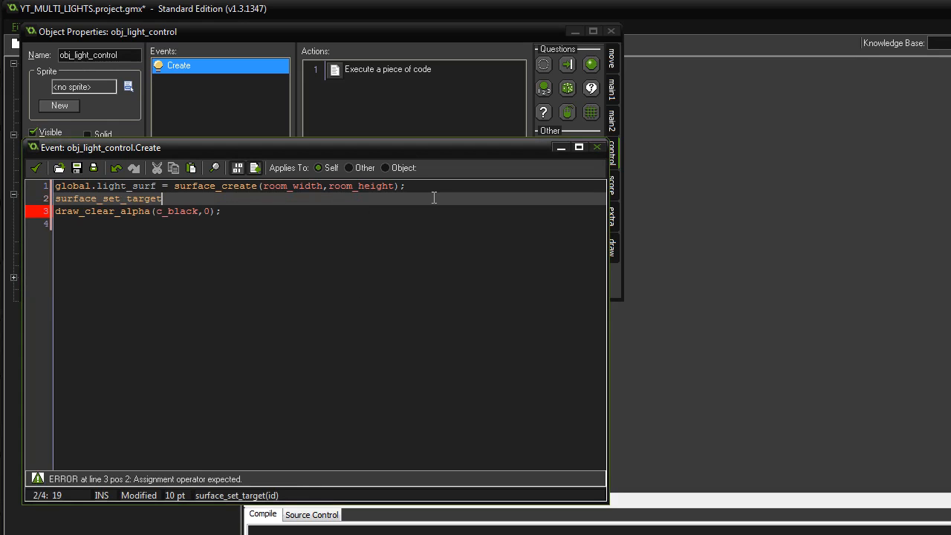
type("();")
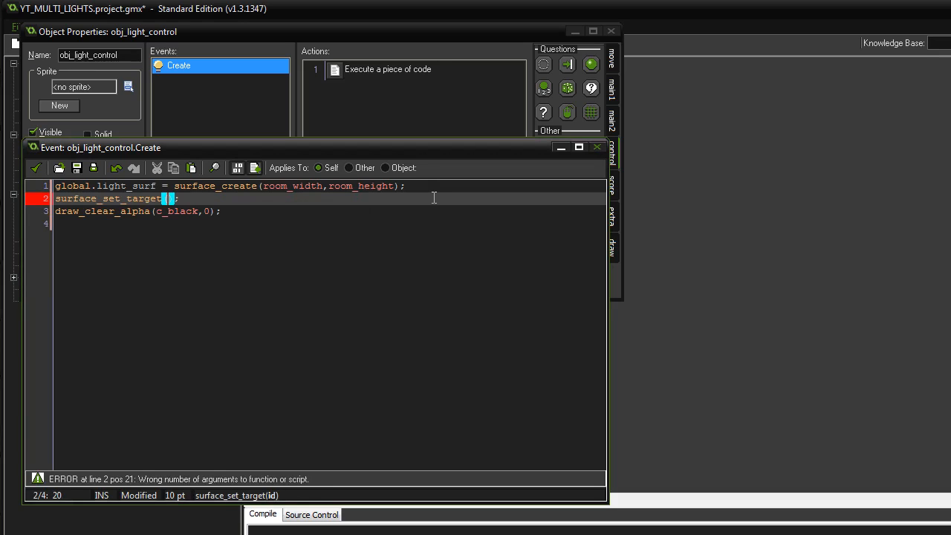
type("global.")
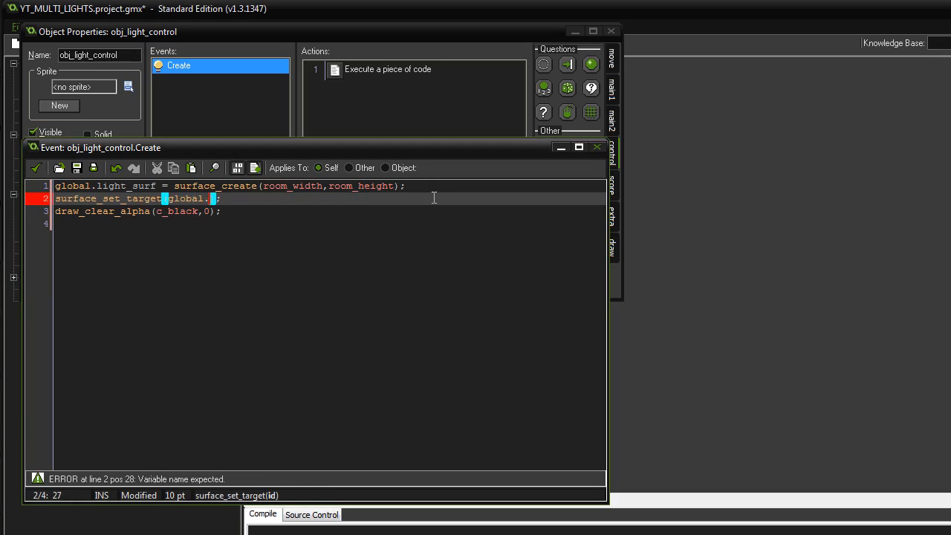
type("light_surf")
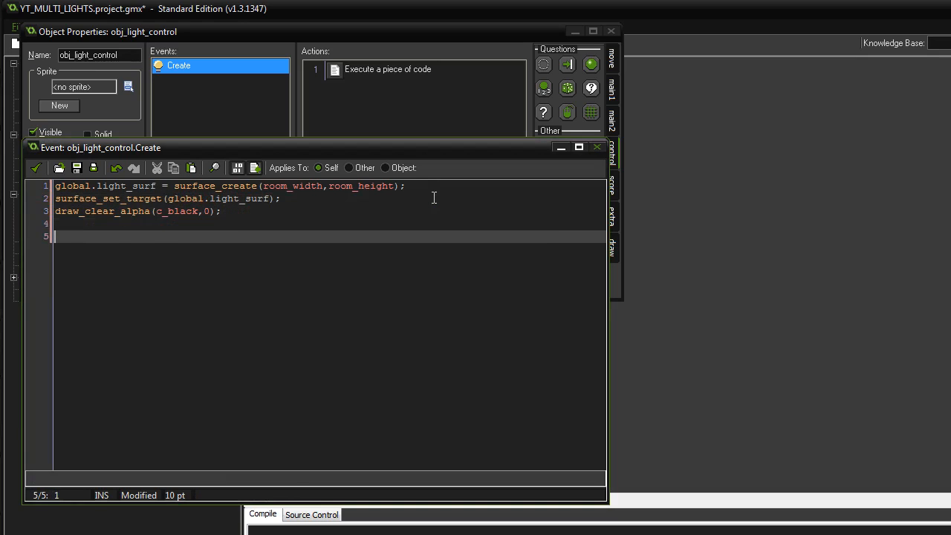
Finish with surface_reset_target() and save the Create code
type("surface")
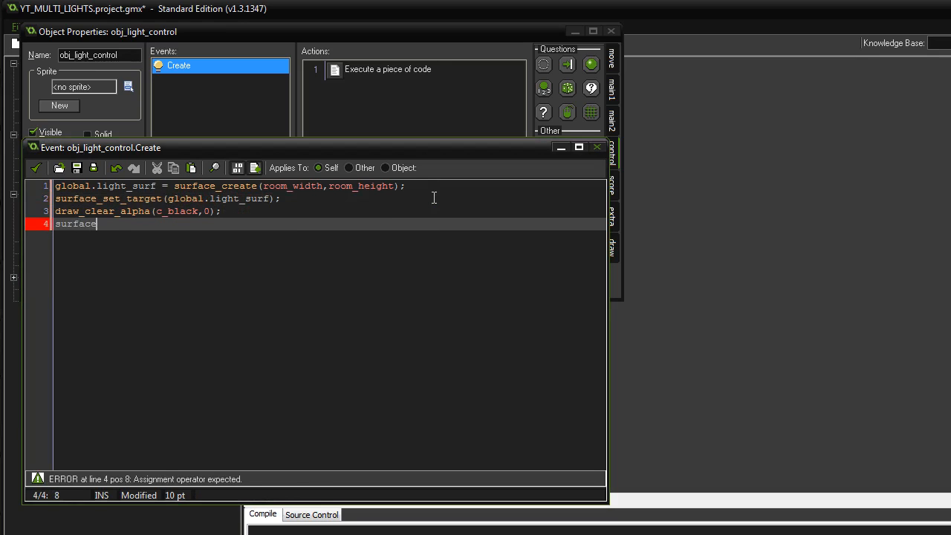
type("_reset();")
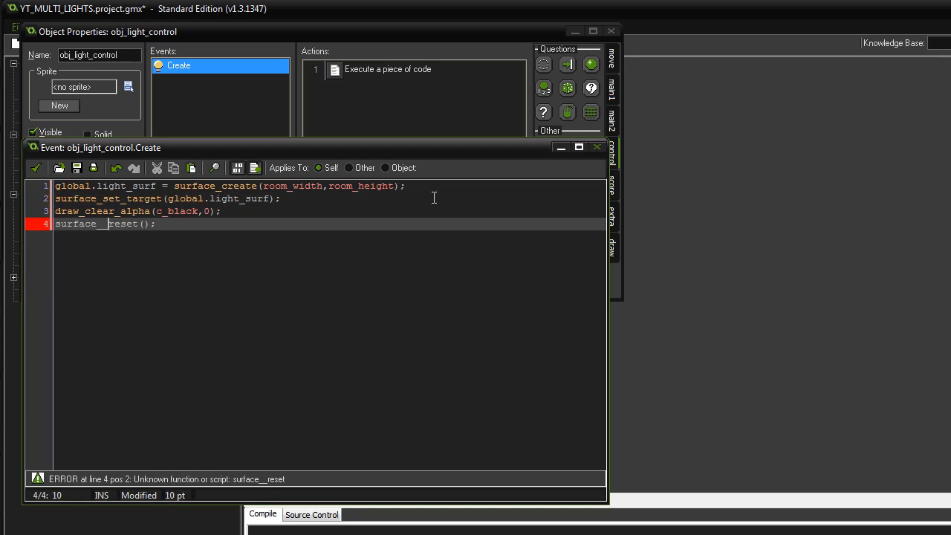
type("targ")
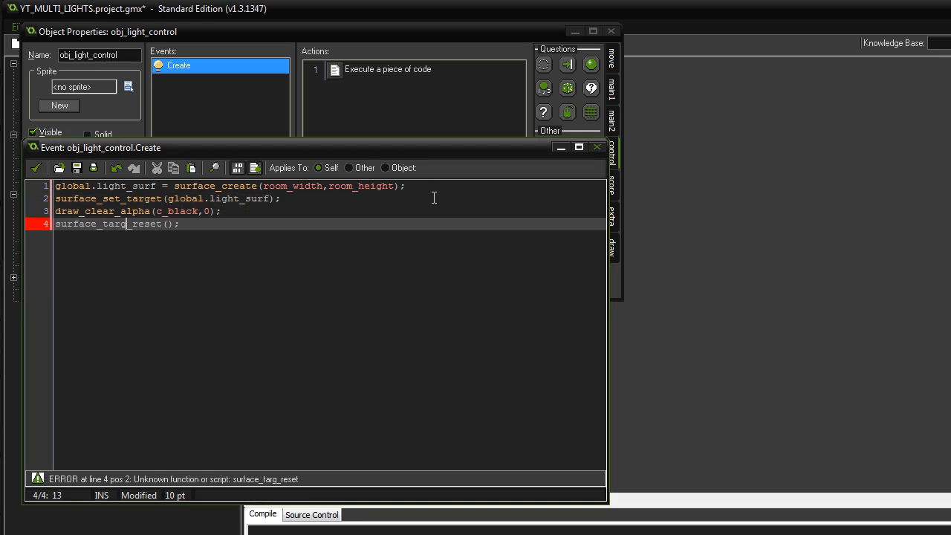
type("e")
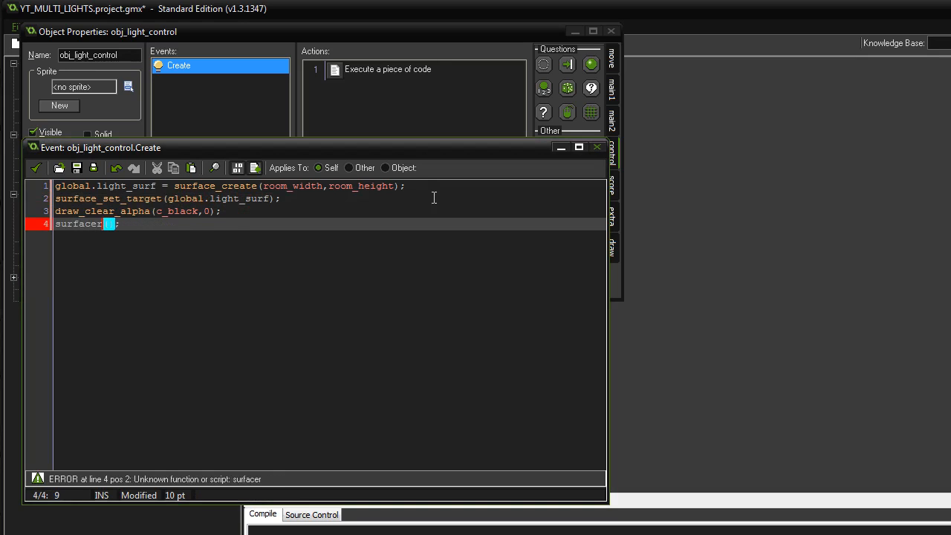
type("_reset_target")
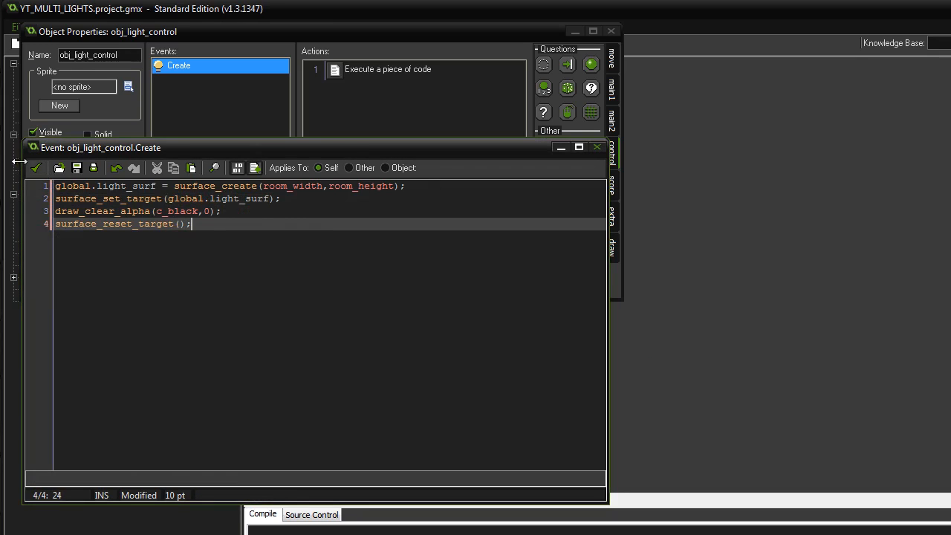
left_click(220, 258)
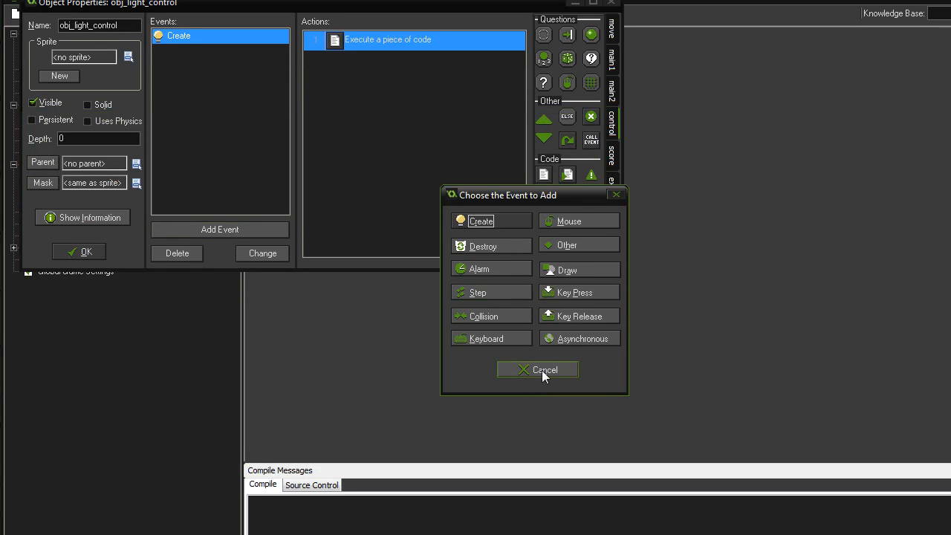
mouse_move(536, 373)
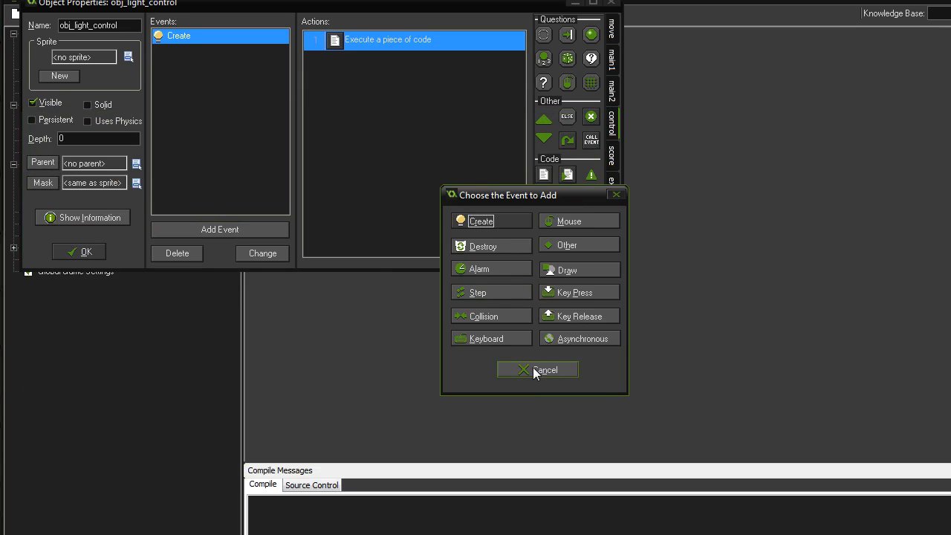
mouse_move(579, 291)
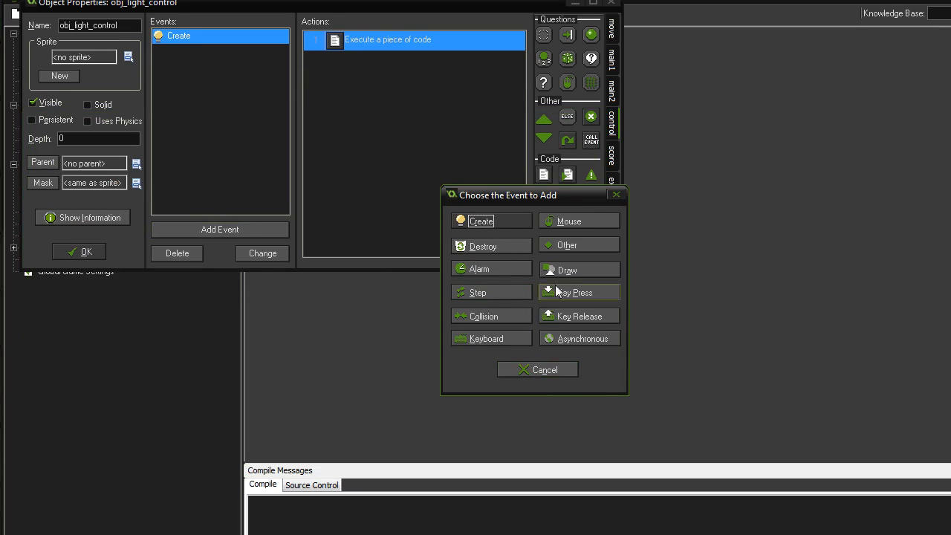
Add a Draw event with draw_surface(global.light_surf,0,0)
left_click(568, 271)
type("draw")
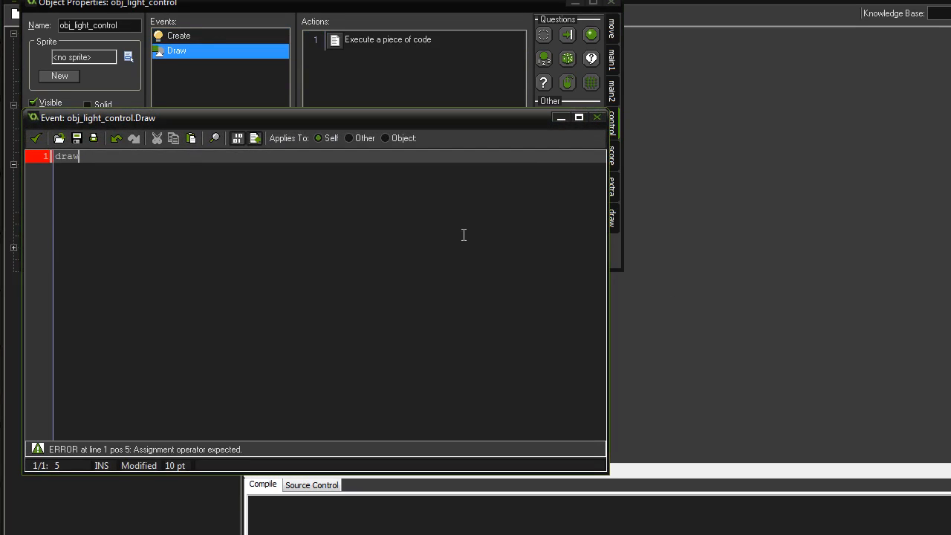
type("_surface")
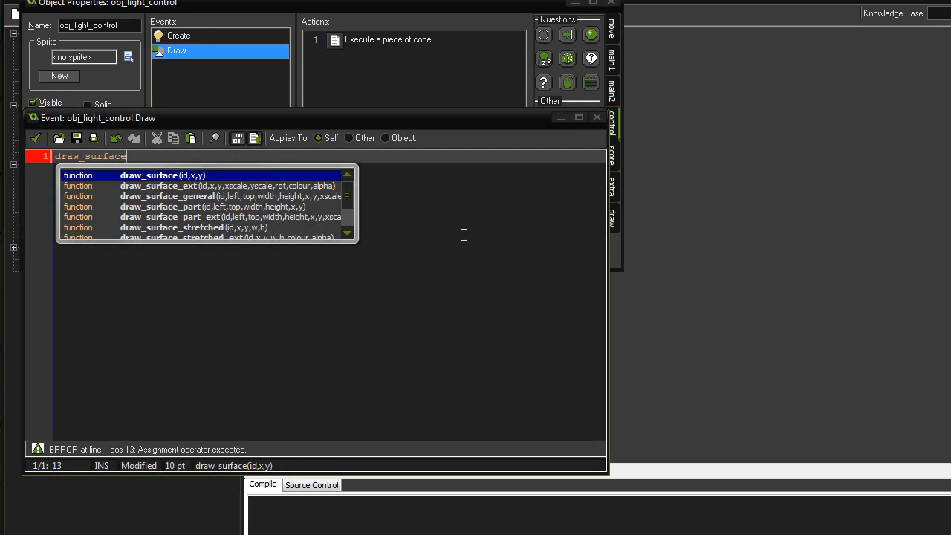
type("();")
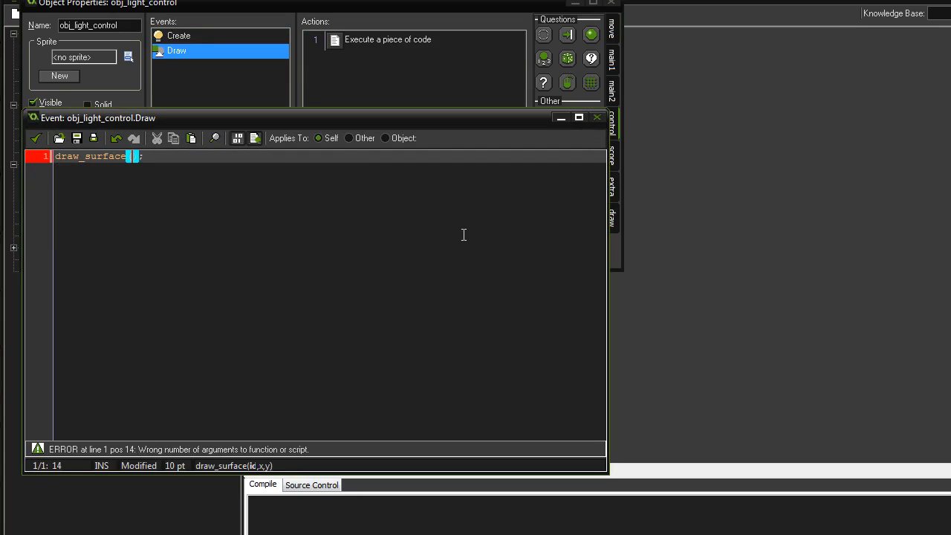
type("global.")
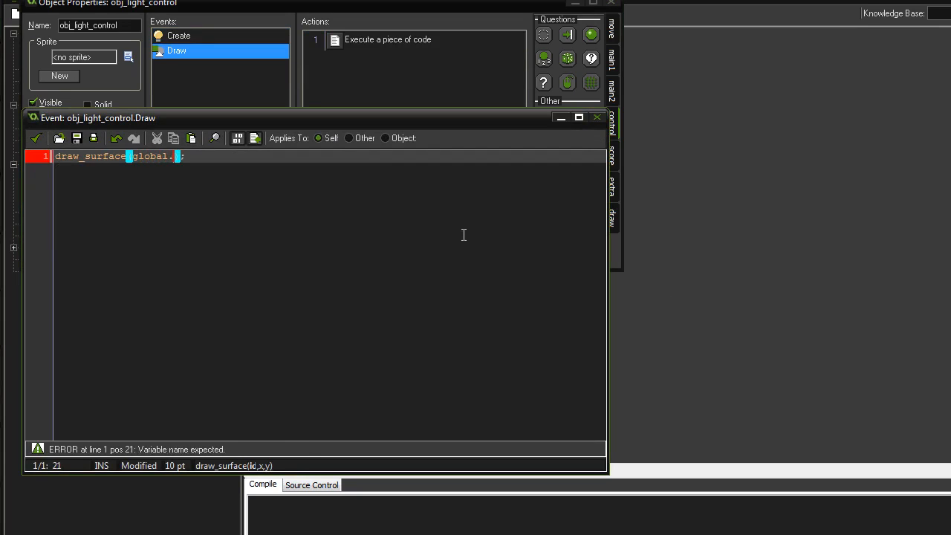
type("light_s")
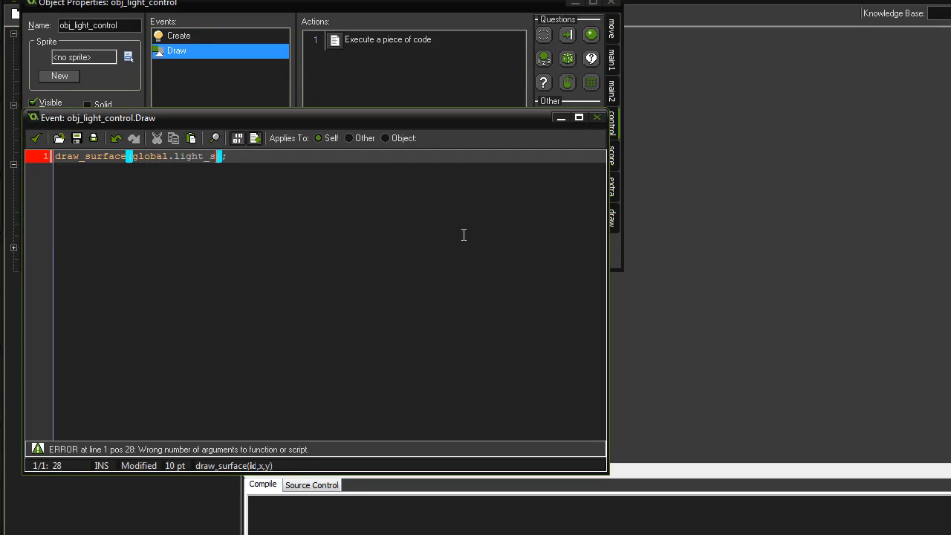
type("urf,0,0")
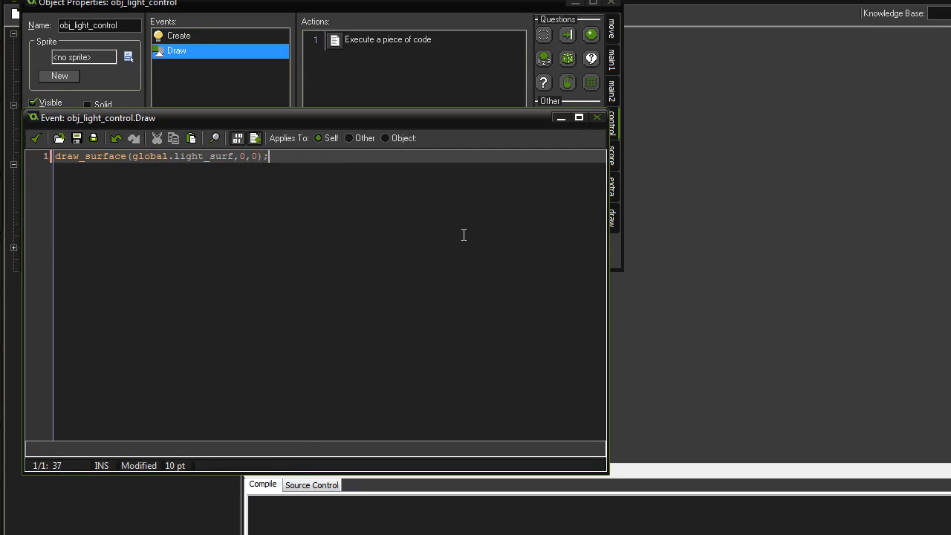
mouse_move(460, 196)
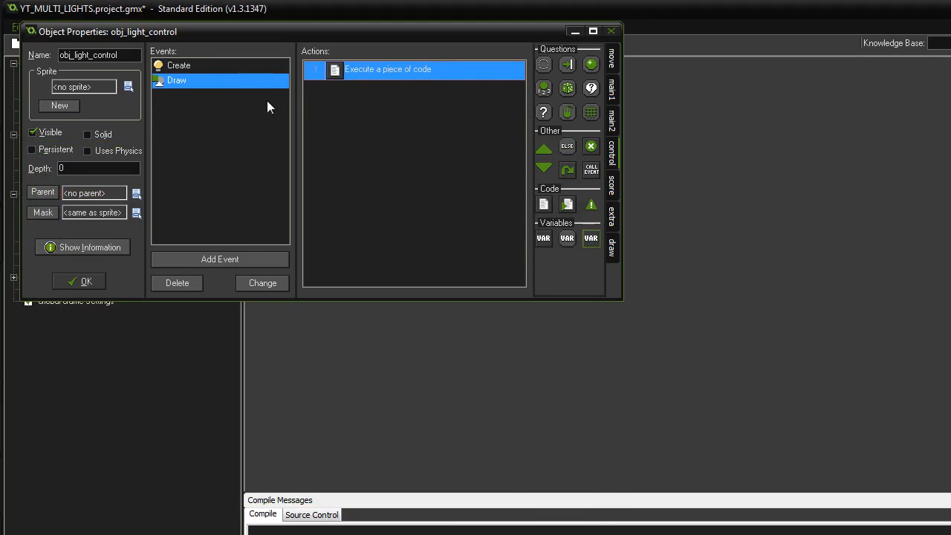
Add a Step event whose code starts with surface_set_target(global.light_surf)
left_click(220, 258)
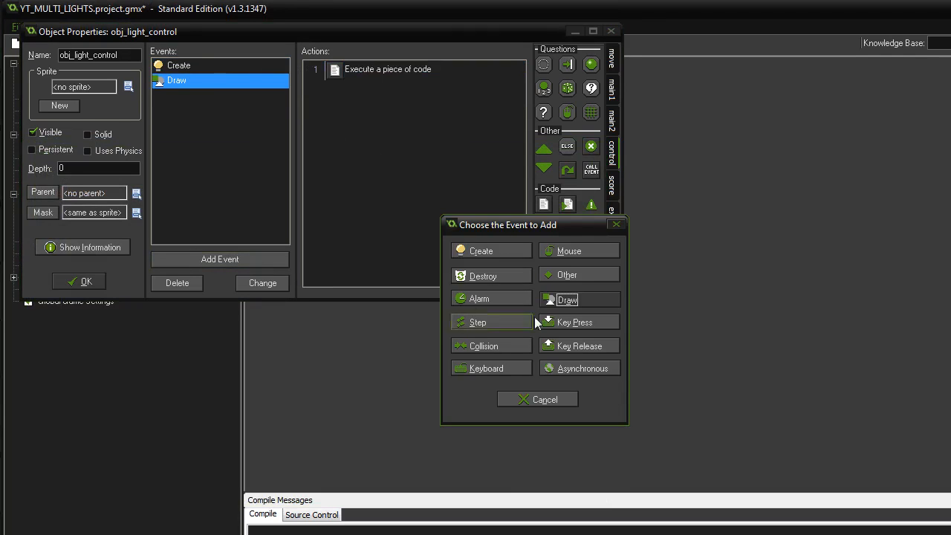
left_click(477, 321)
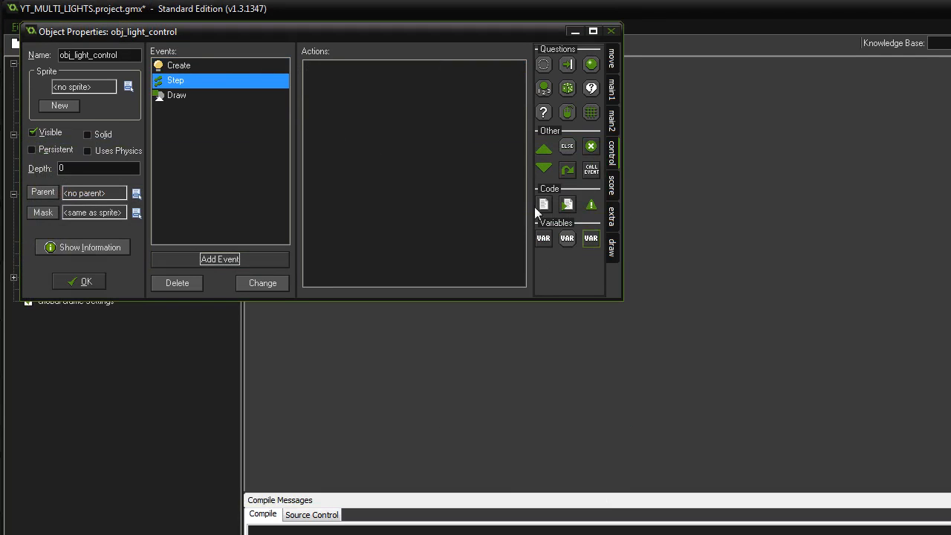
left_click(544, 205)
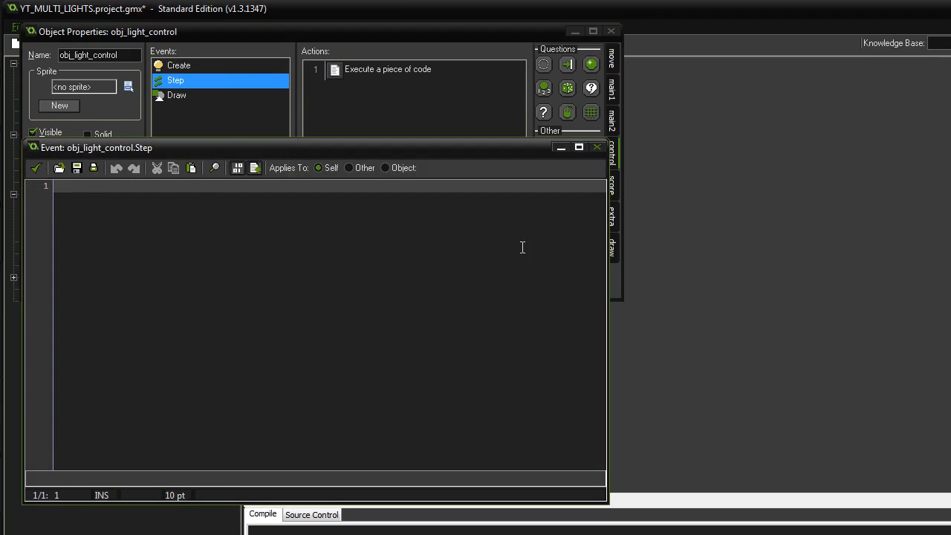
type("sur")
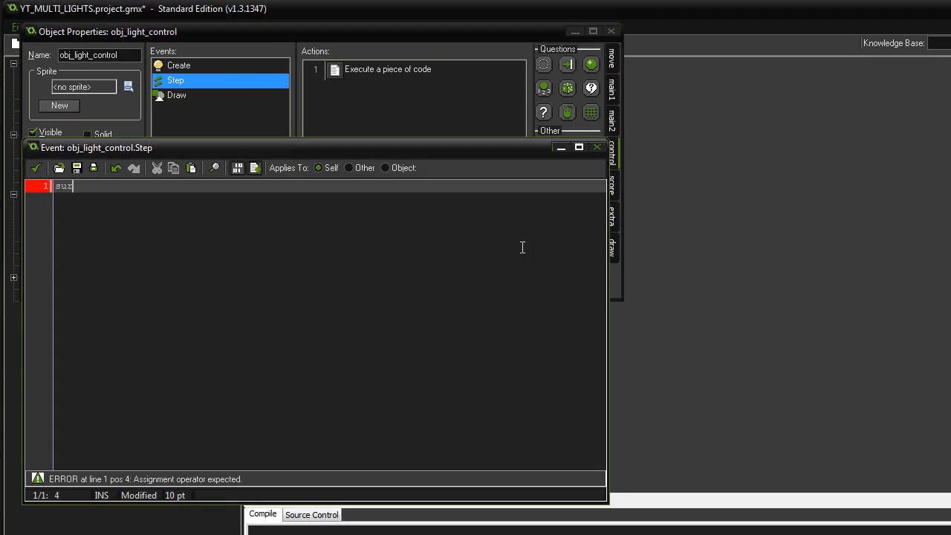
key("Backspace")
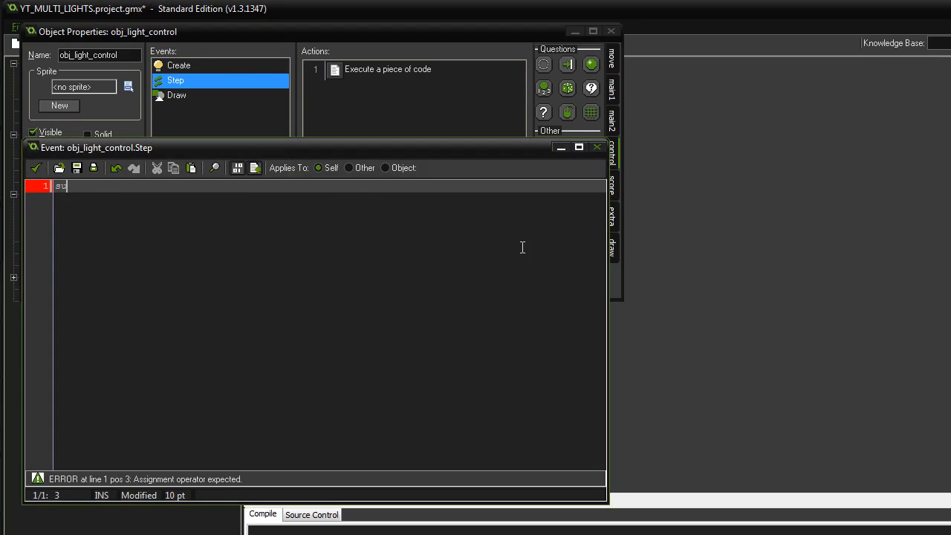
type("surface_set_target();")
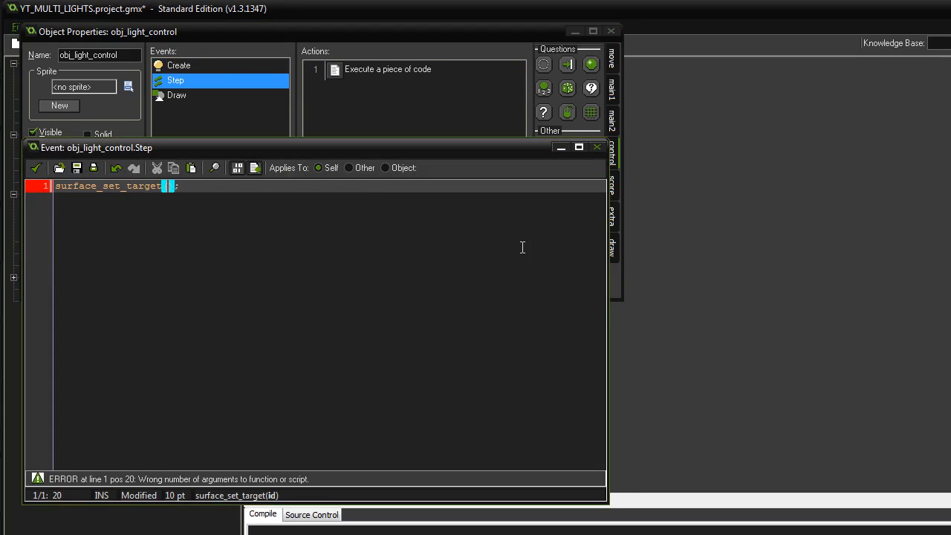
type("global.light_surf")
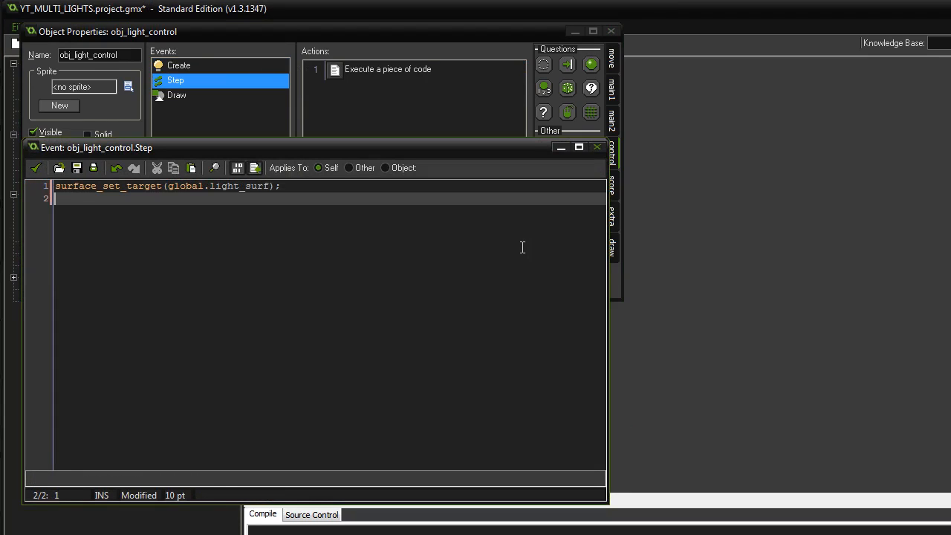
key("enter")
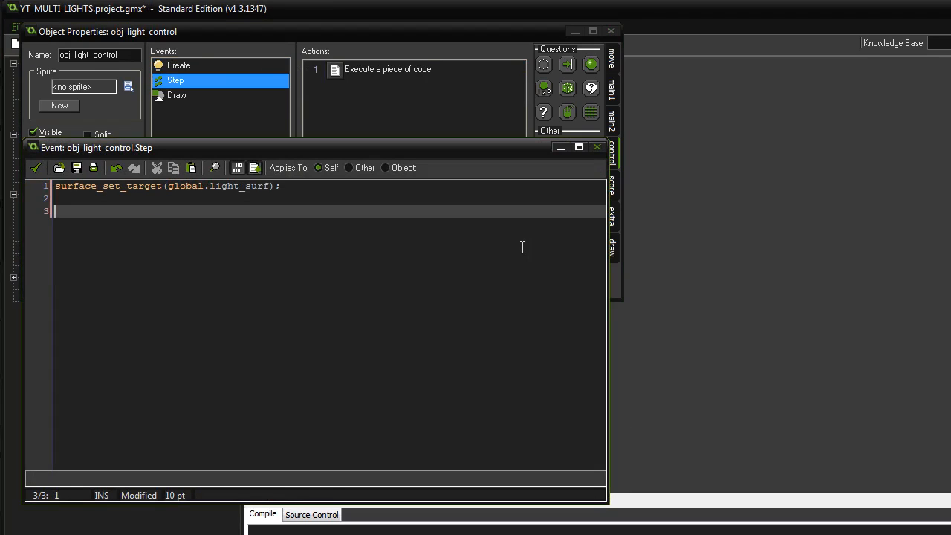
Add a '//Draw darkness' comment, draw_set_color(c_black) and a room-sized filled draw_rectangle
type("//Draw")
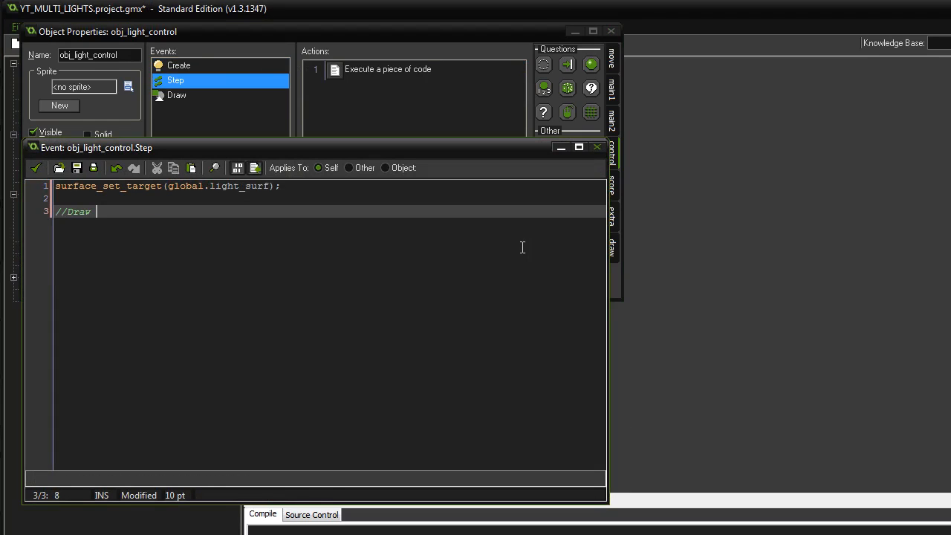
type("darkn")
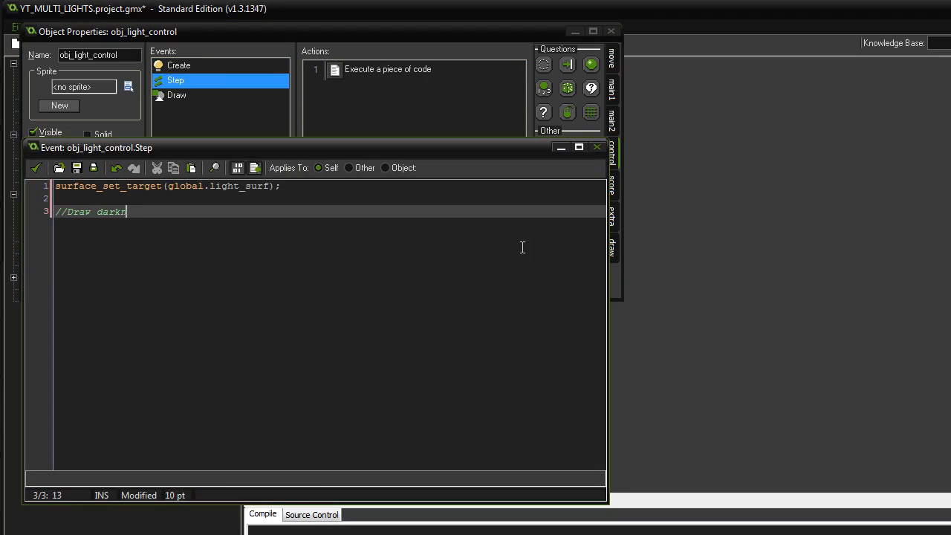
type("ess")
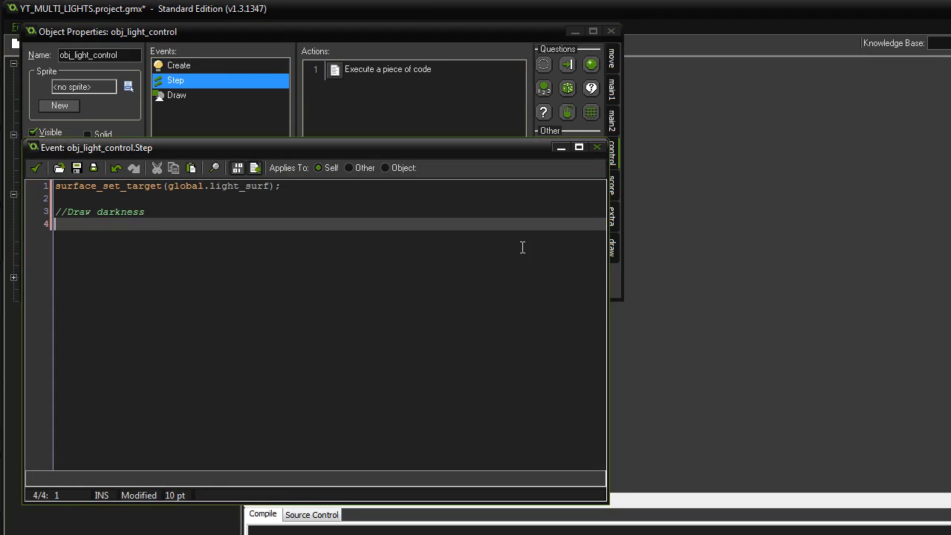
type("draw_")
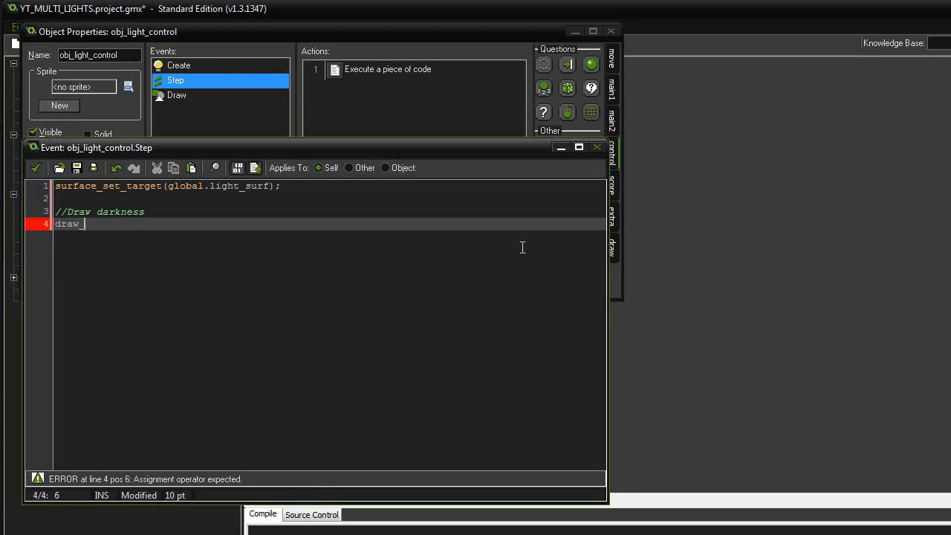
type("set_COLO")
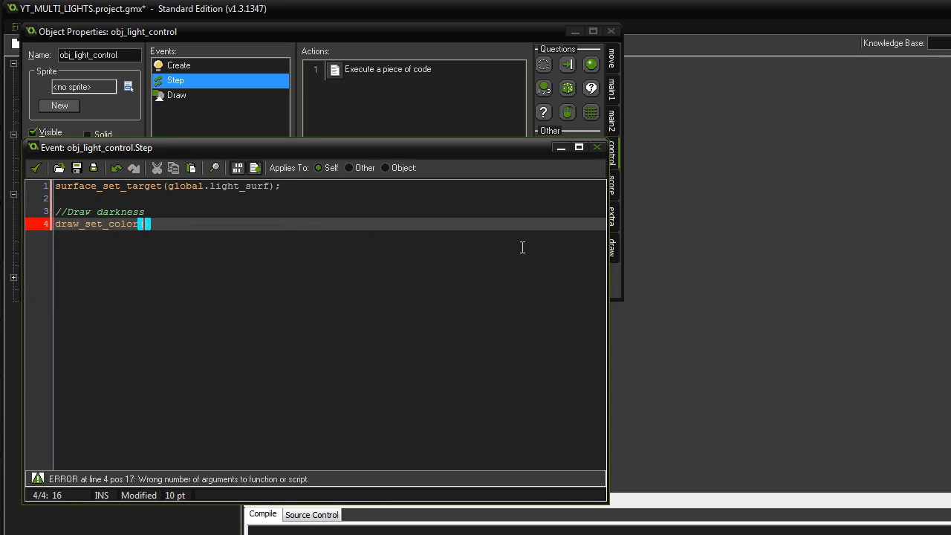
type("(c_black)")
type("draw_rectang")
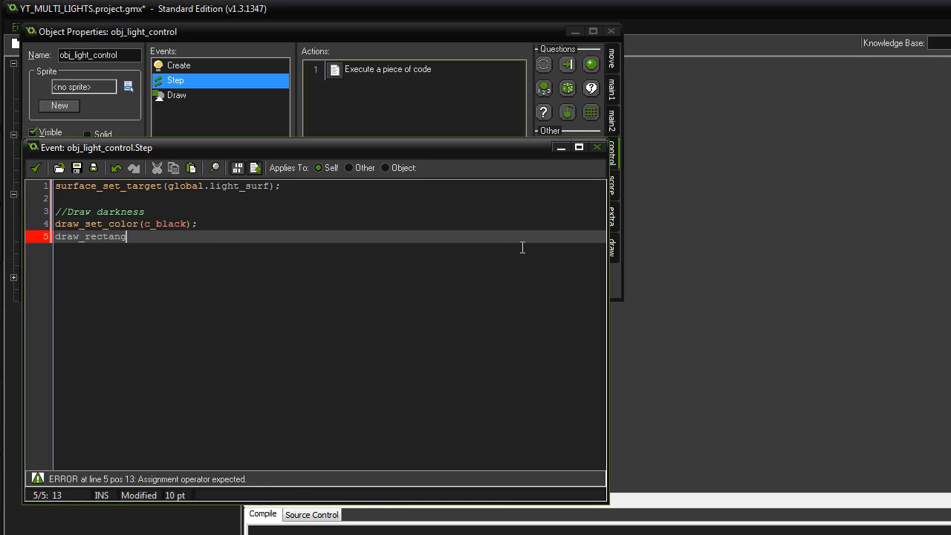
type("le (")
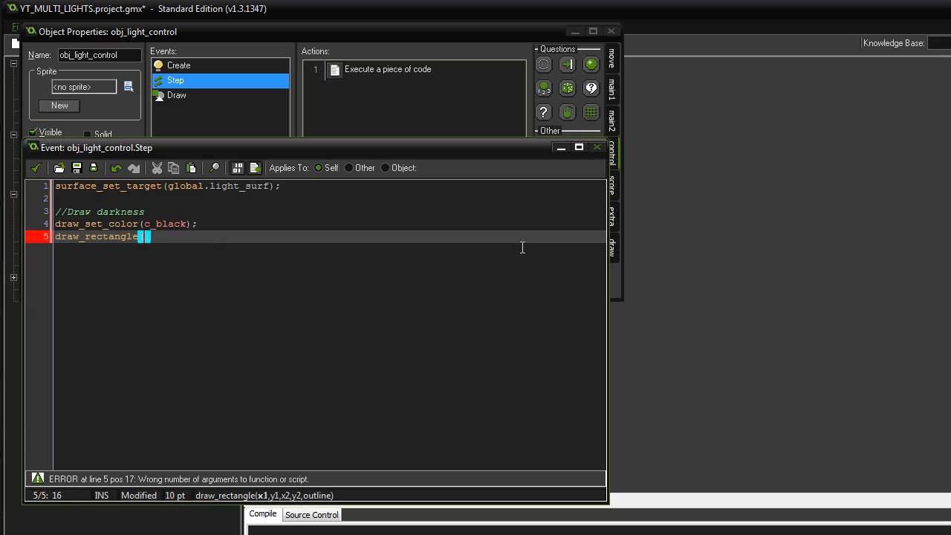
type("0,0,room_width,room_height")
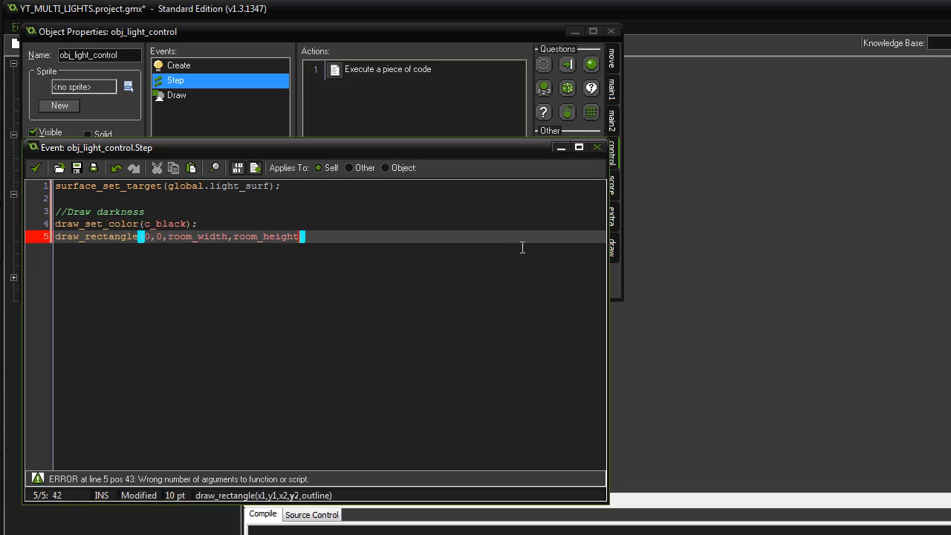
type(",false")
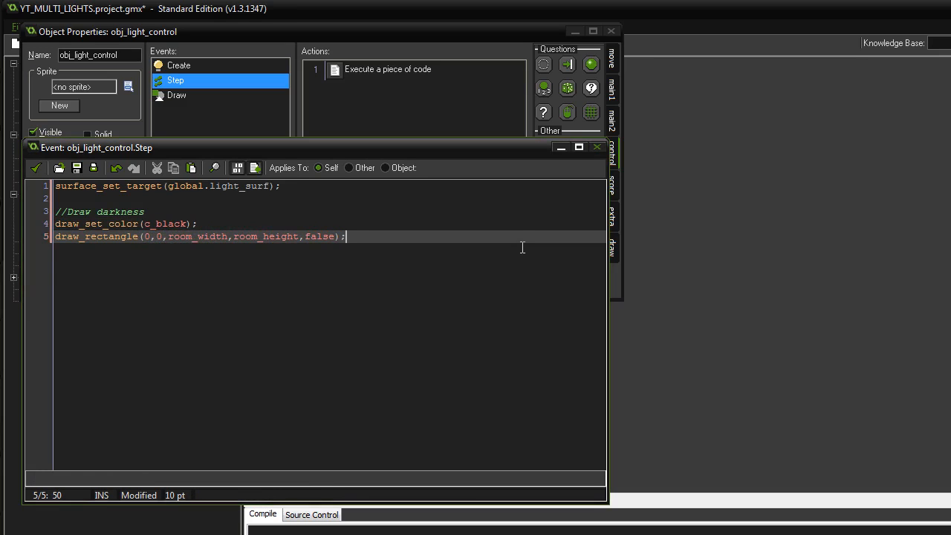
key("Enter")
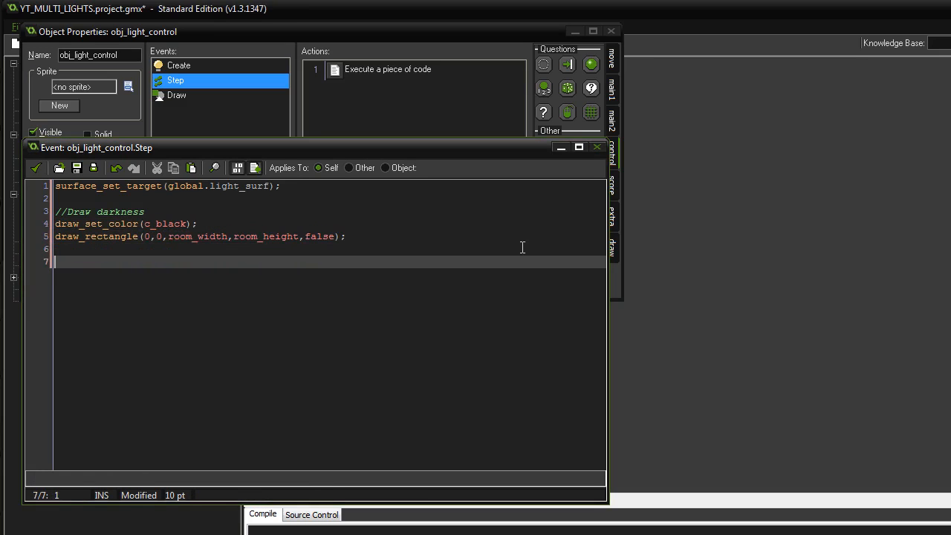
End the Step code with the reset call, corrected to surface_reset_target()
type("sur")
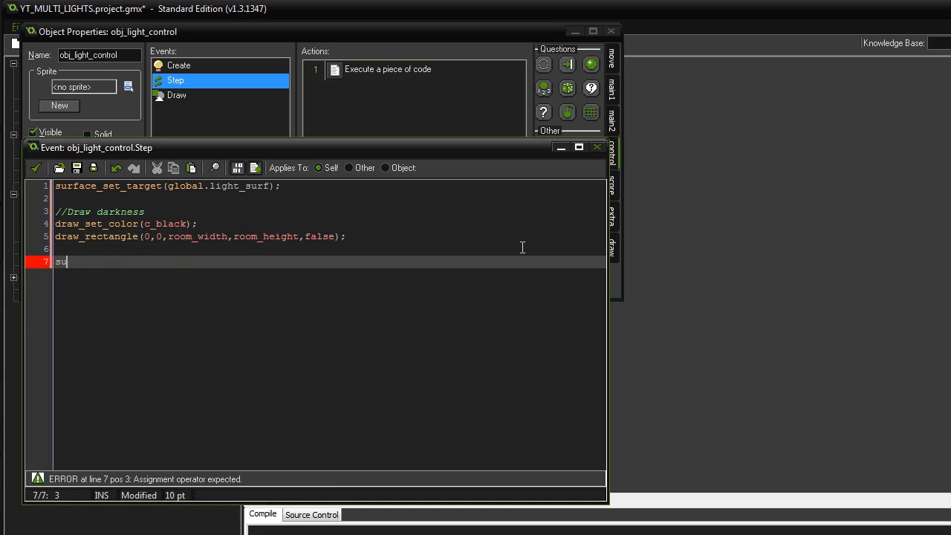
type("rafc")
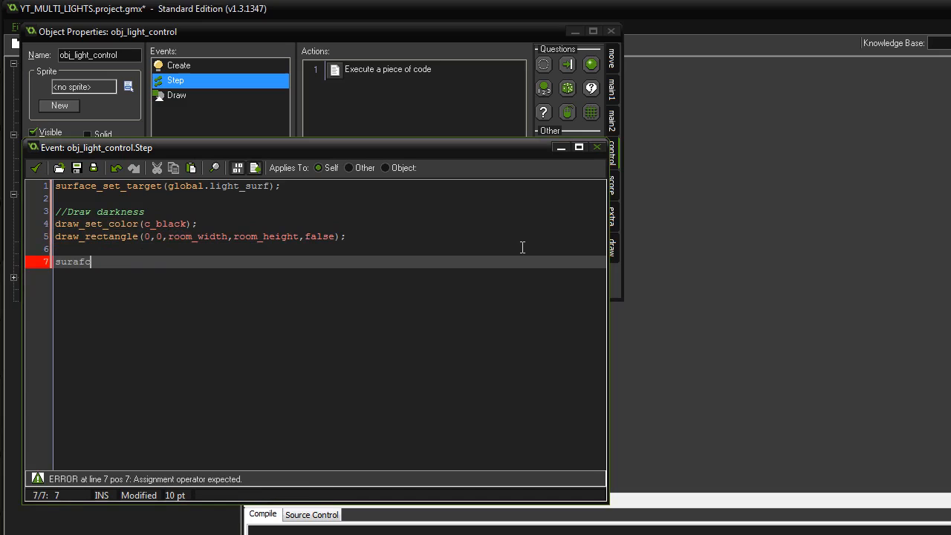
key("BackSpace")
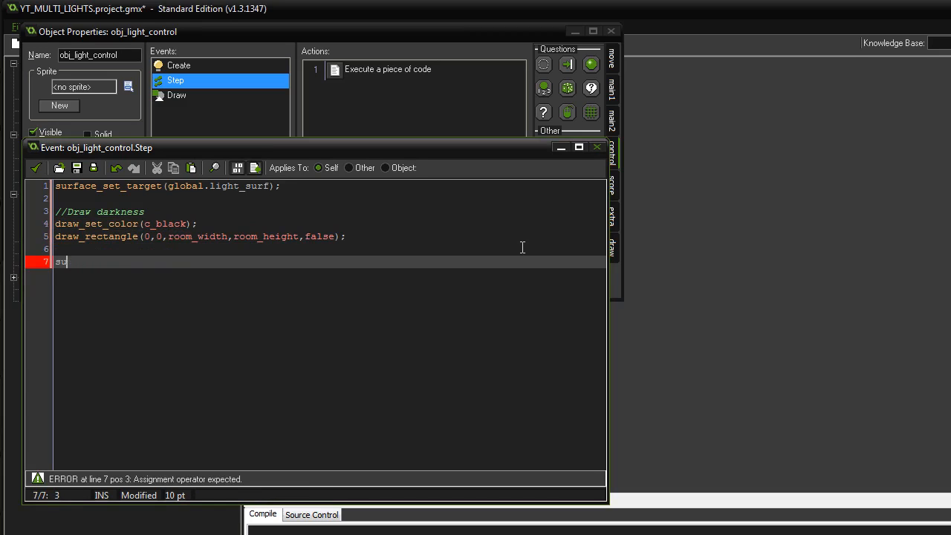
type("rface")
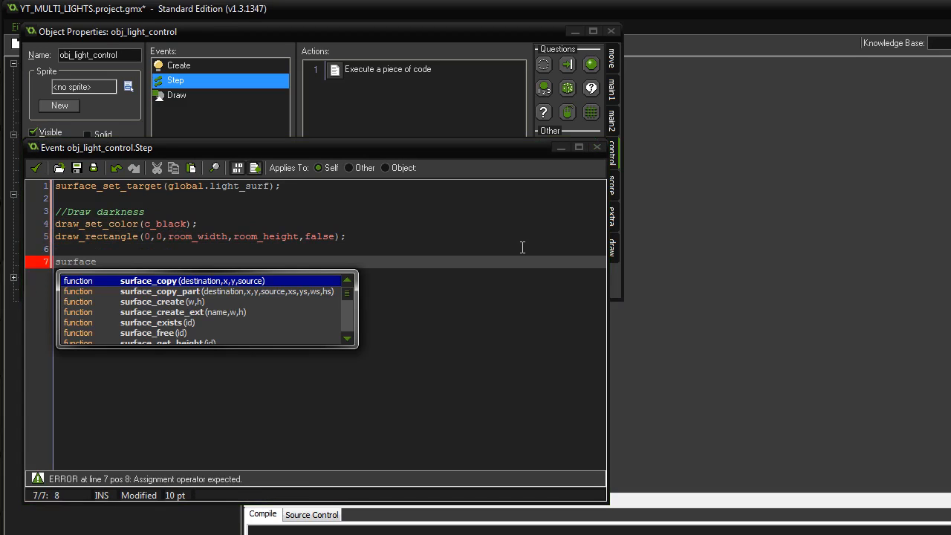
type("_targe")
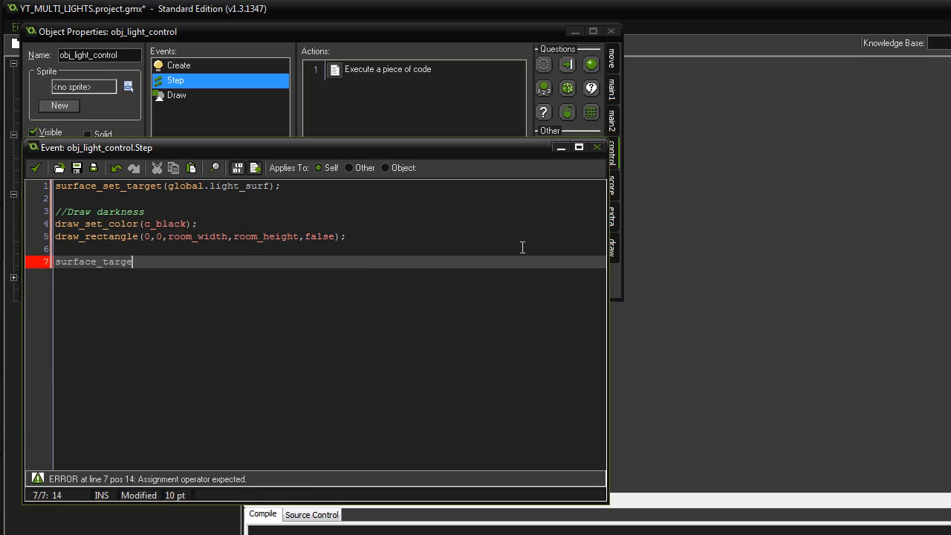
type("t_reset")
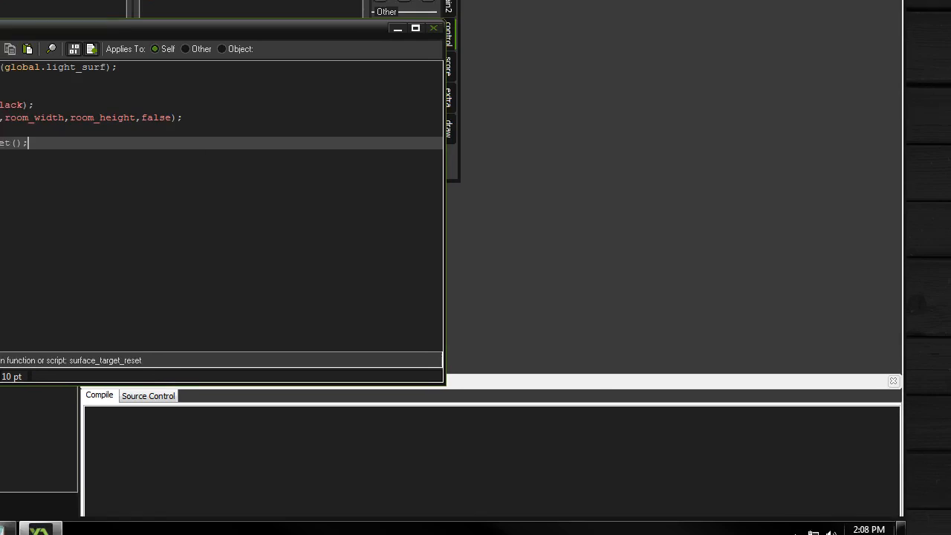
left_click(690, 520)
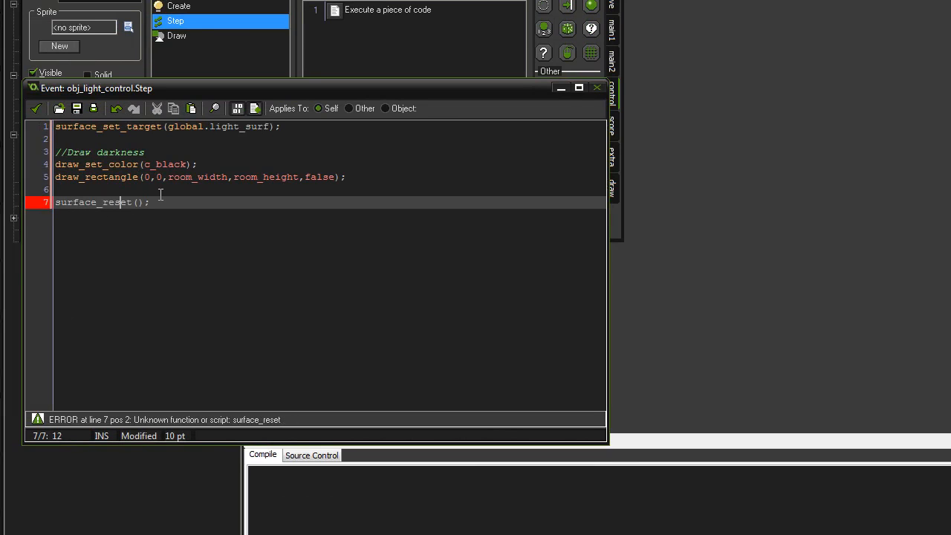
type("_targe")
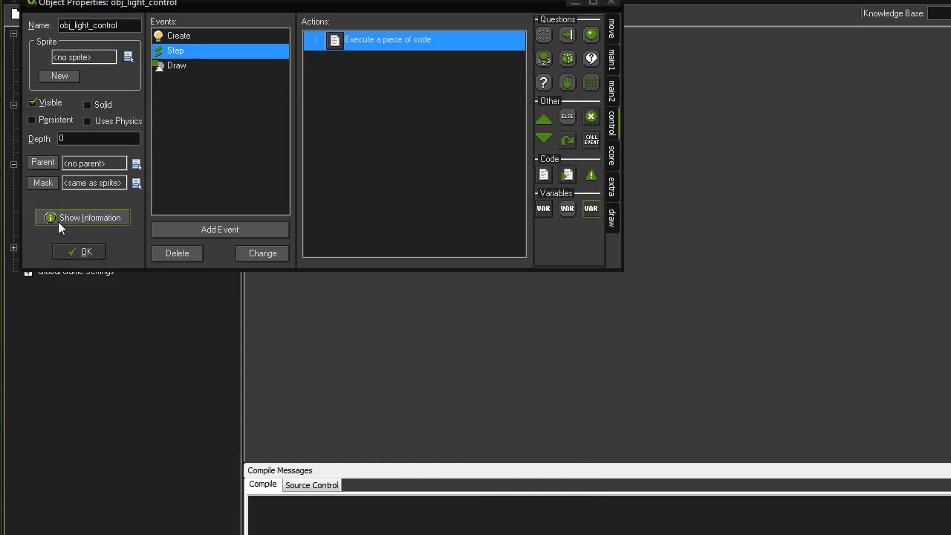
Close obj_light_control and begin drawLight with surface_set_target(global.light_surf);
left_click(79, 251)
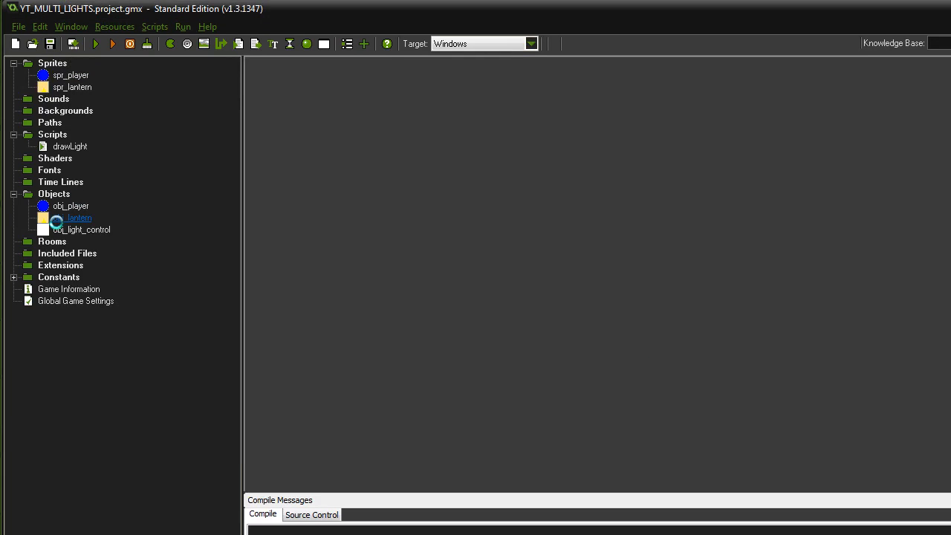
double_click(69, 146)
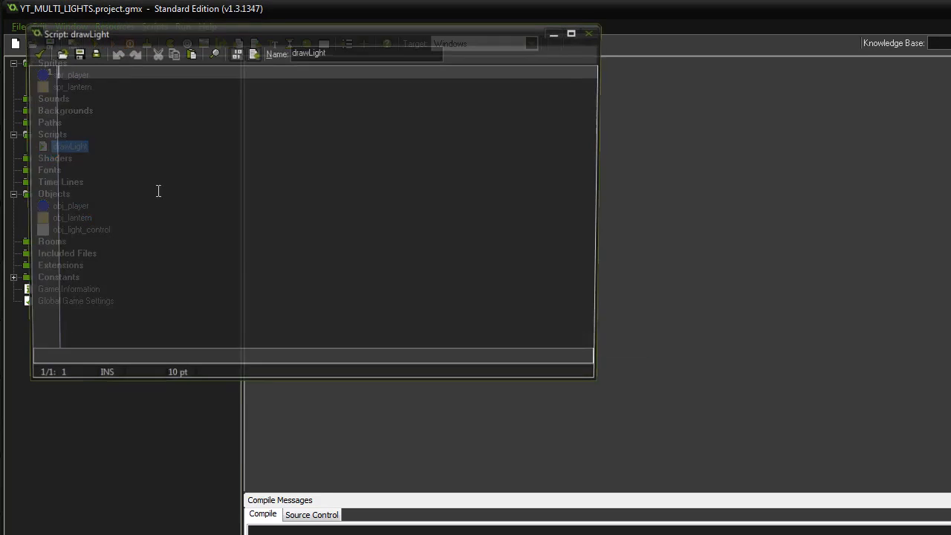
type("s")
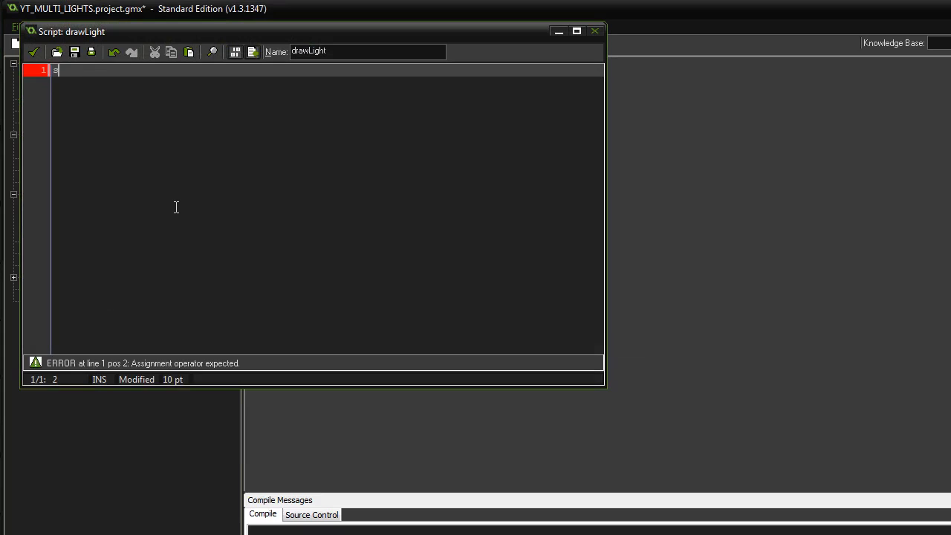
type("urface")
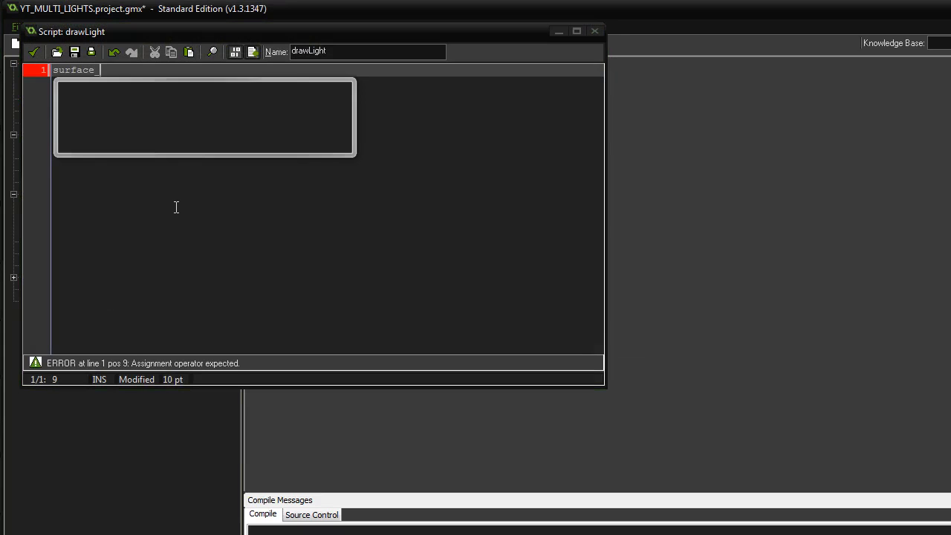
type("_set")
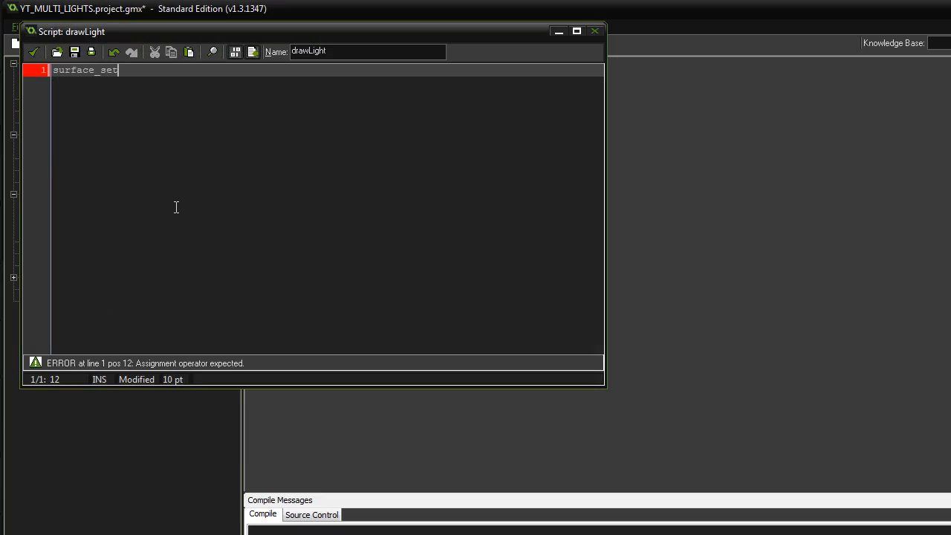
type("_target()")
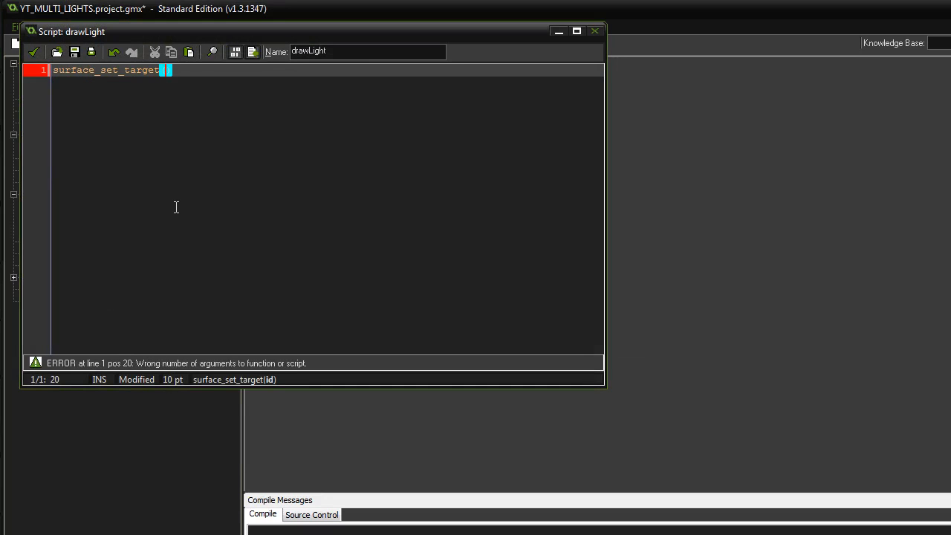
type("global.l")
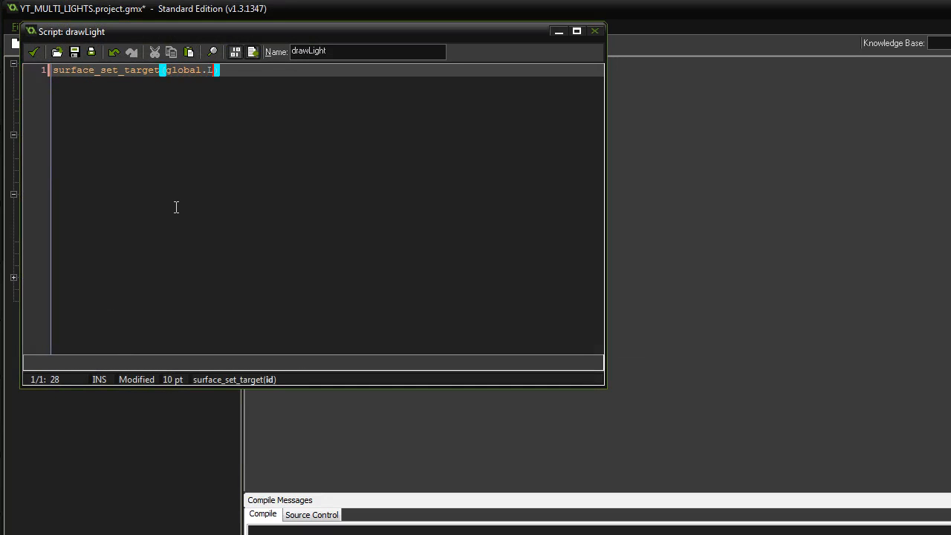
type("ight_")
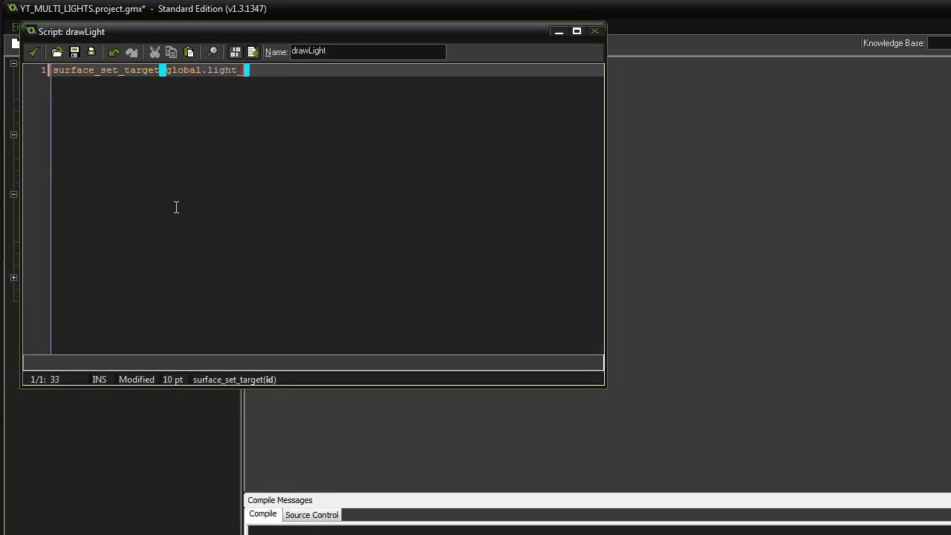
type("surf);")
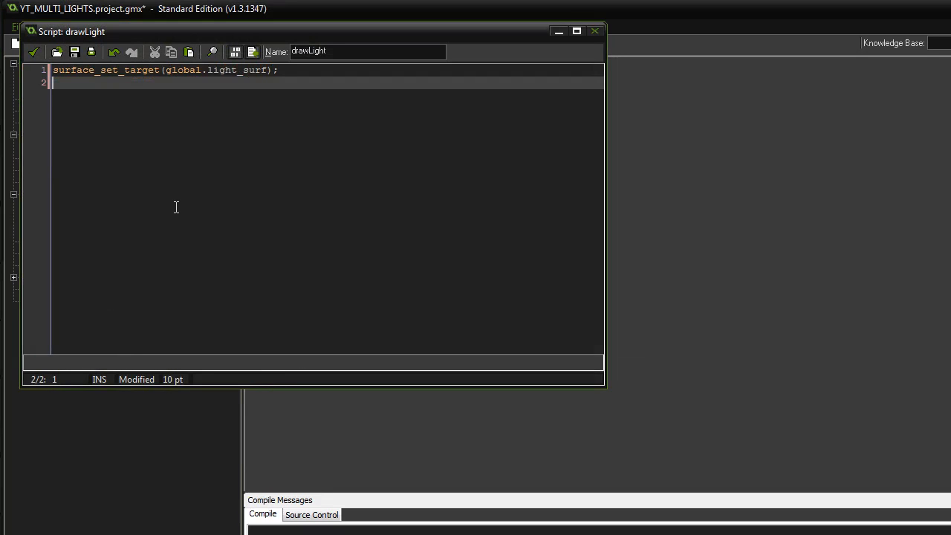
Add draw_set_blend_mode(bm_subtract); and an empty draw_sprite_ext(); call
type("draw_set_v")
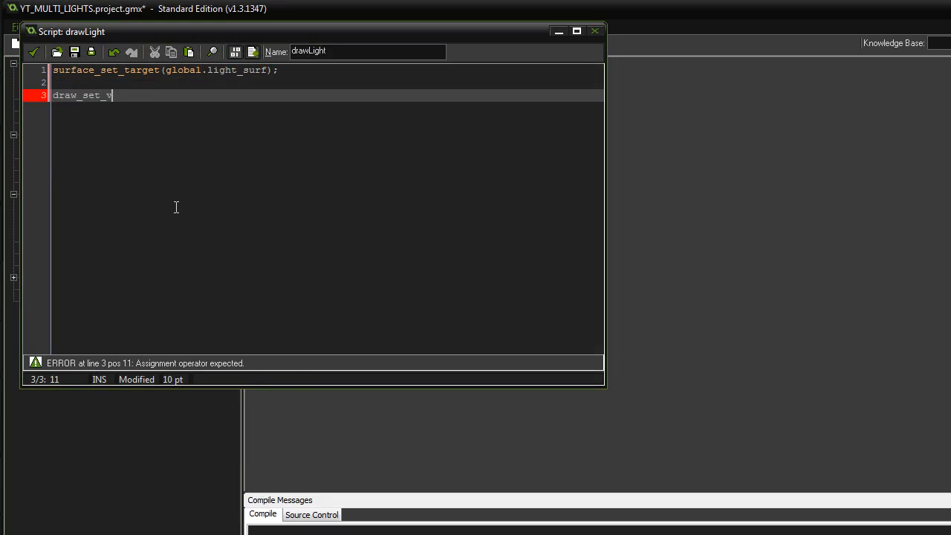
type("bl")
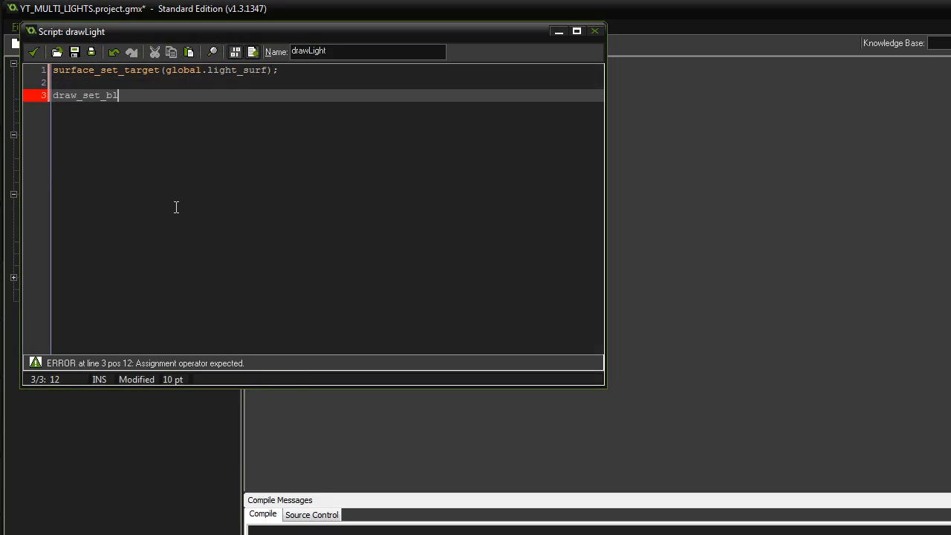
type("end_mode()")
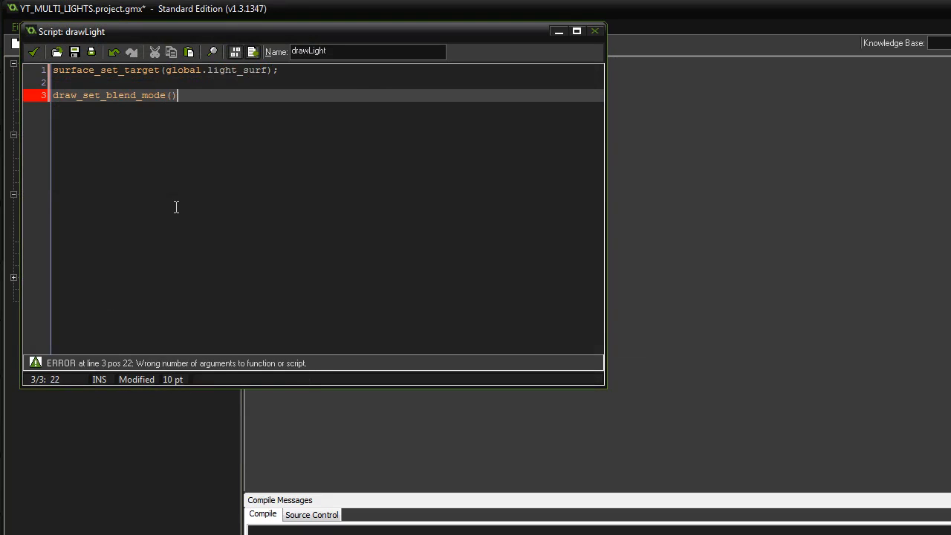
type("bm_subtract")
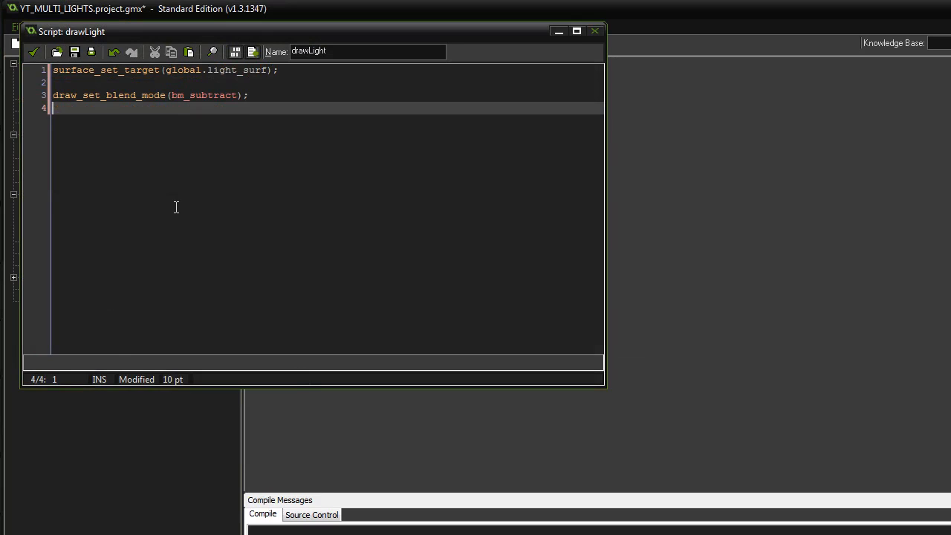
type("draw")
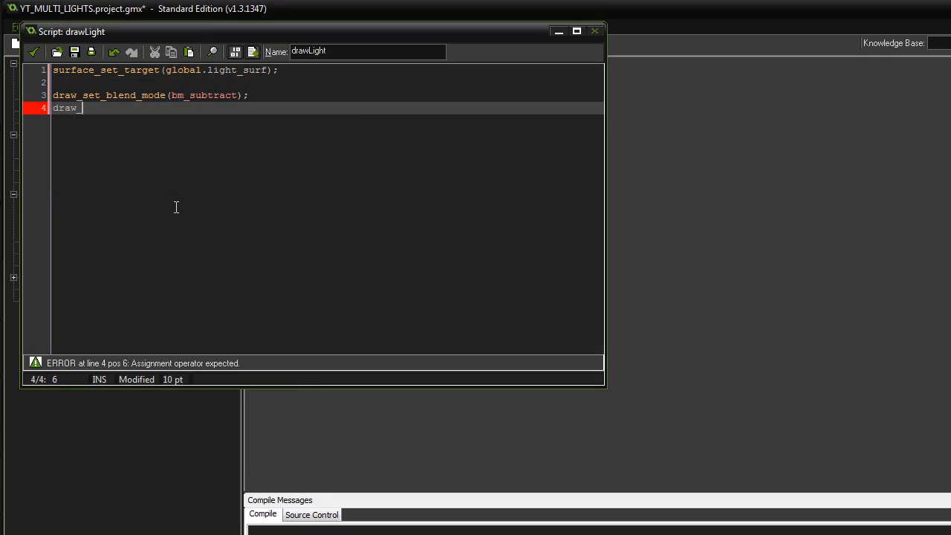
type("_sprite")
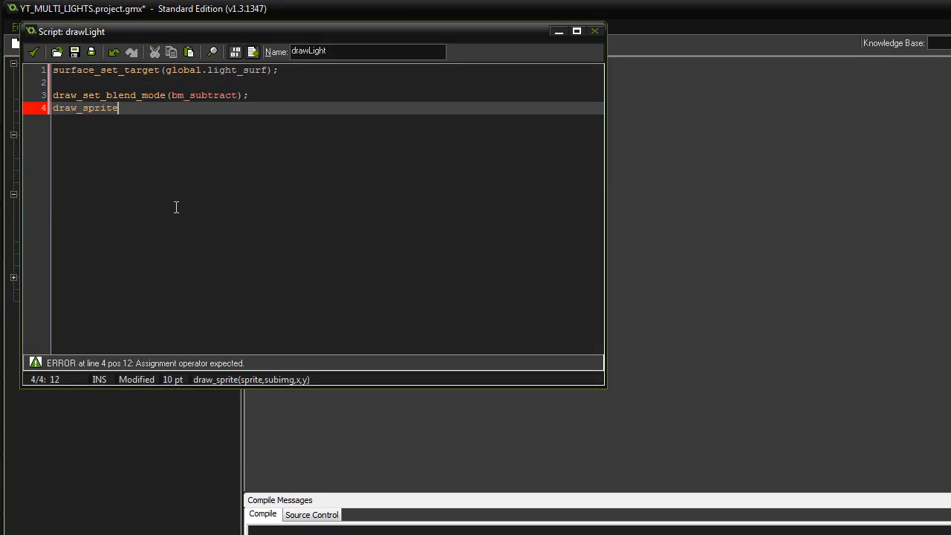
type("_ext")
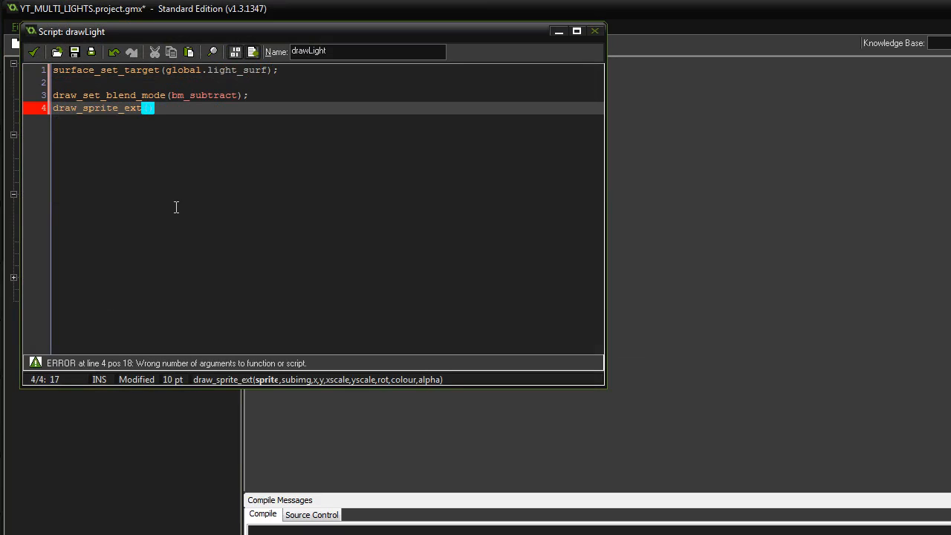
type("();")
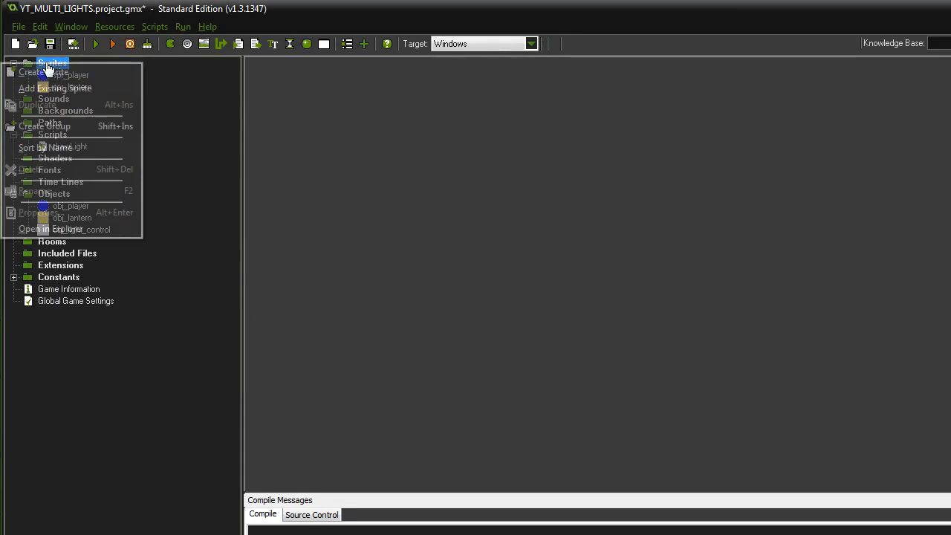
Create a new sprite spr_light and start loading an image for it from disk
left_click(43, 71)
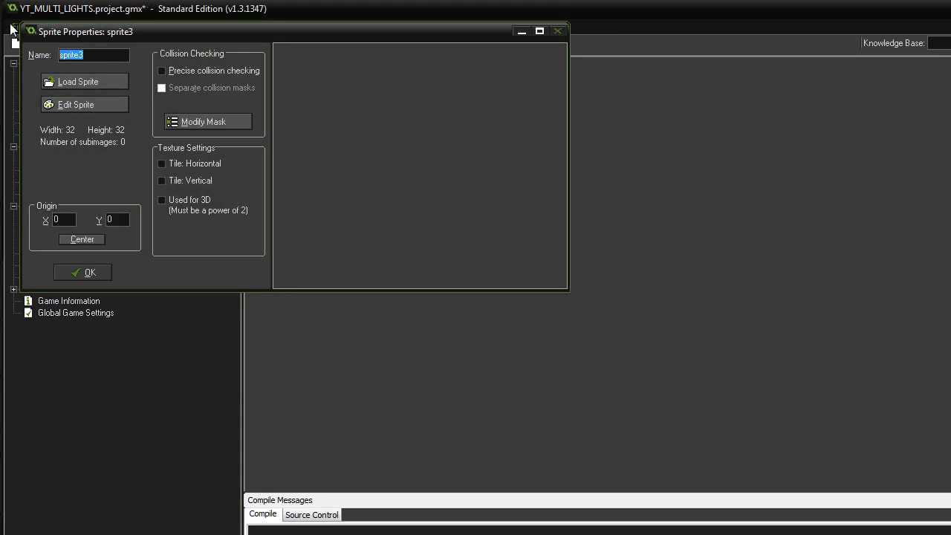
left_click(83, 272)
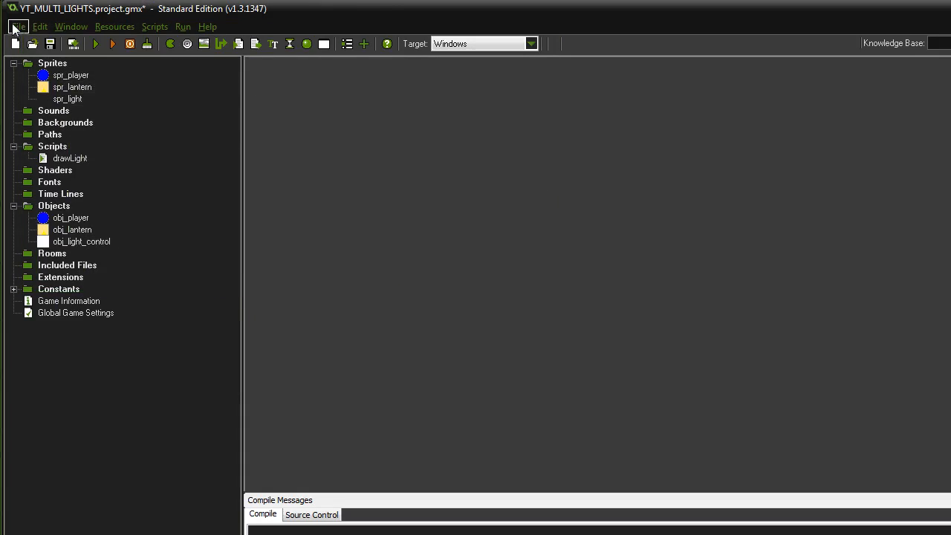
double_click(67, 98)
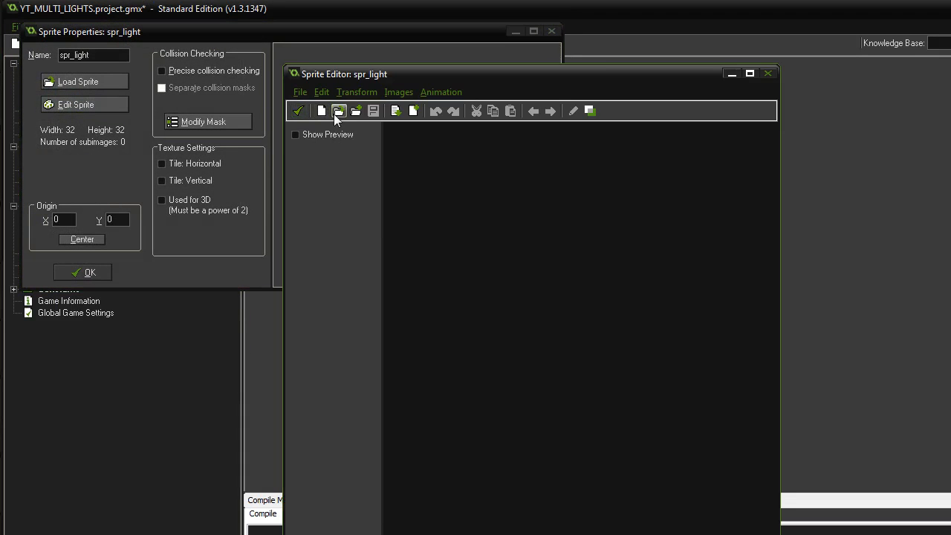
left_click(339, 110)
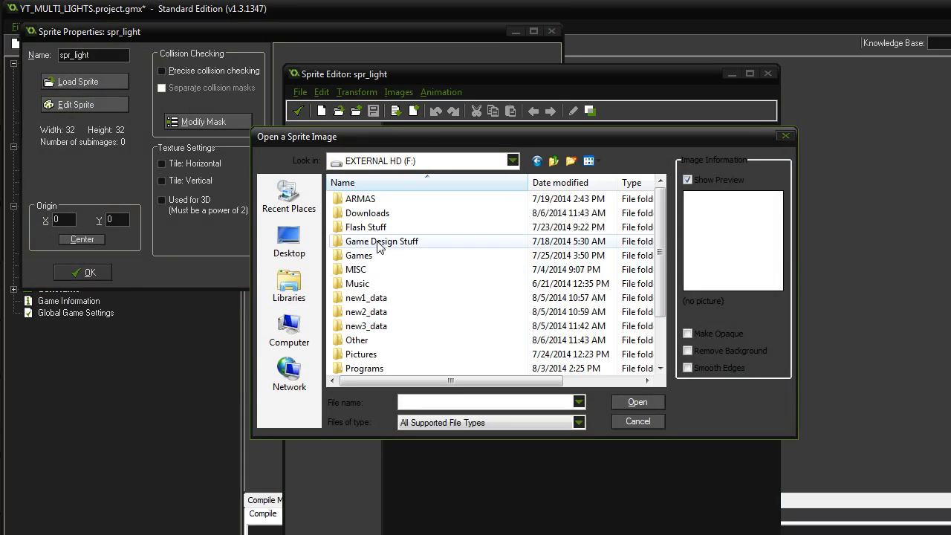
Load the lightFX glow image from Game Design Stuff > Visual FX > MY FX and centre its origin
double_click(380, 241)
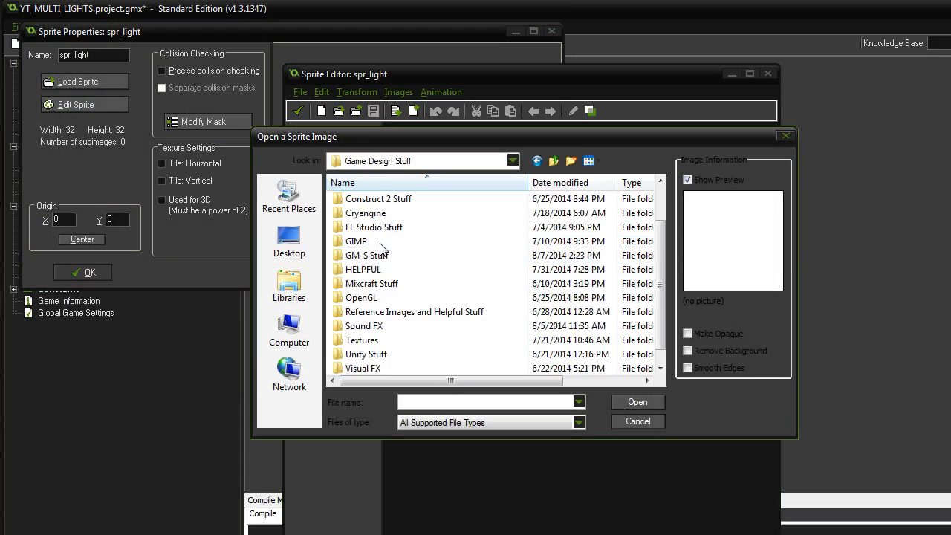
double_click(362, 368)
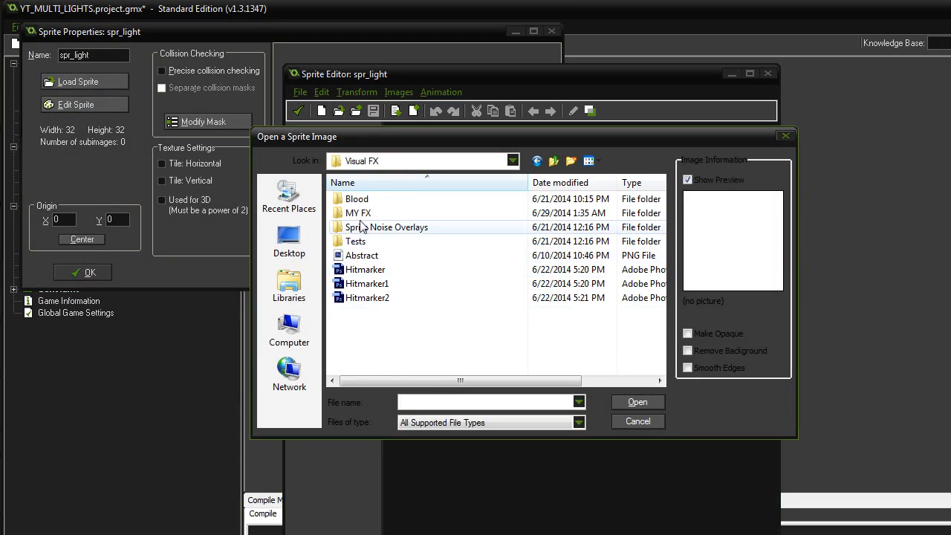
double_click(357, 214)
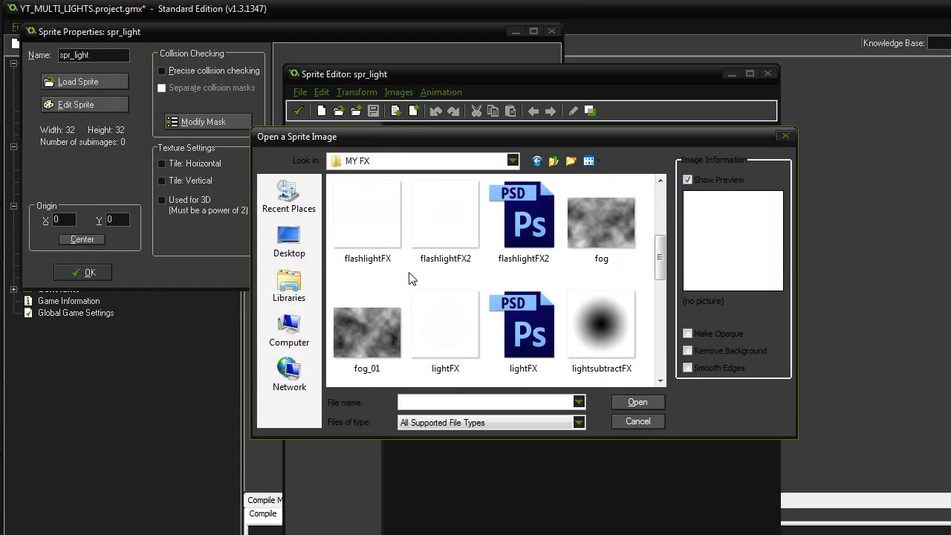
left_click(446, 324)
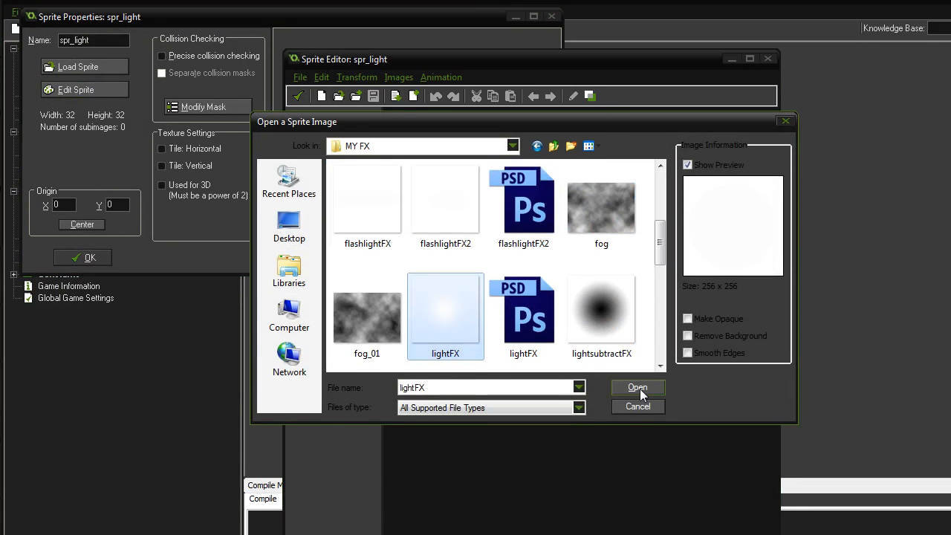
left_click(636, 386)
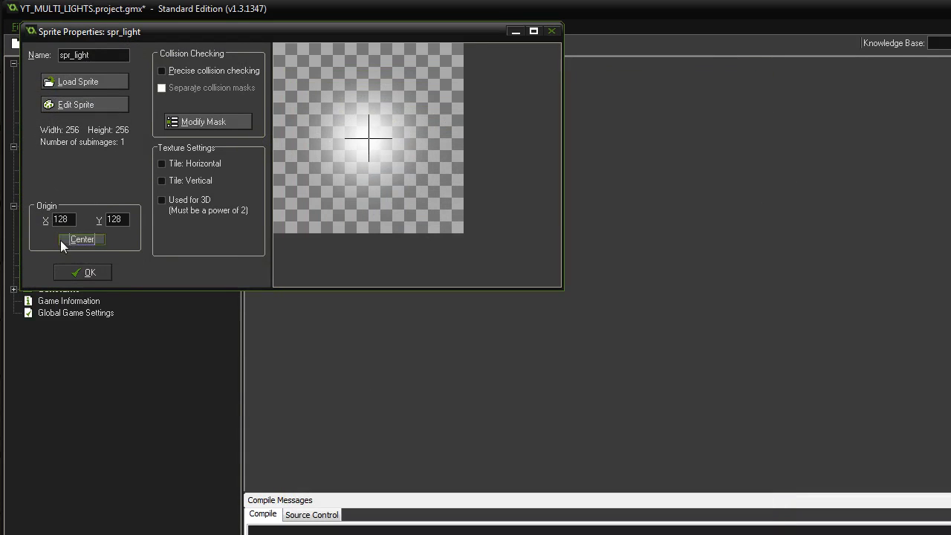
left_click(83, 272)
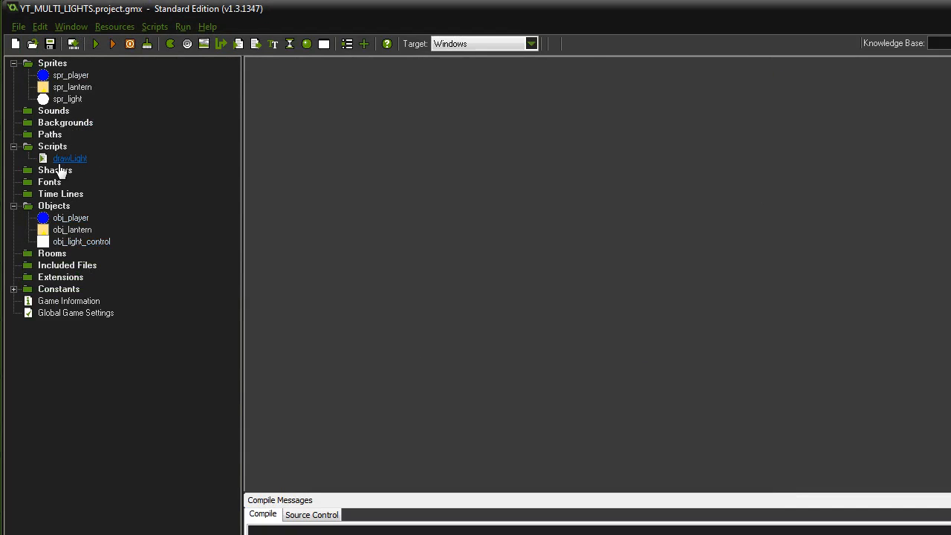
In drawLight, write draw_sprite_ext(spr_light,0,x,y,1,1,0,c_white,argument0)
double_click(68, 158)
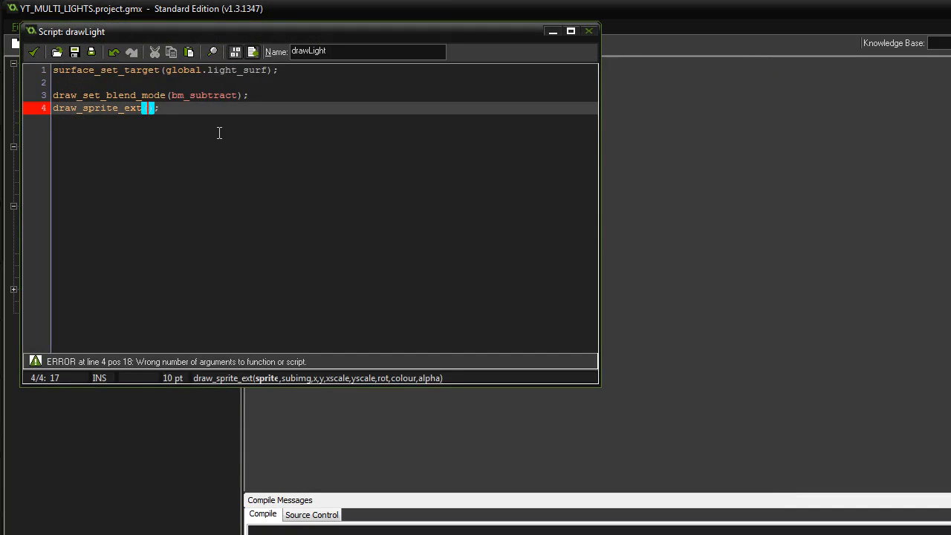
type("spr_light")
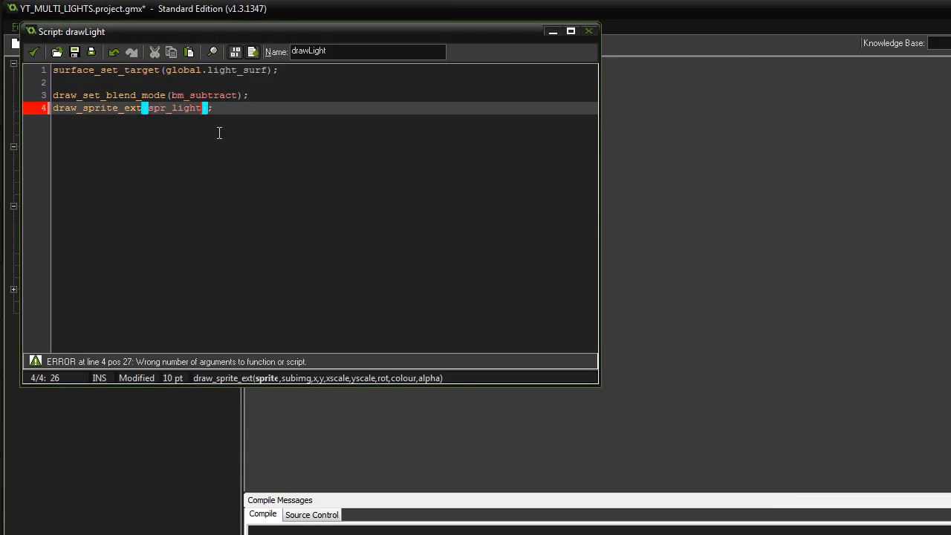
type("0,")
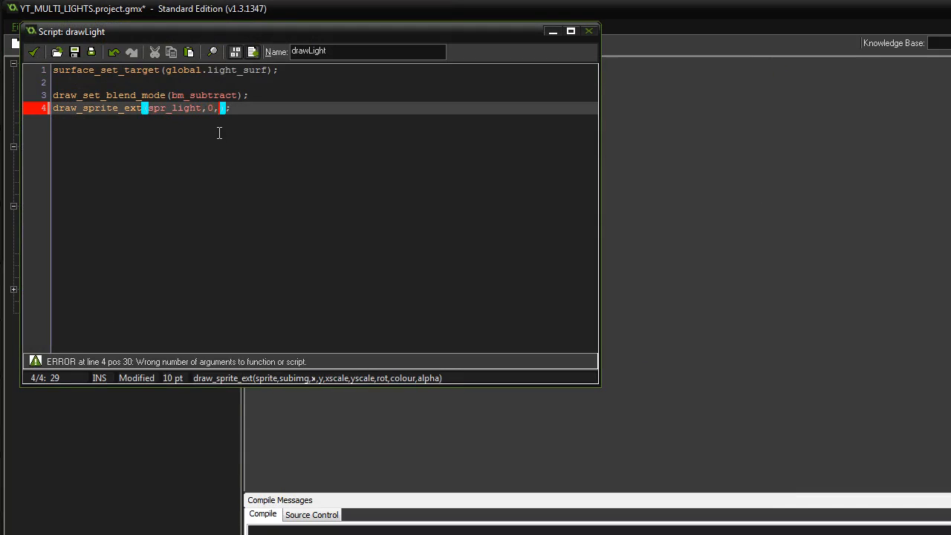
type("x,y,")
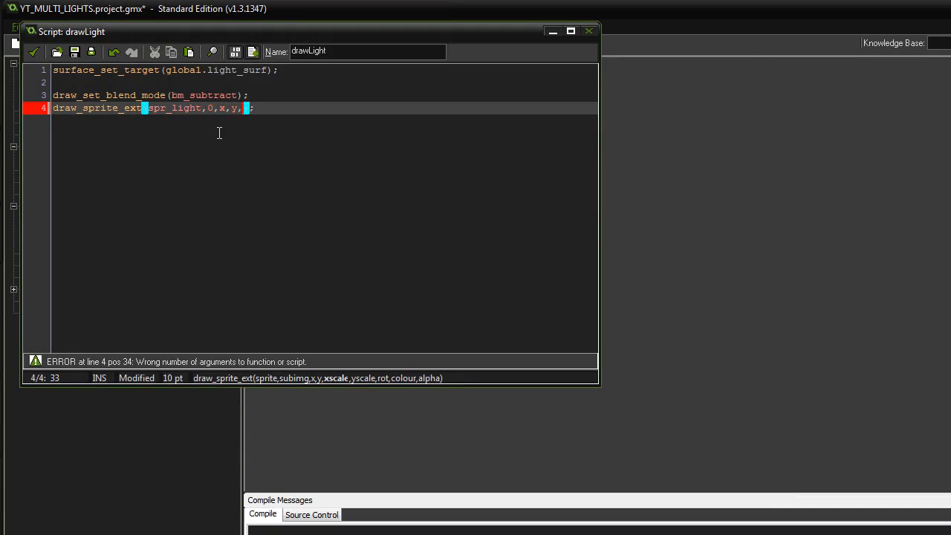
type("1,1,0")
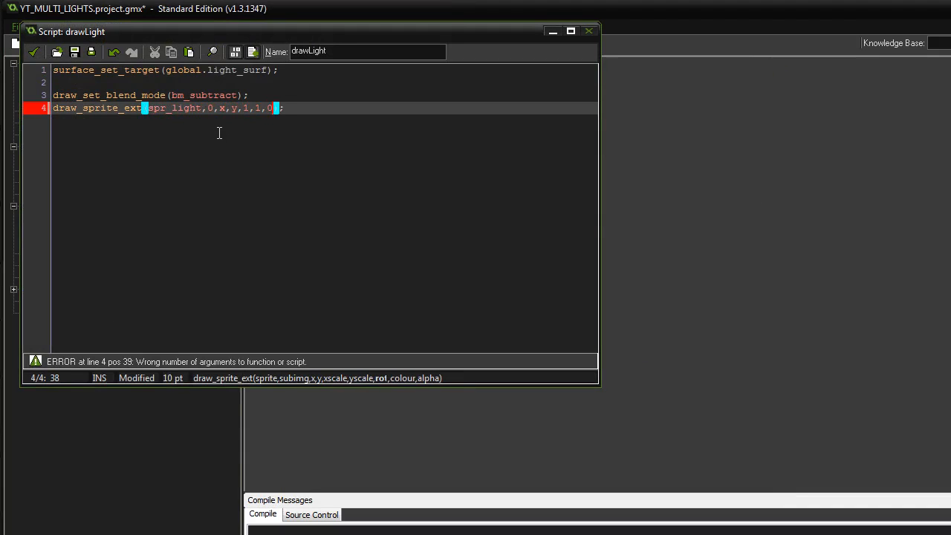
type(",c_w")
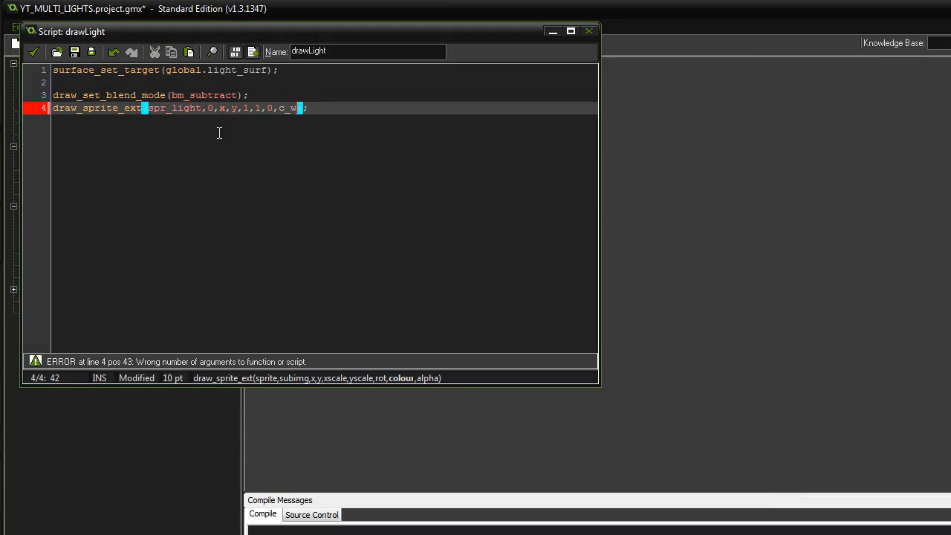
type("hite,")
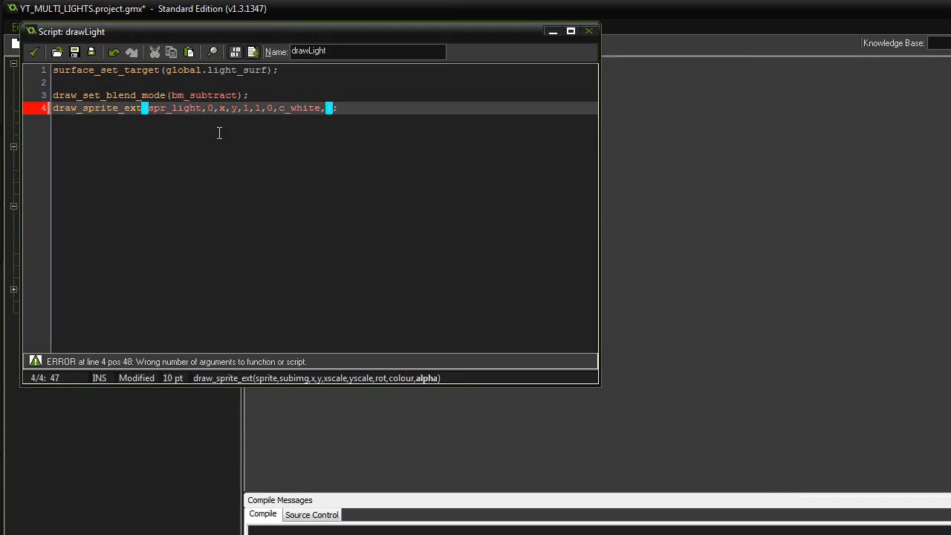
type("a")
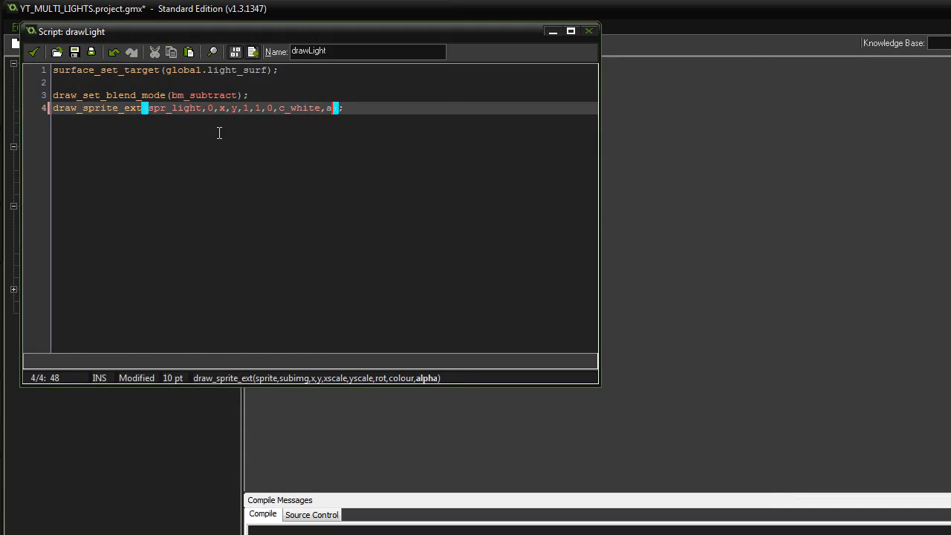
type("rgument")
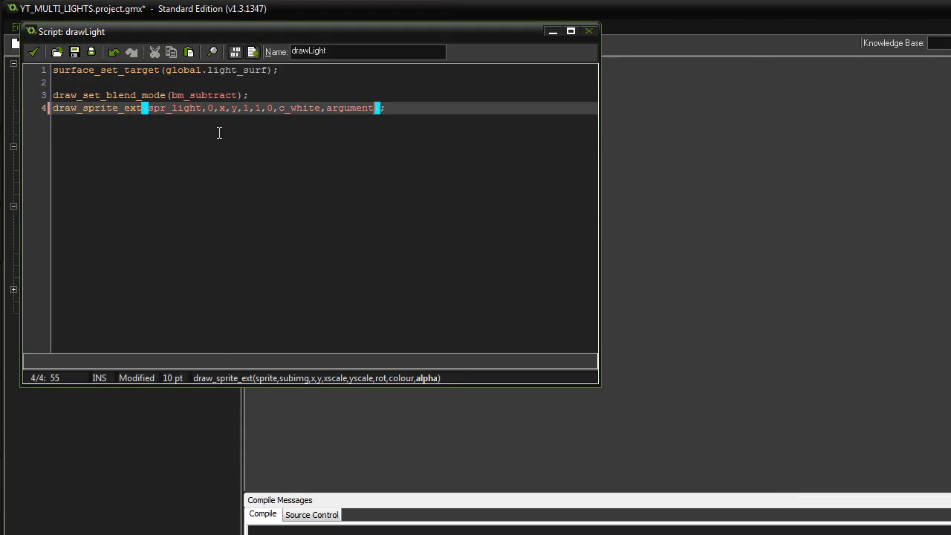
type("0")
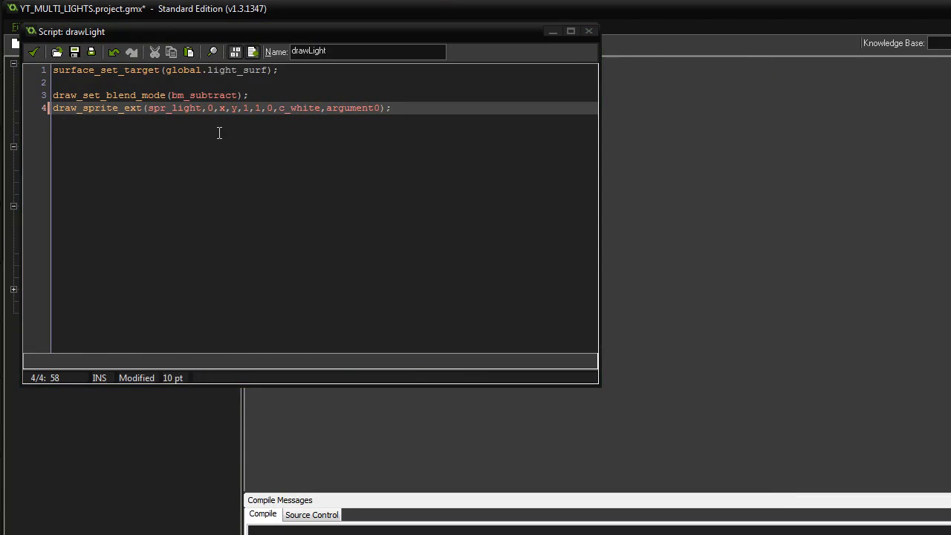
key("Enter")
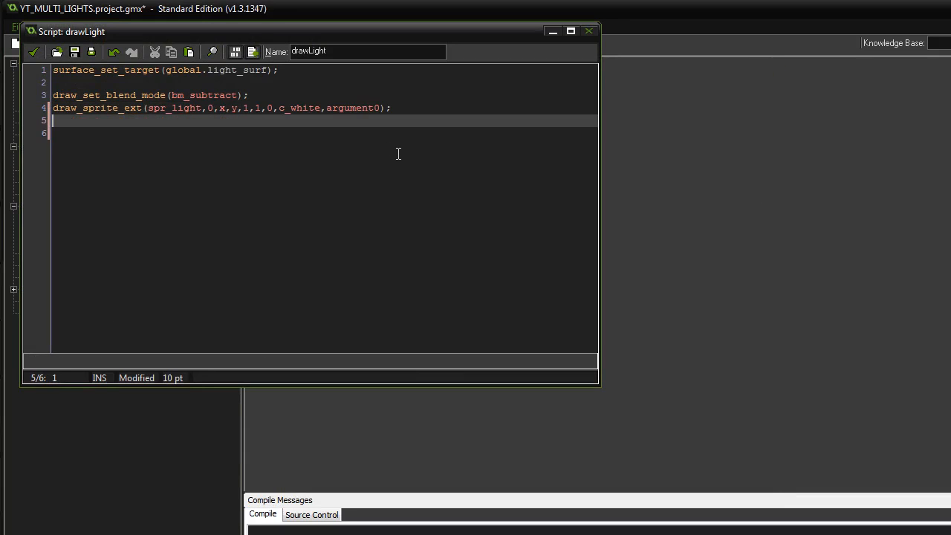
Add draw_set_blend_mode(bm_normal) and surface_reset_target(), then save and close the script
type("draw_")
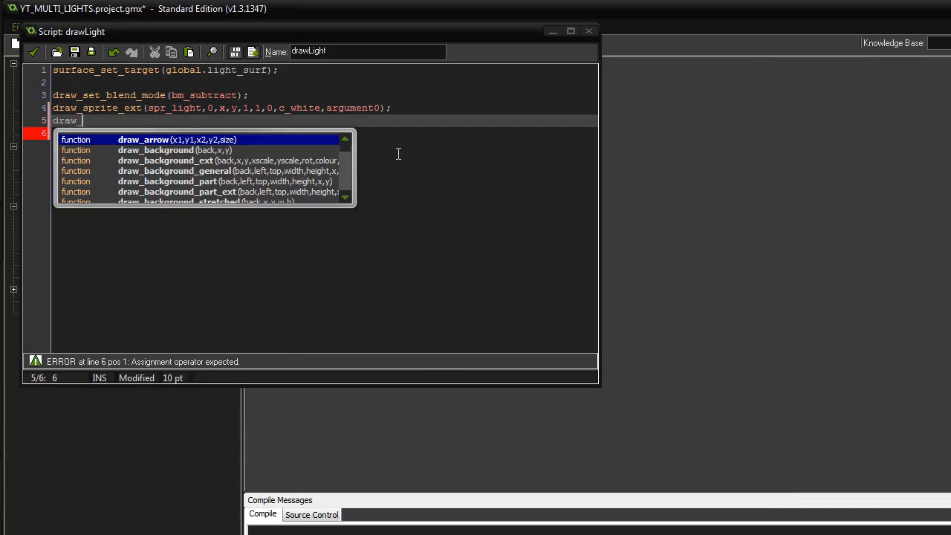
type("set_blend_mode(bm_")
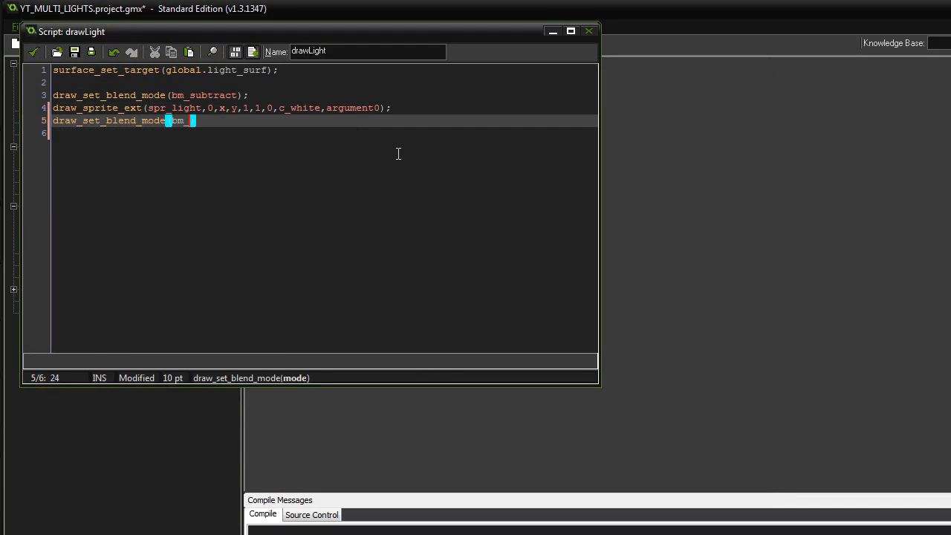
type("normal")
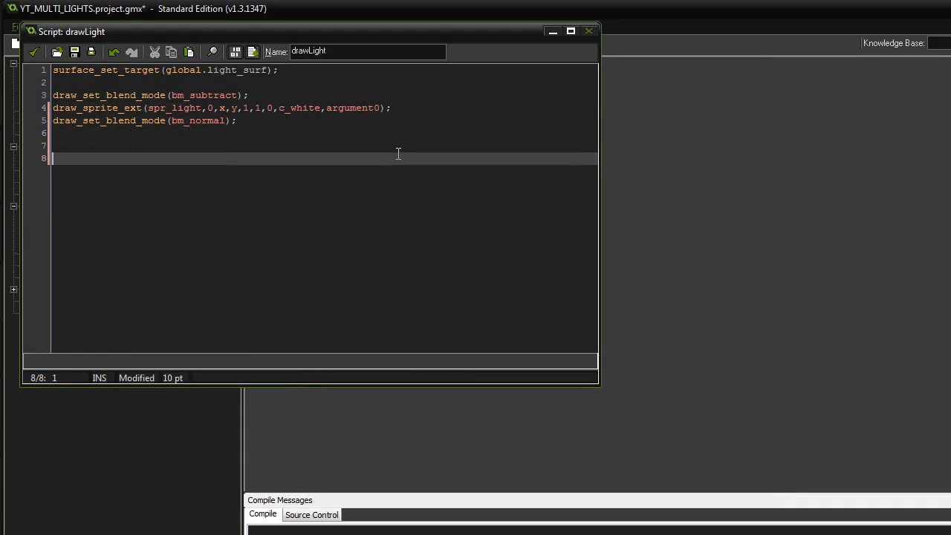
type("surf")
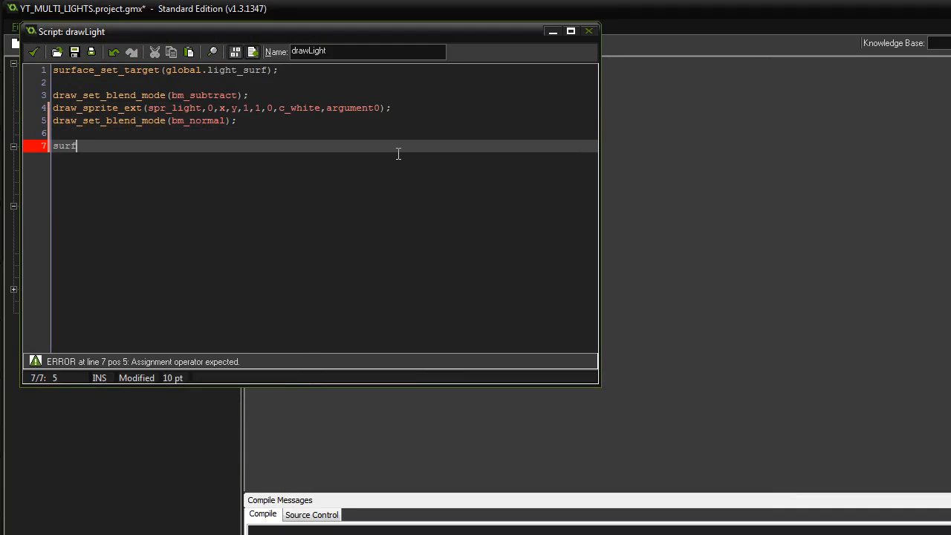
type("ace_r")
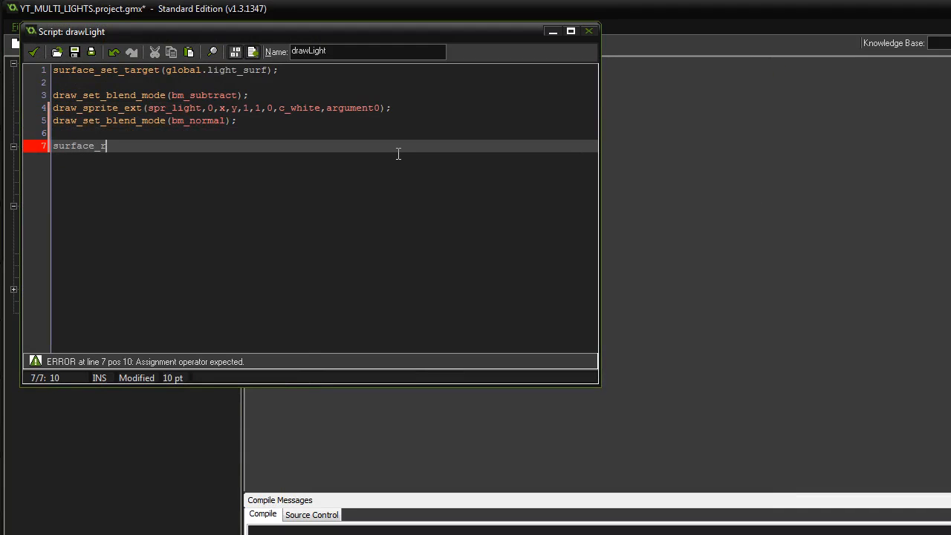
type("eset_target(")
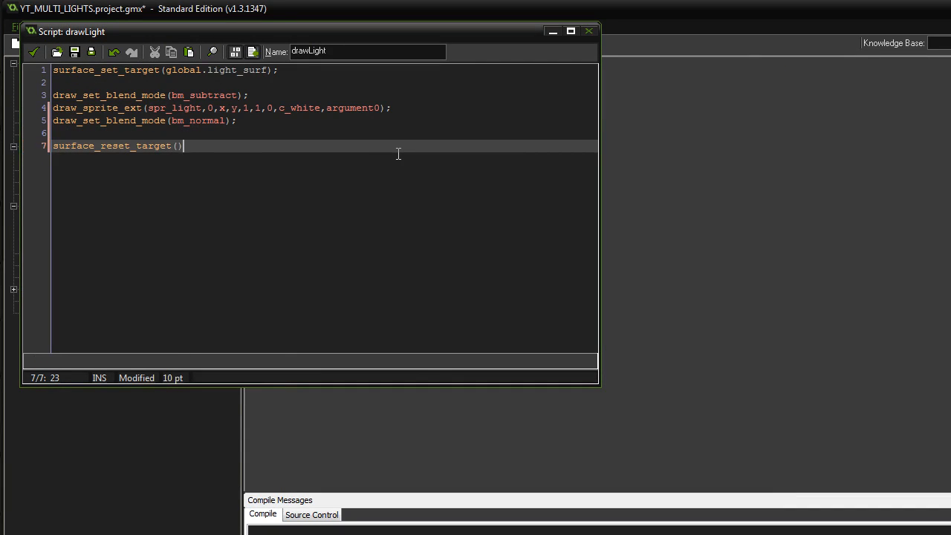
type(";")
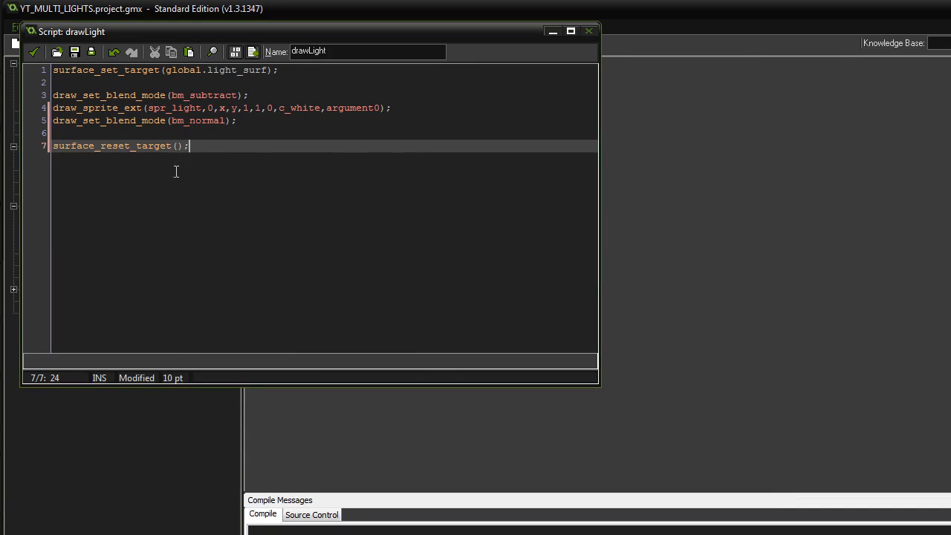
left_click(588, 31)
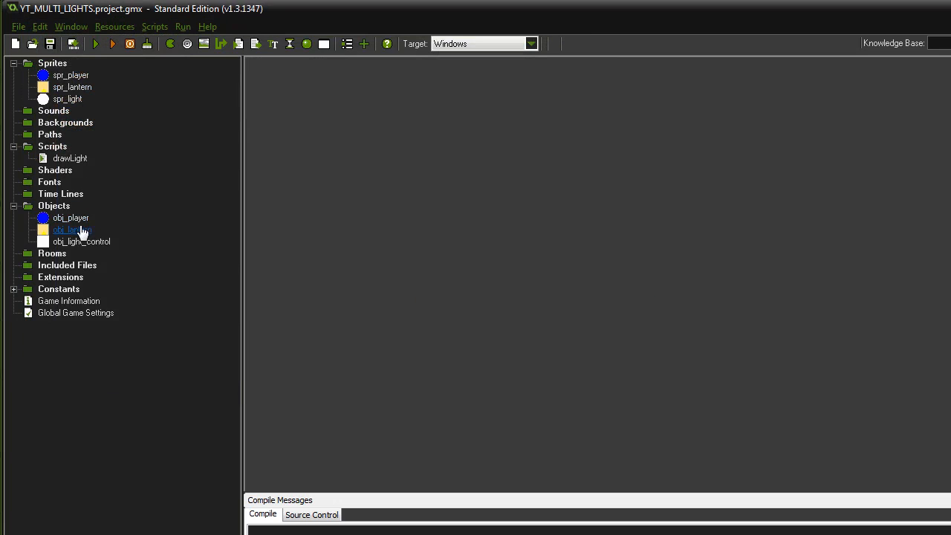
Add drawLight(); to obj_player's Step code and close the player object
double_click(71, 217)
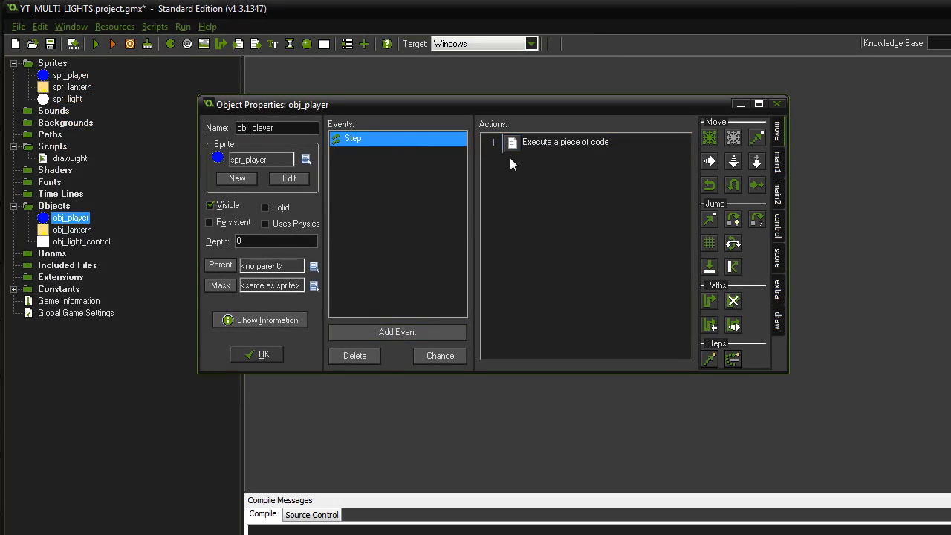
double_click(565, 143)
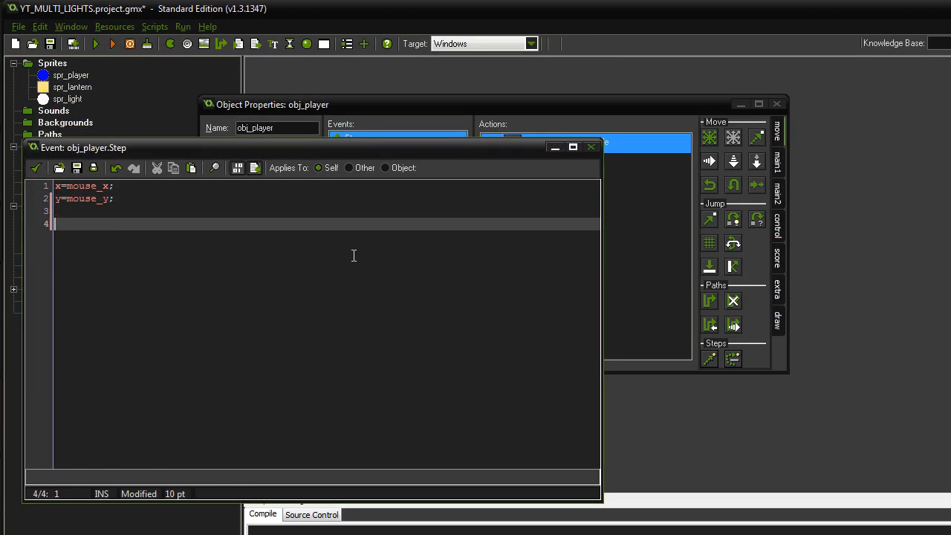
type("drawLight")
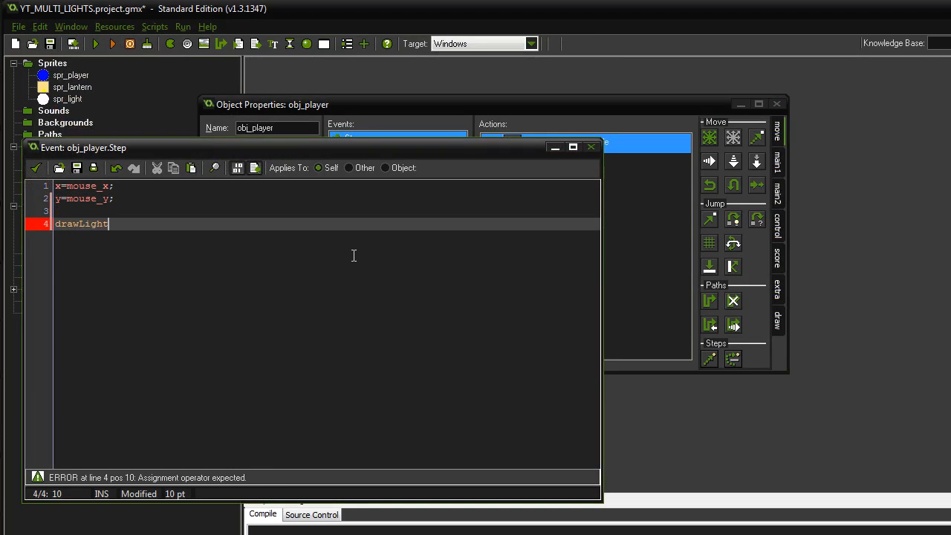
type("()")
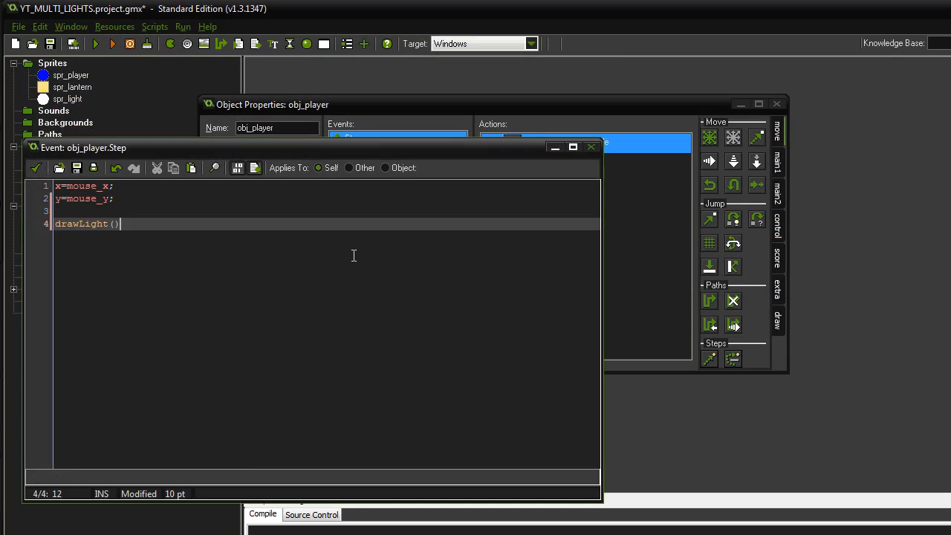
type(";")
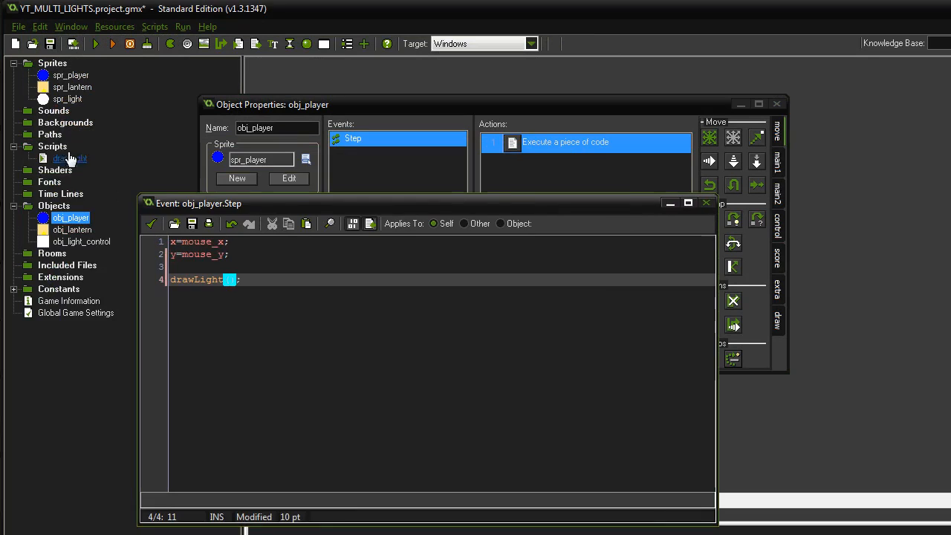
double_click(69, 158)
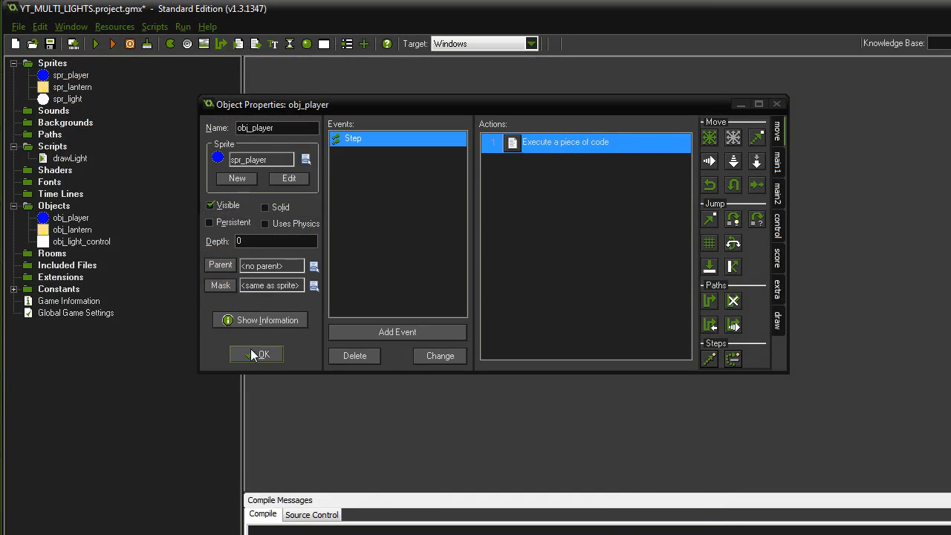
left_click(256, 353)
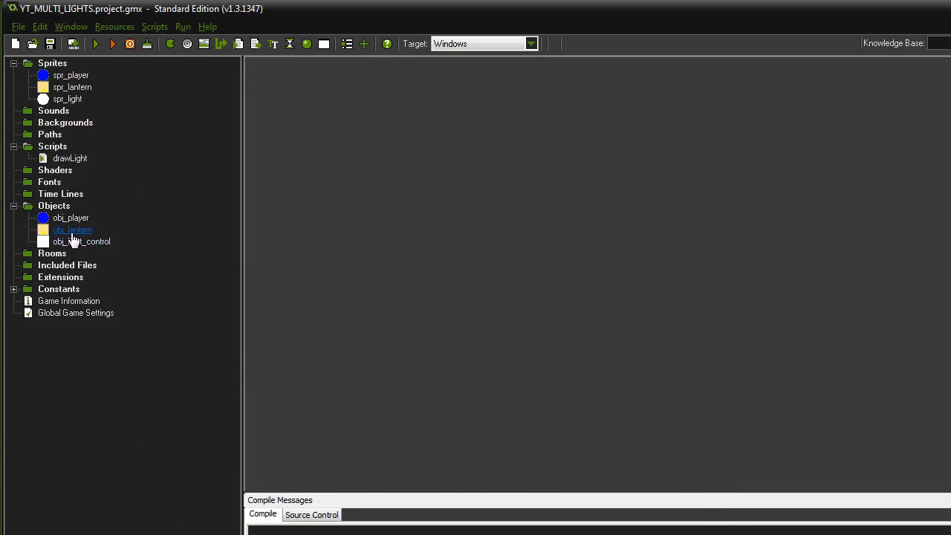
Give obj_lantern a Step event whose code calls drawLight(0.5);
double_click(71, 228)
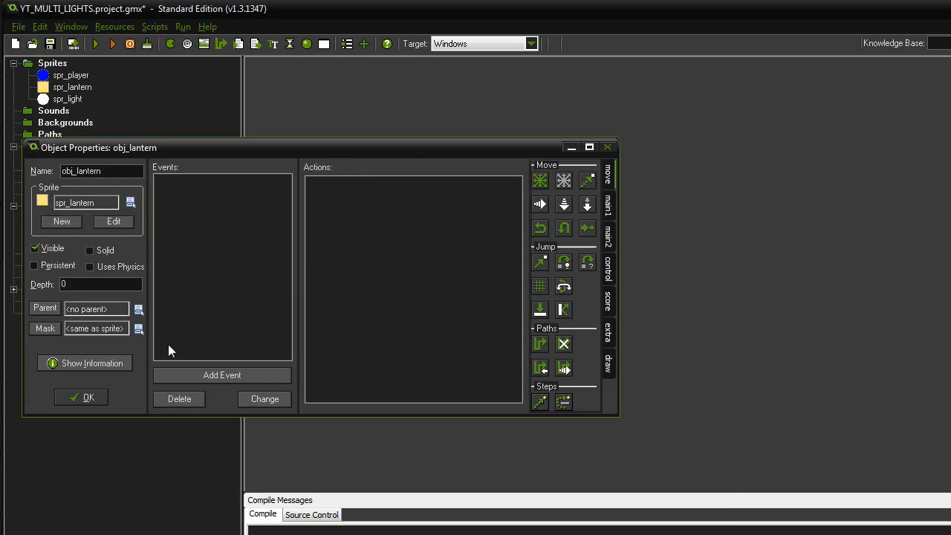
left_click(223, 375)
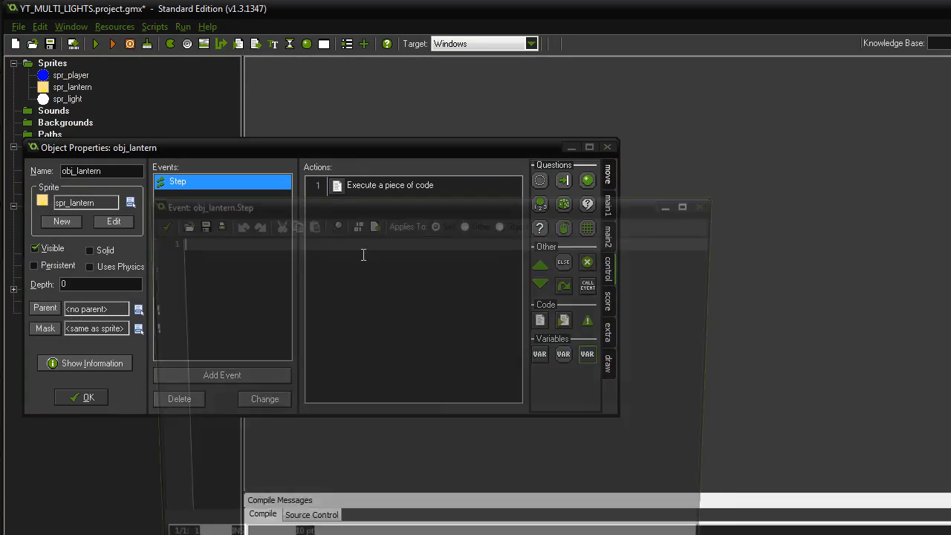
double_click(389, 185)
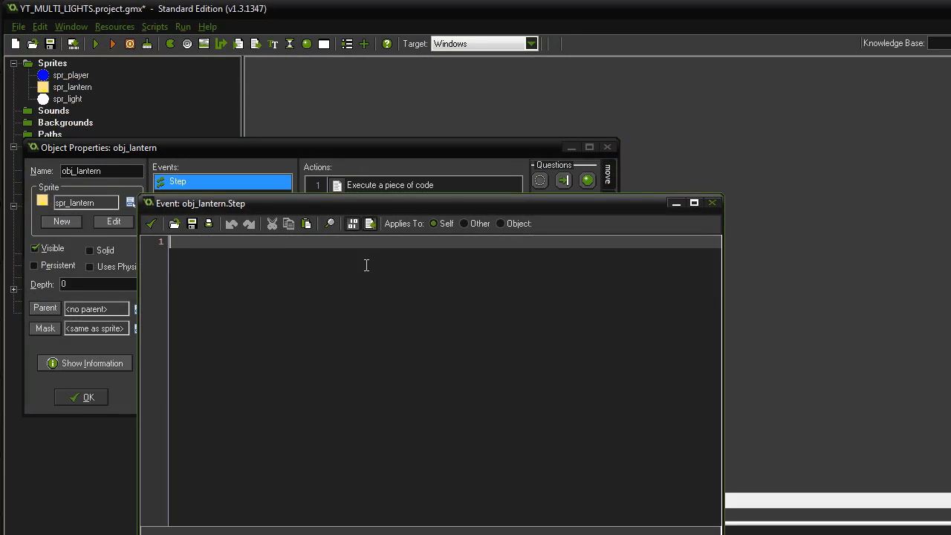
type("drawLi")
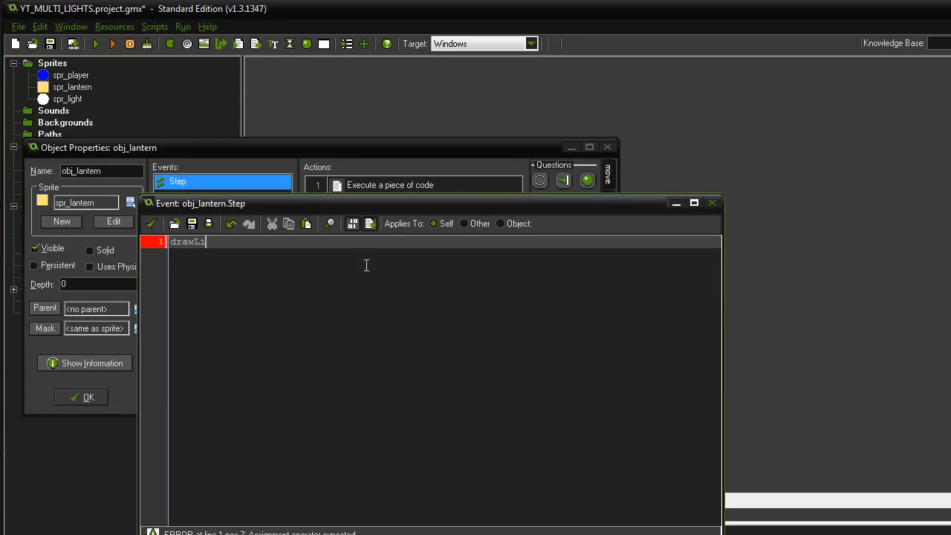
type("ght();")
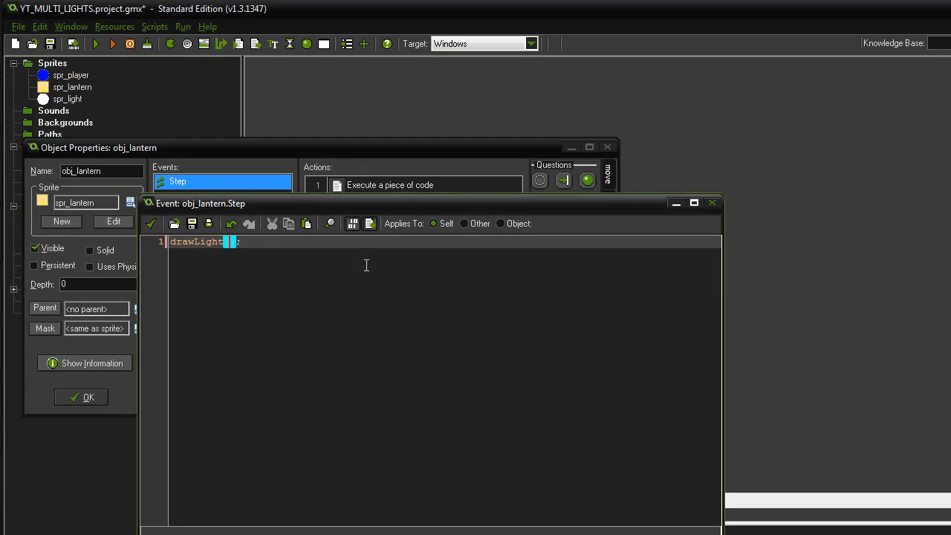
type("0.5")
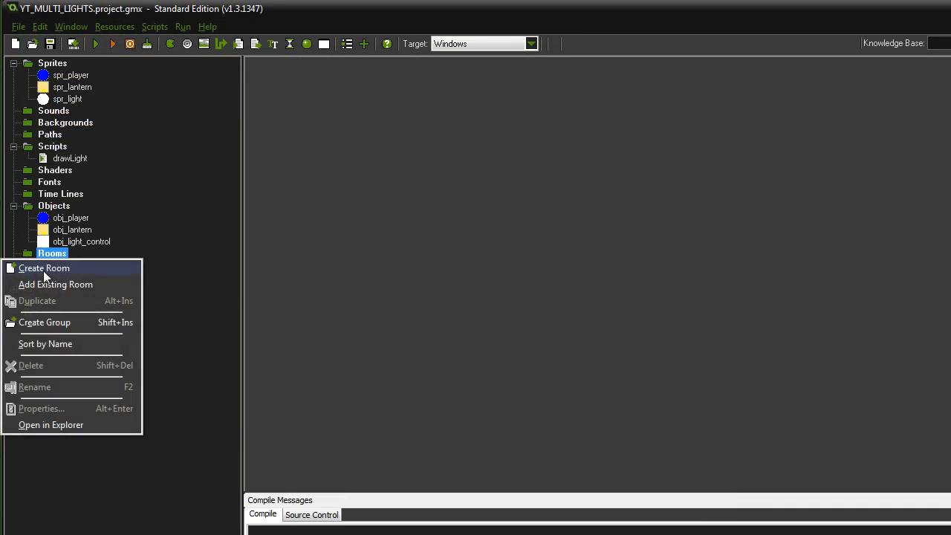
Create a room named rm_test and confirm its properties
left_click(43, 268)
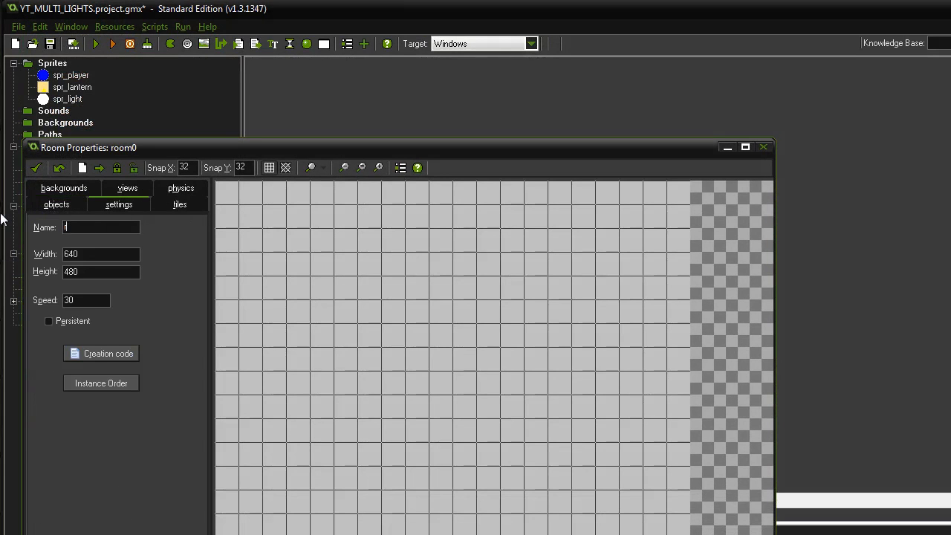
type("rm_test")
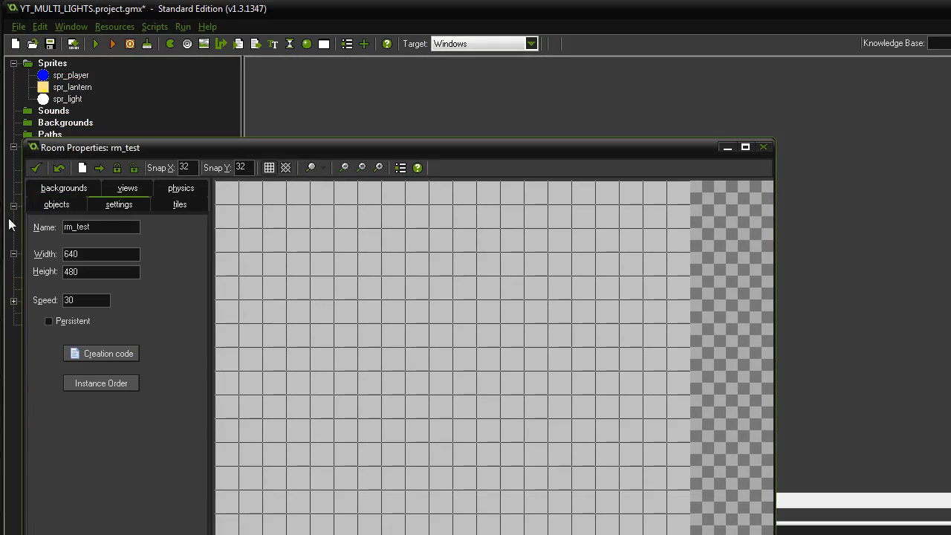
left_click(56, 205)
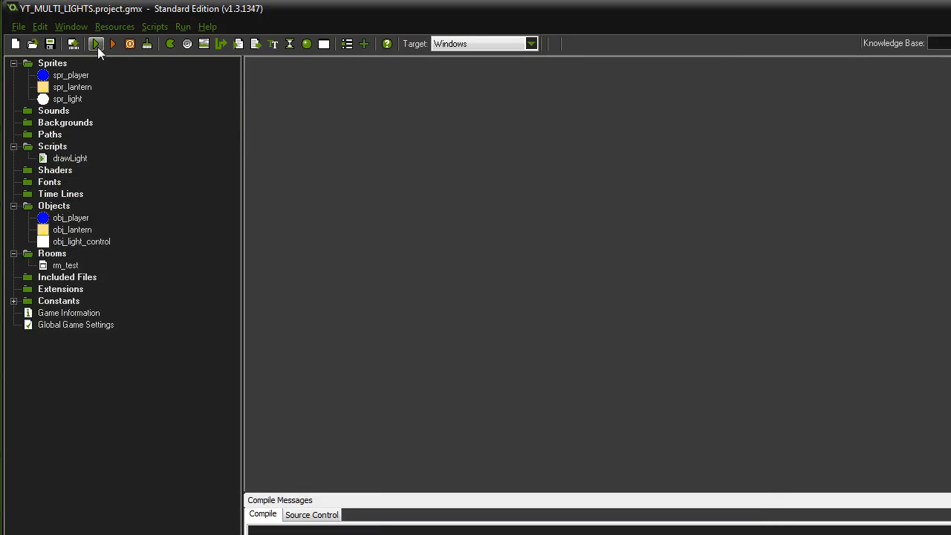
Run the game, see the all-black window, and close it
left_click(95, 44)
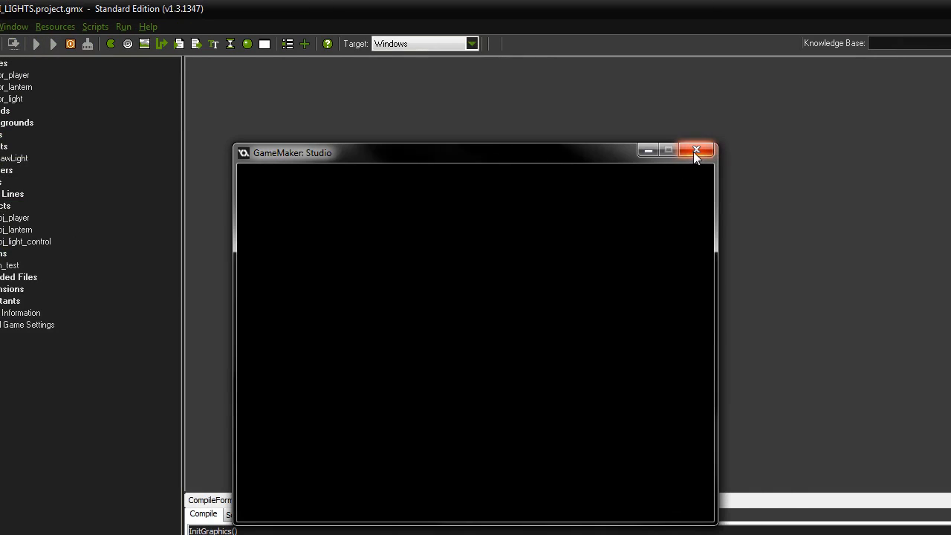
left_click(695, 150)
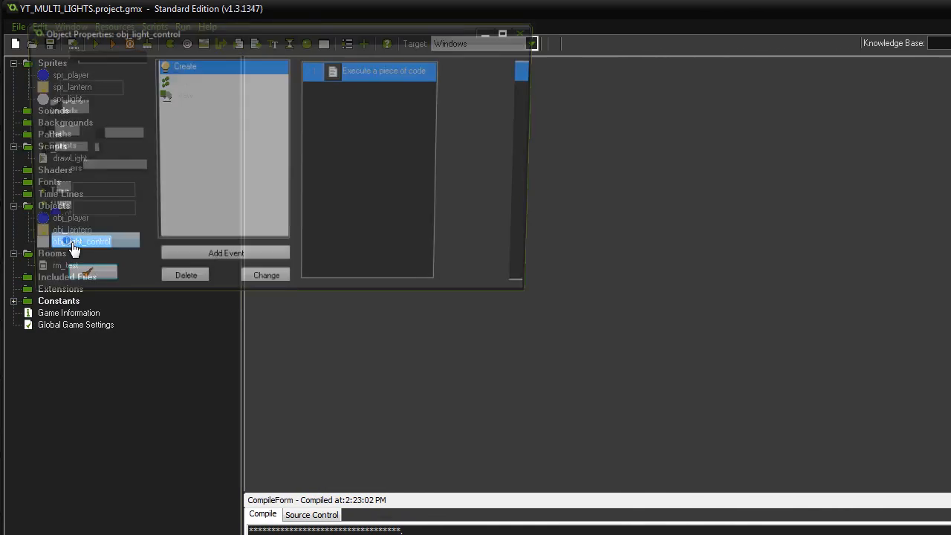
Add a Game End event to obj_light_control with code surface_free(global.light...)
left_click(226, 252)
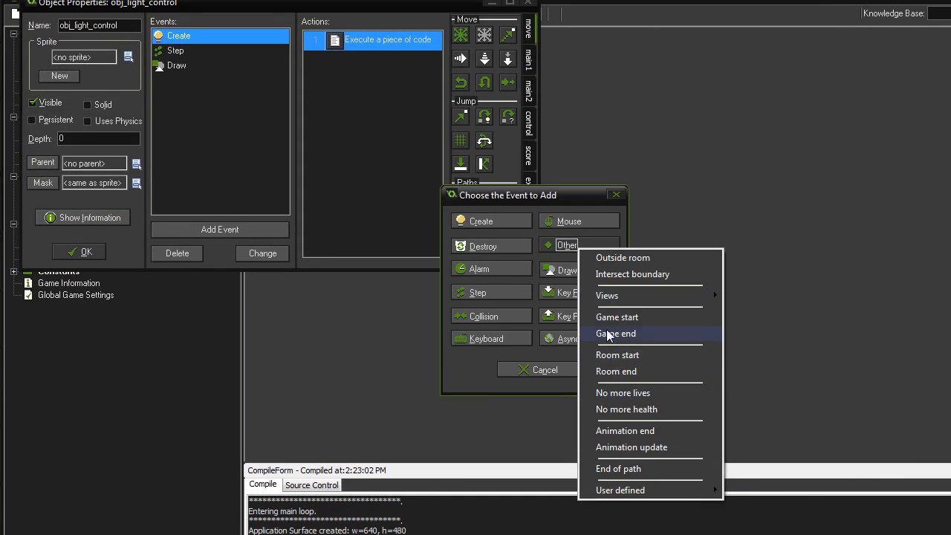
left_click(615, 333)
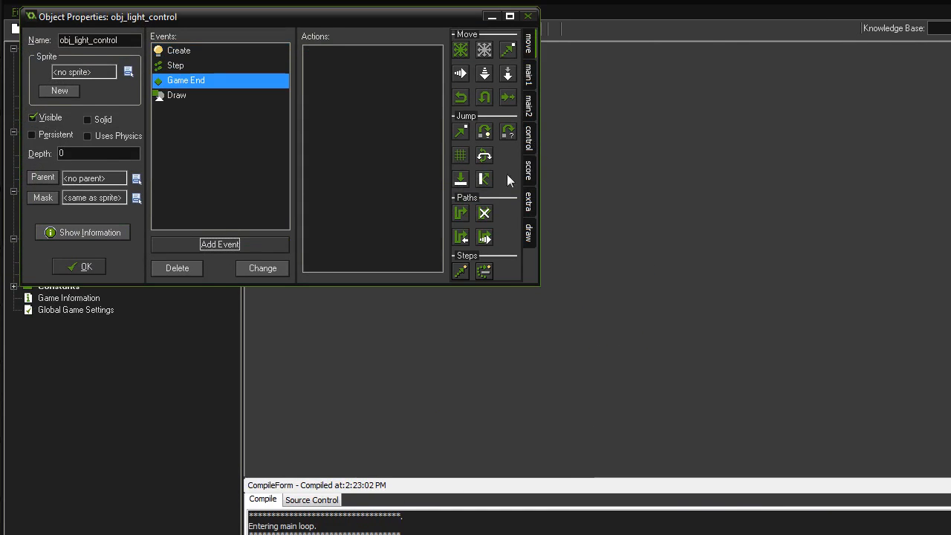
double_click(184, 80)
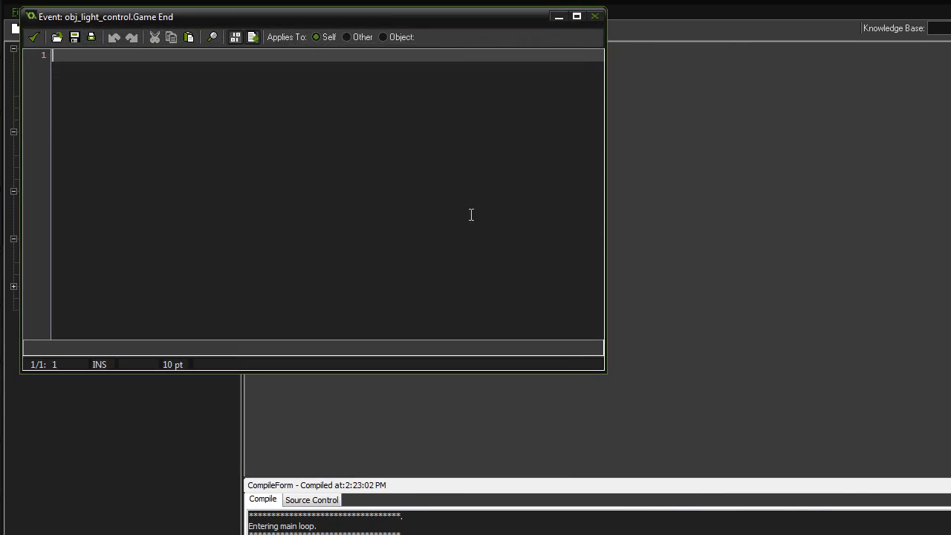
type("surface_free();")
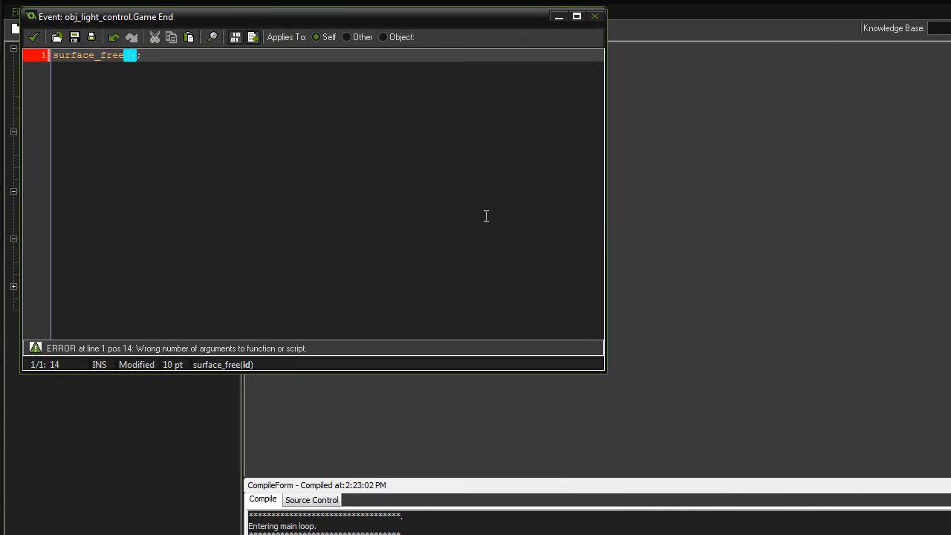
type("global.lig")
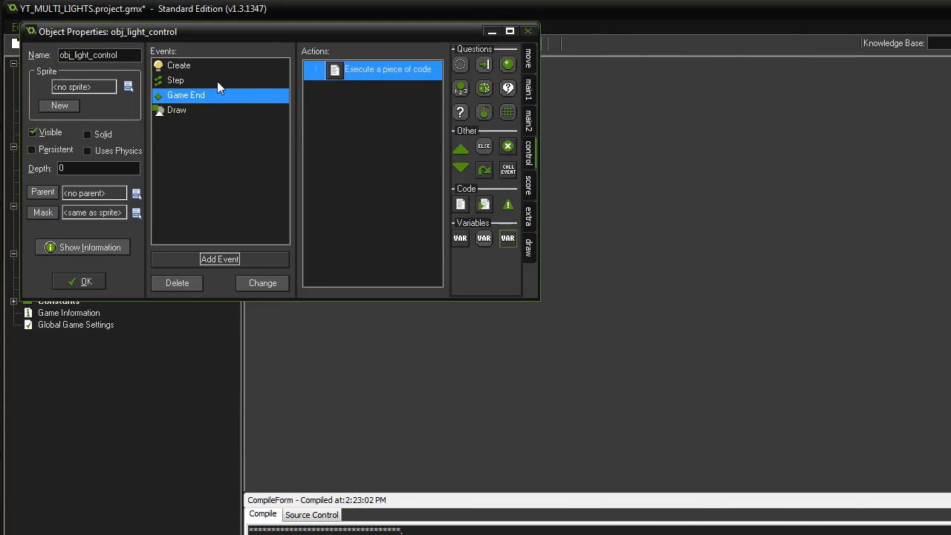
Duplicate the Game End event into another Other-type event
right_click(185, 95)
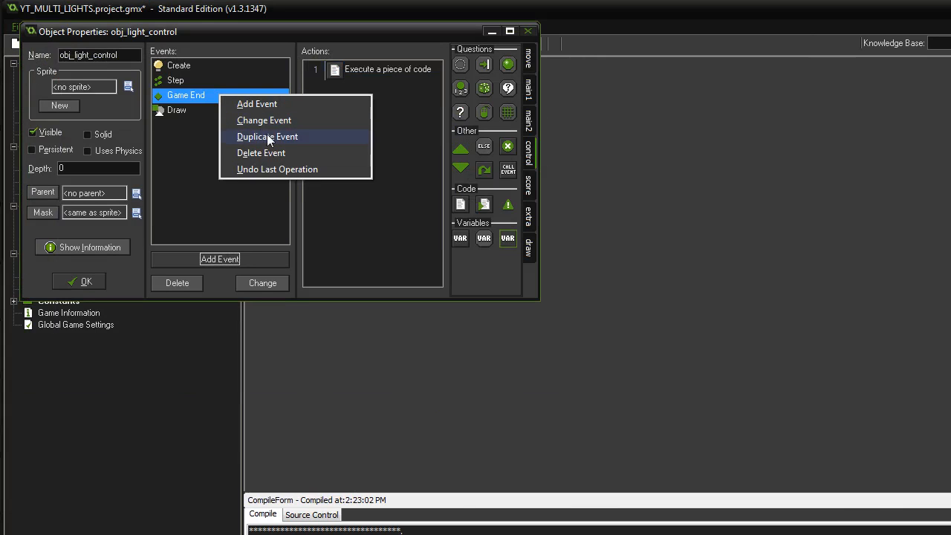
left_click(255, 104)
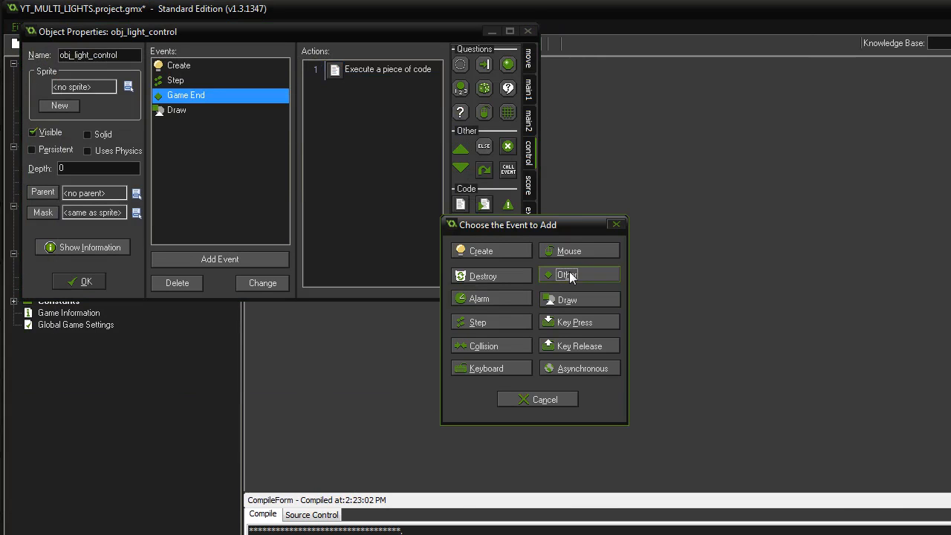
left_click(567, 274)
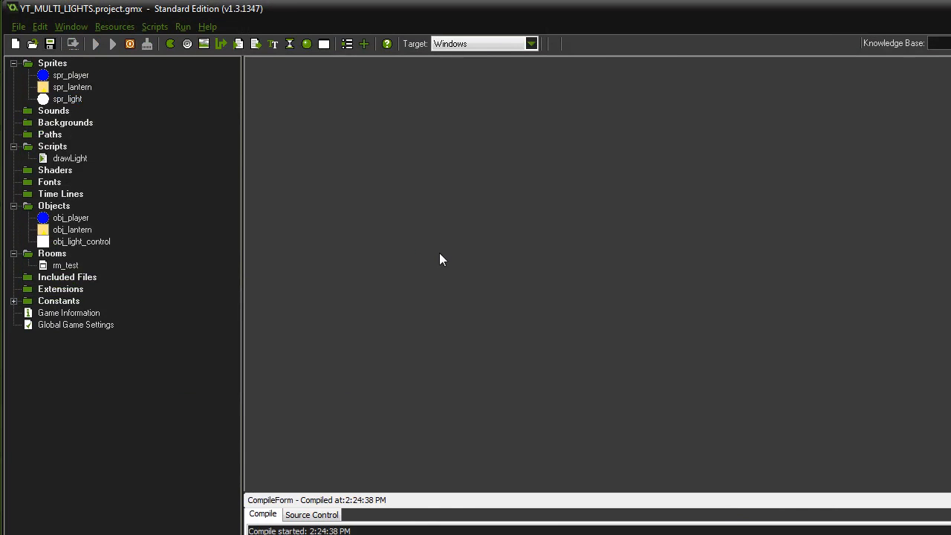
mouse_move(547, 311)
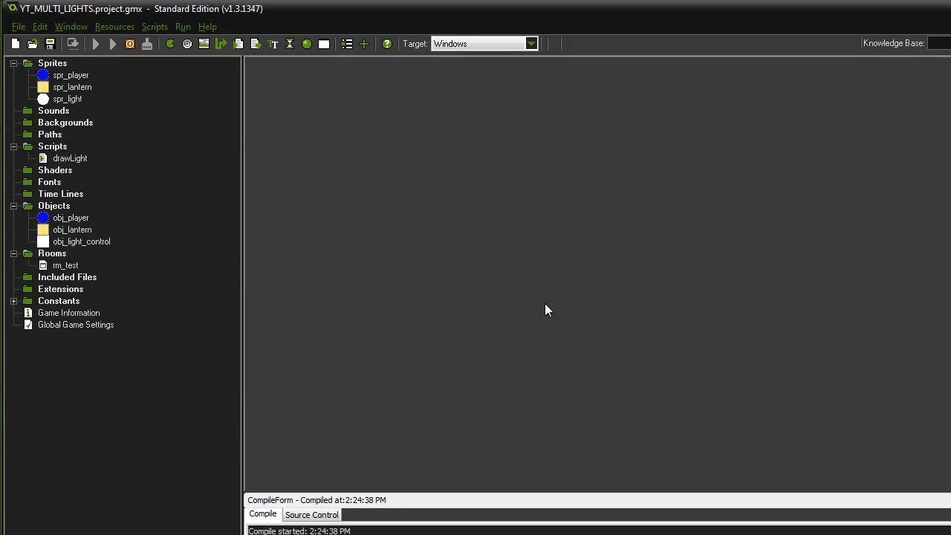
Drag obj_light_control above obj_player in the Objects list and run the game
left_click(95, 43)
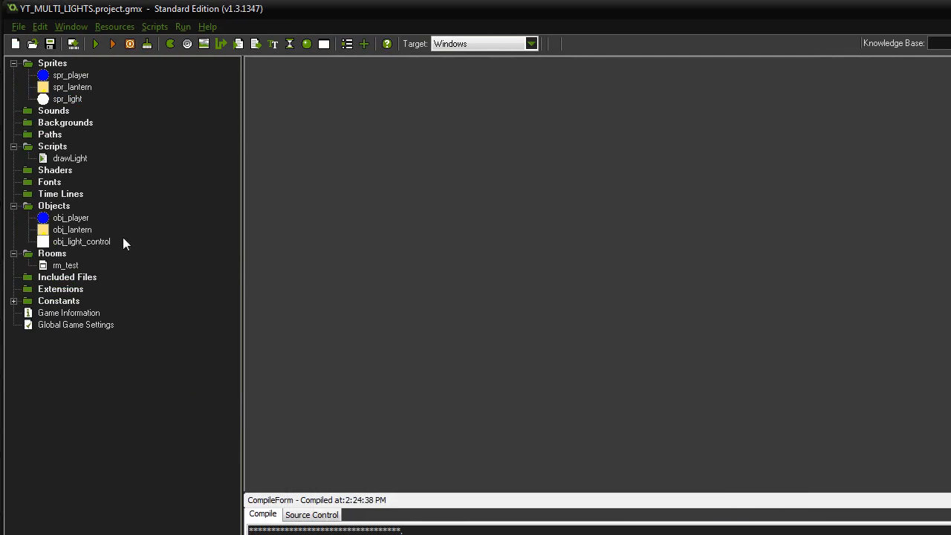
left_click(81, 241)
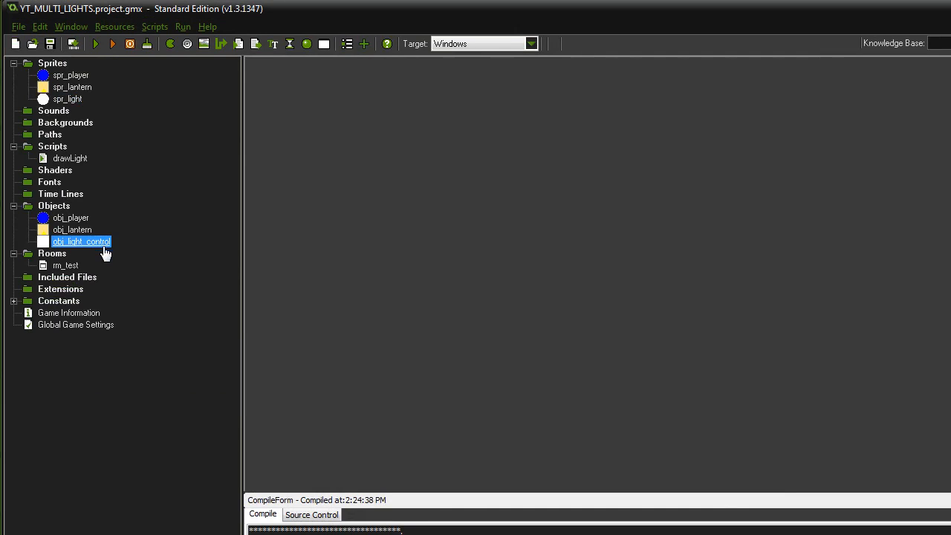
left_click(71, 217)
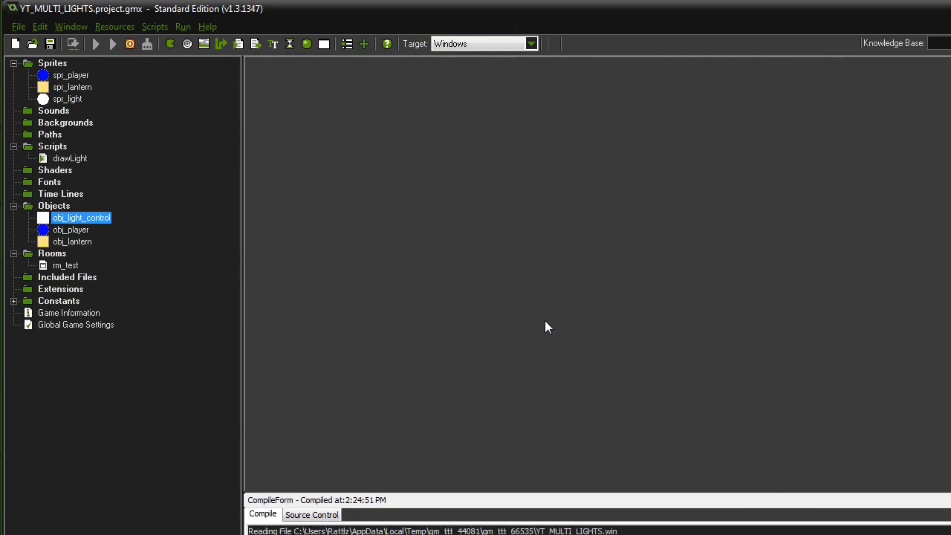
Watch the player and lanterns glow in the dark room, then close the game
left_click(95, 45)
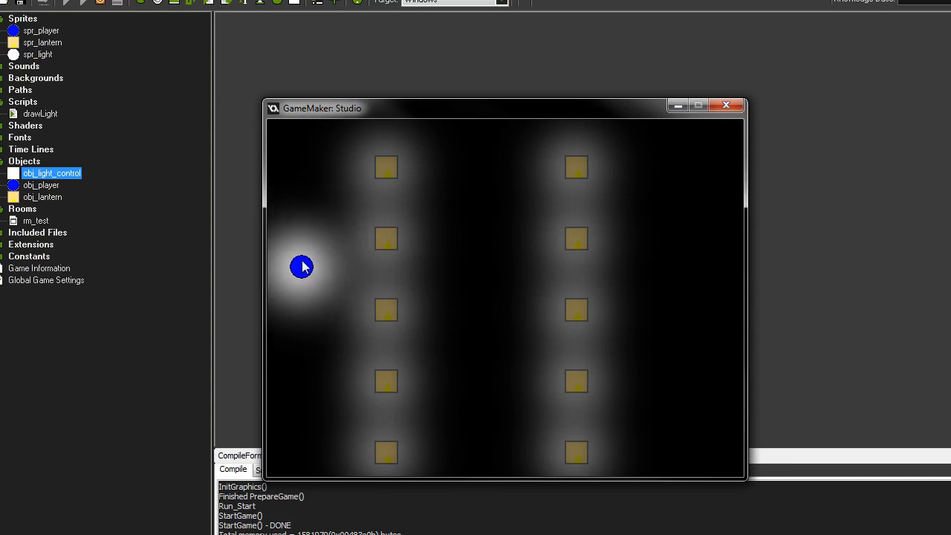
mouse_move(487, 177)
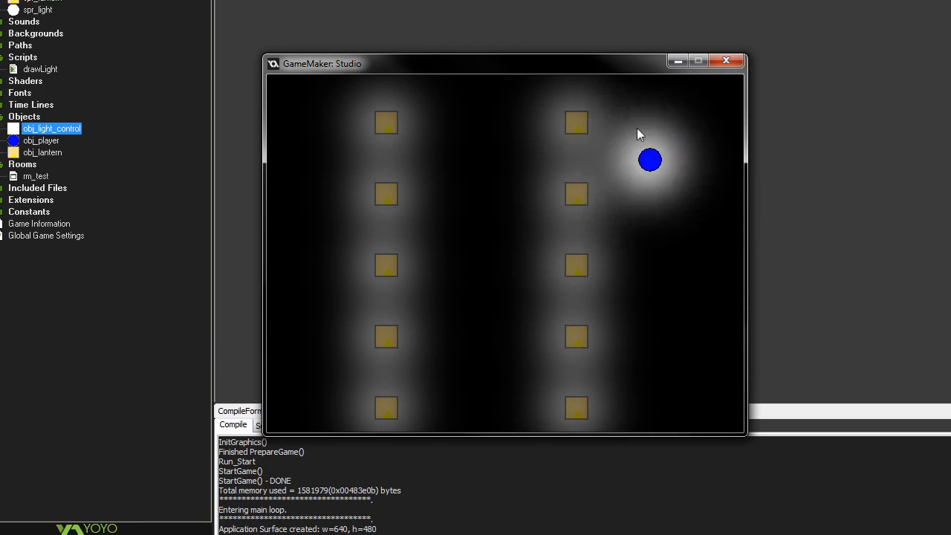
left_click(725, 59)
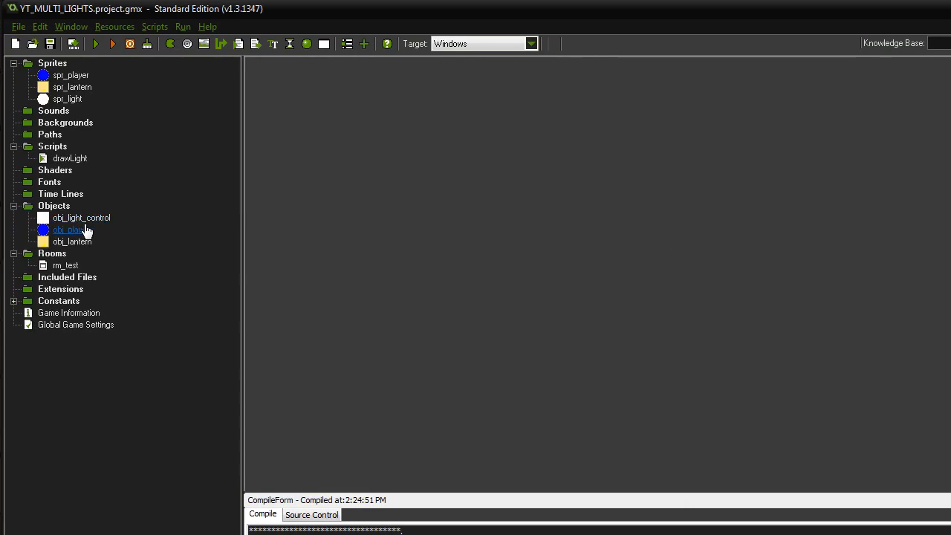
Reopen obj_light_control to review its event list and move the window aside
double_click(80, 217)
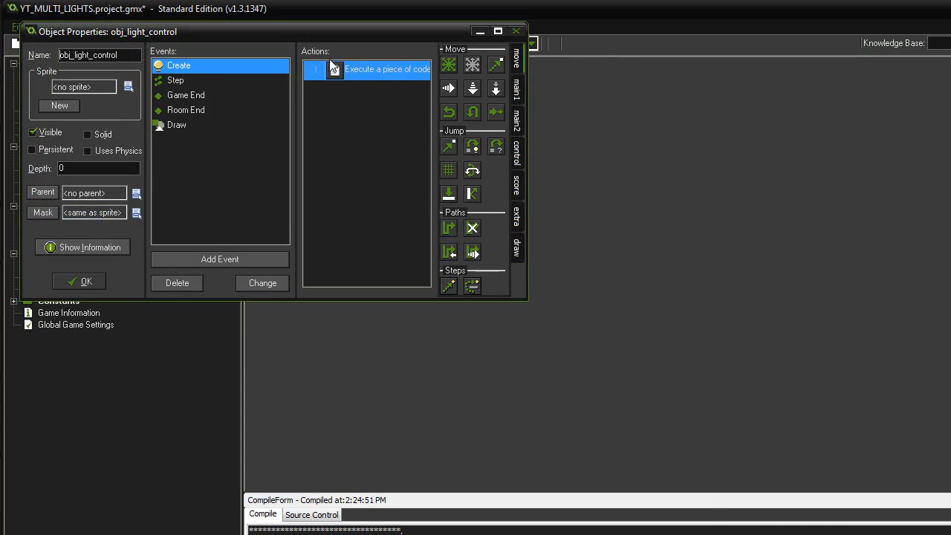
double_click(386, 70)
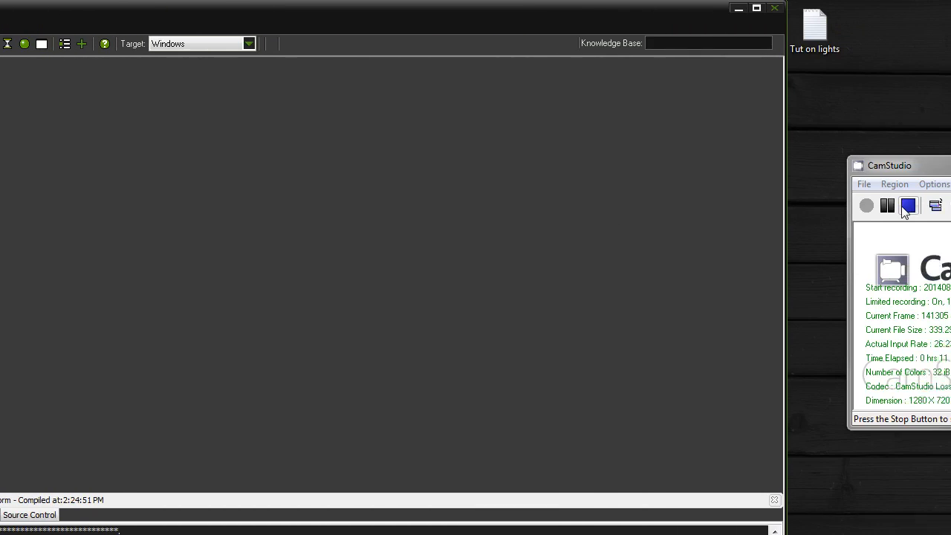
left_click_drag(889, 165, 695, 165)
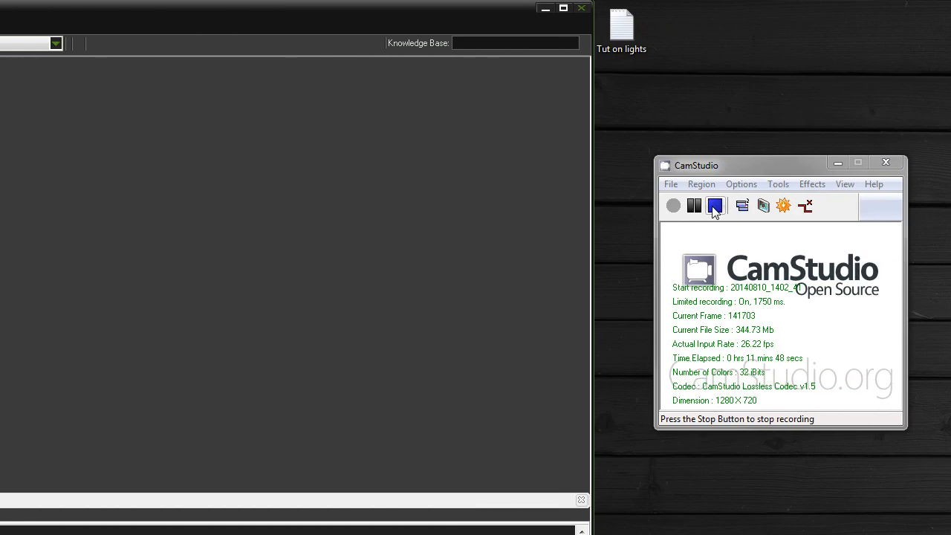